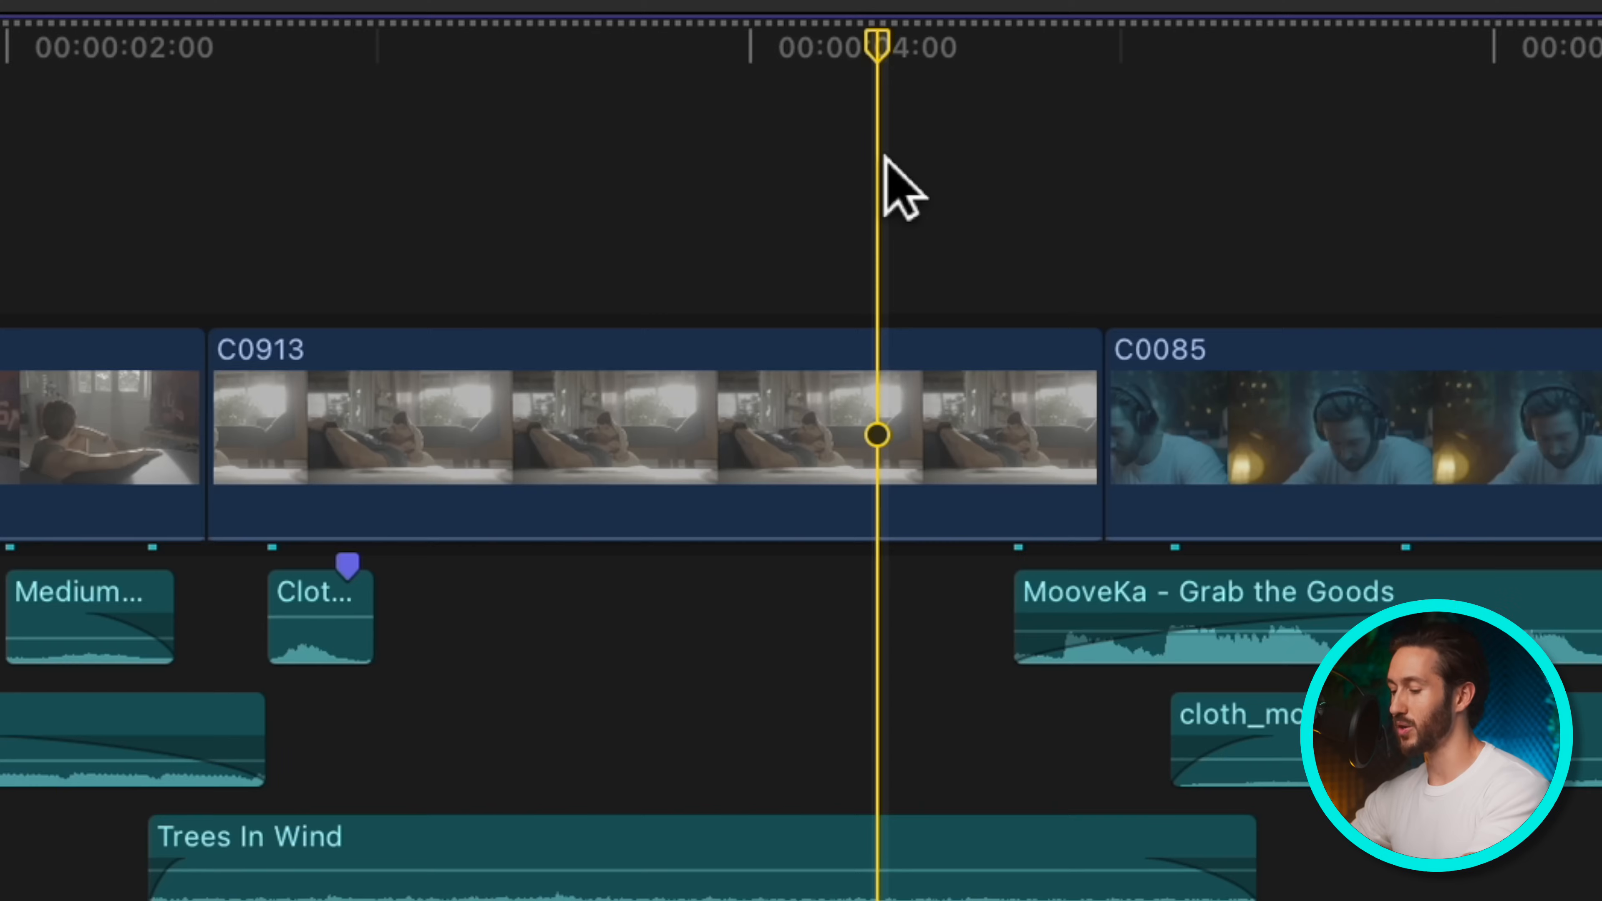
- Bring up the Command Editor and its list of command sets (Default plus a custom set)
key(cmd+b)
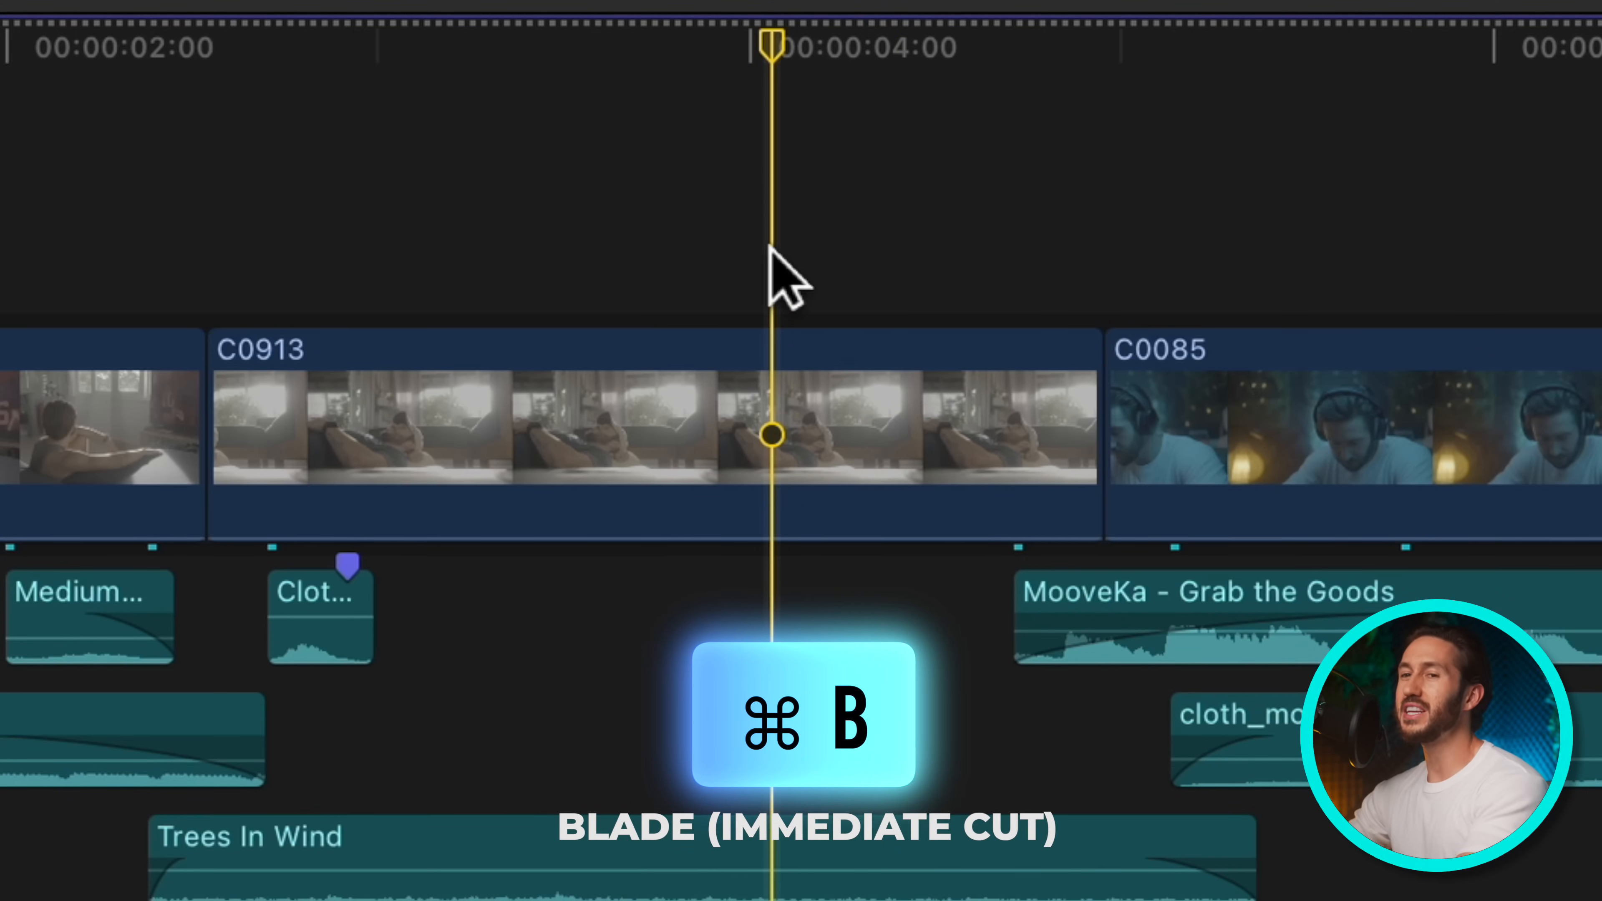
key(cmd+b)
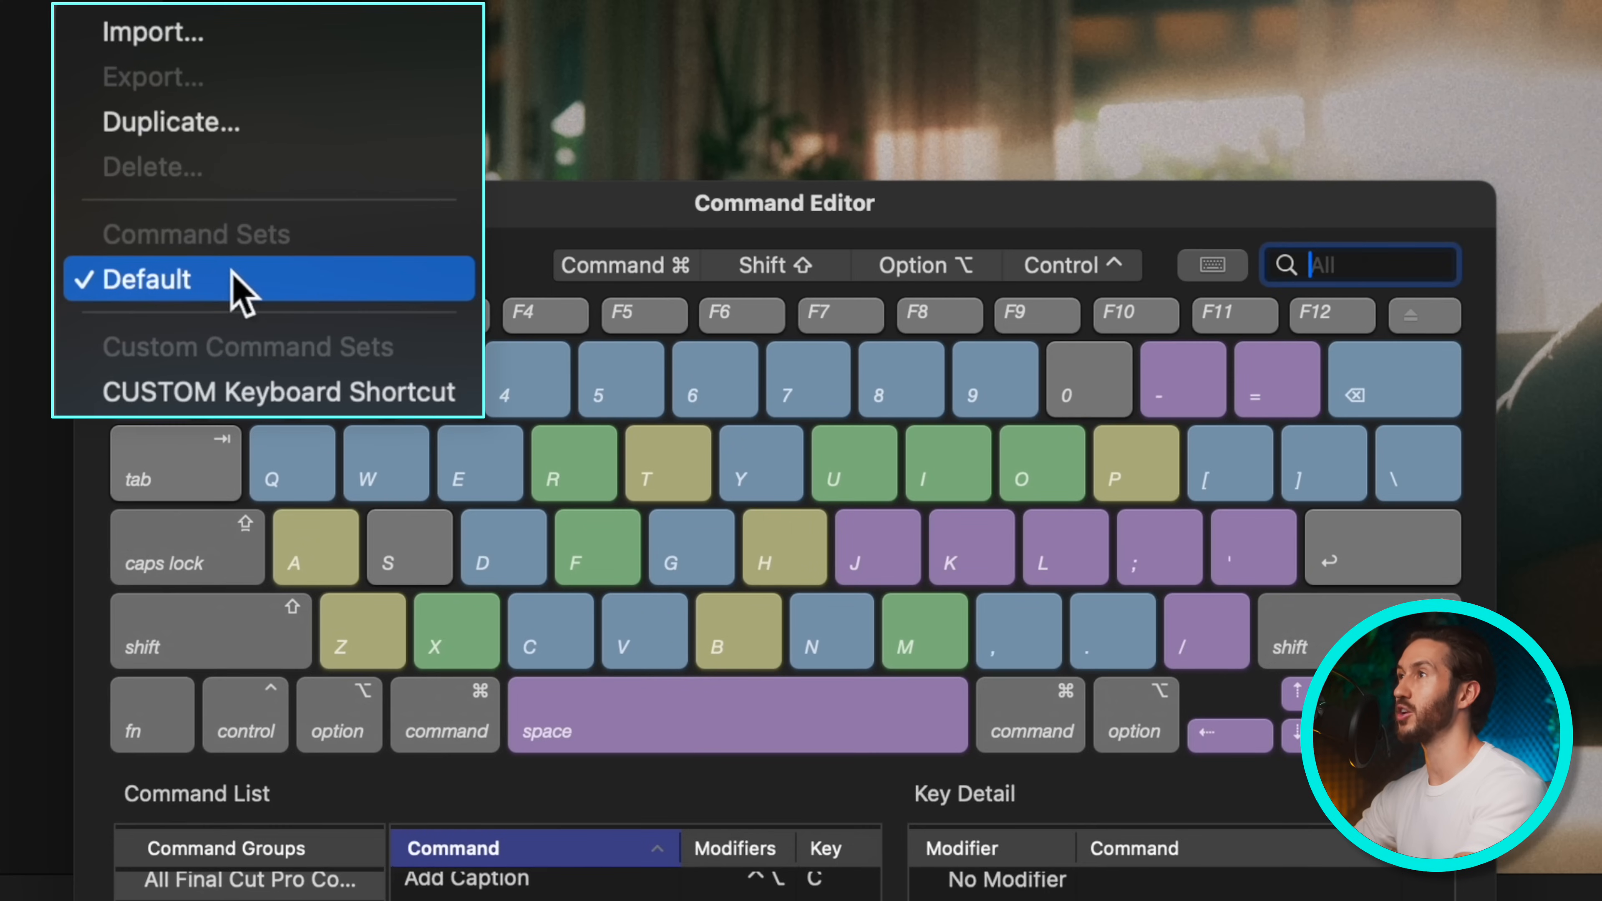
mouse_move(270, 122)
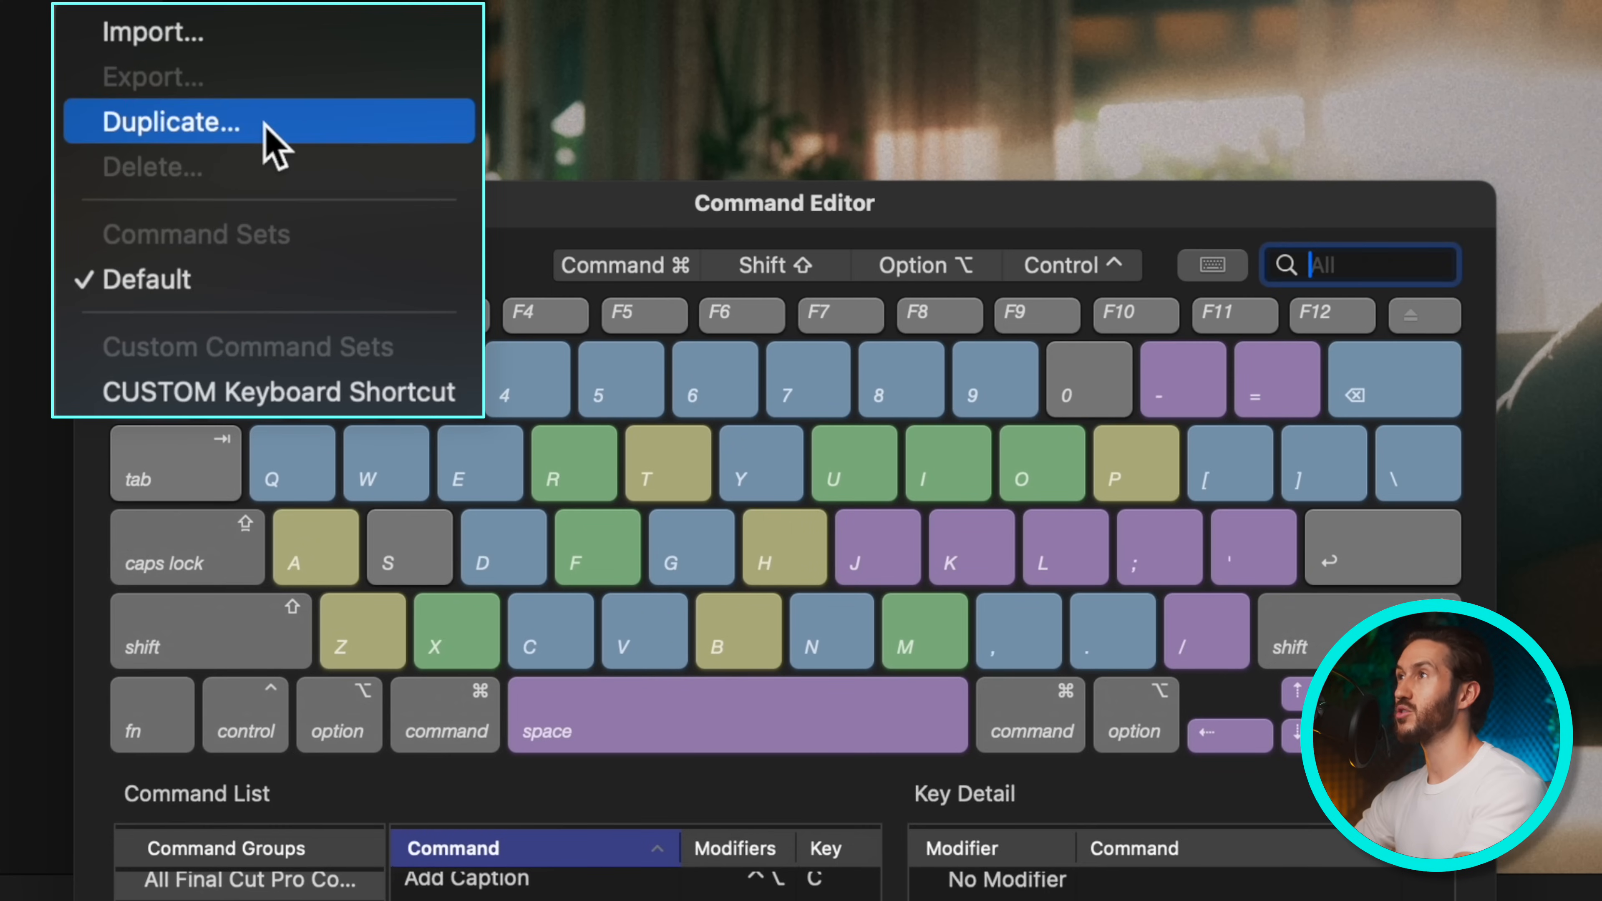
- Duplicate the Default command set as a new set named Example
click(169, 122)
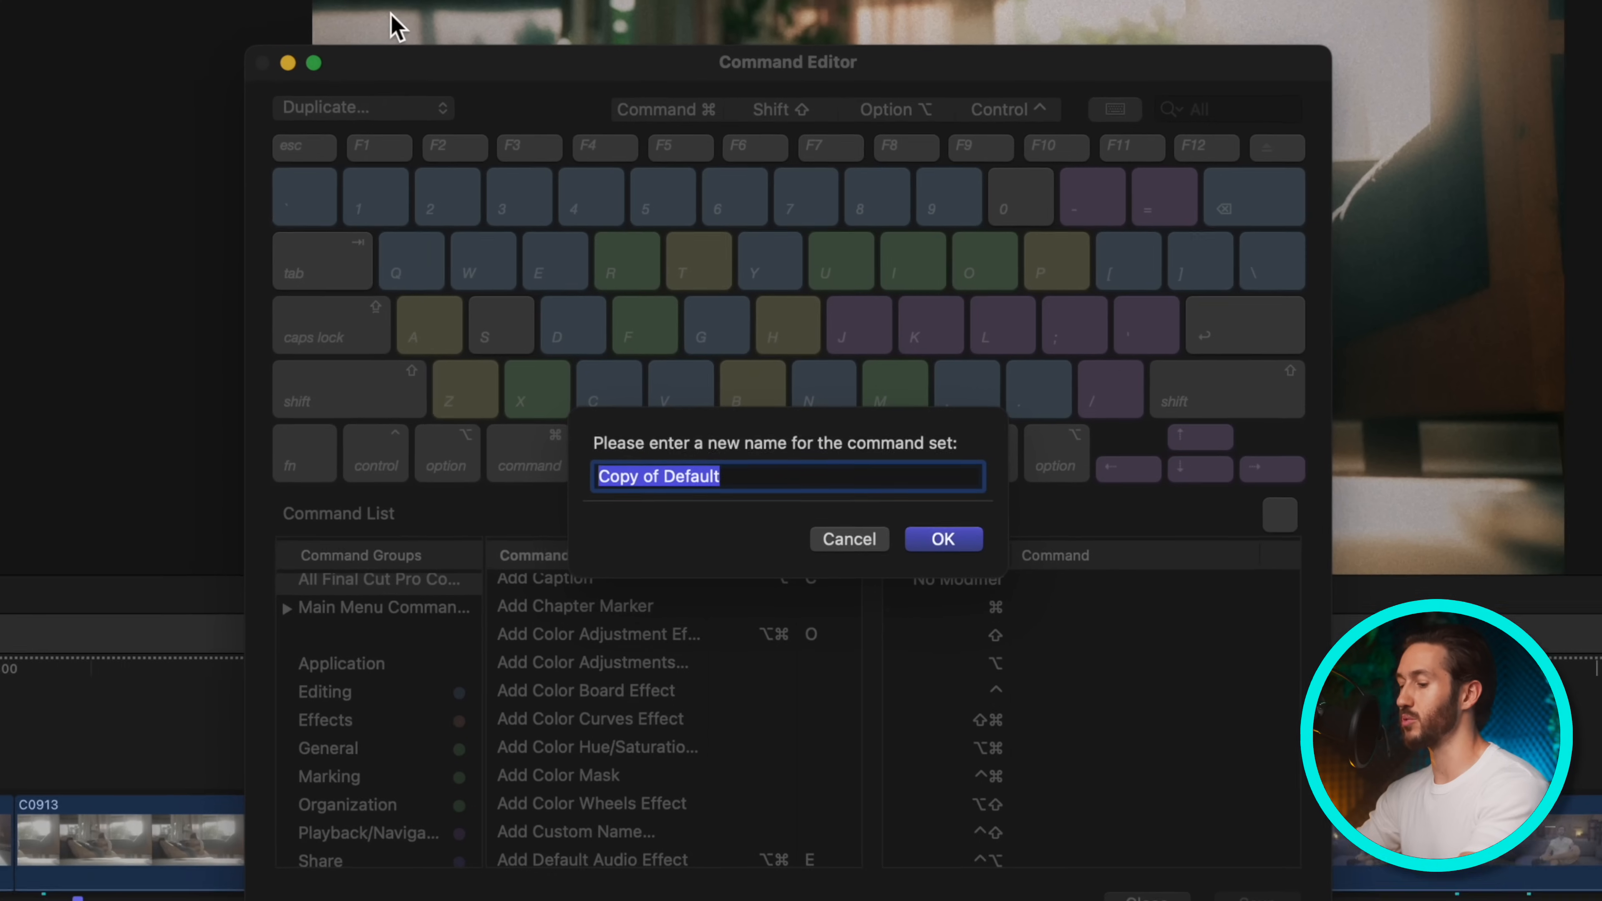
text(Example)
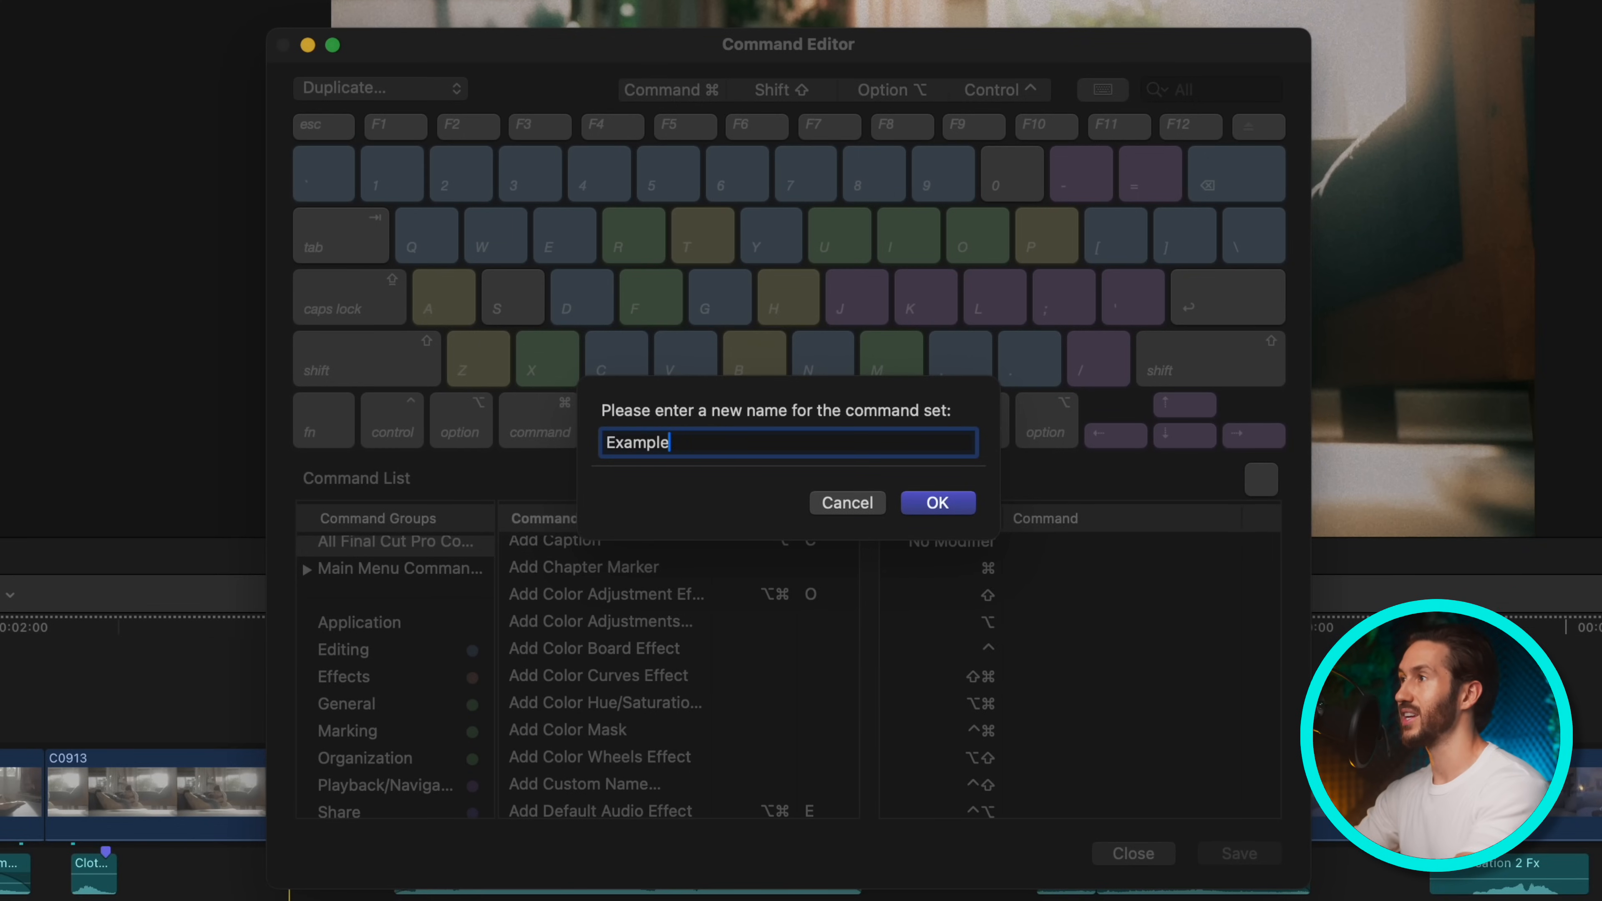
click(936, 502)
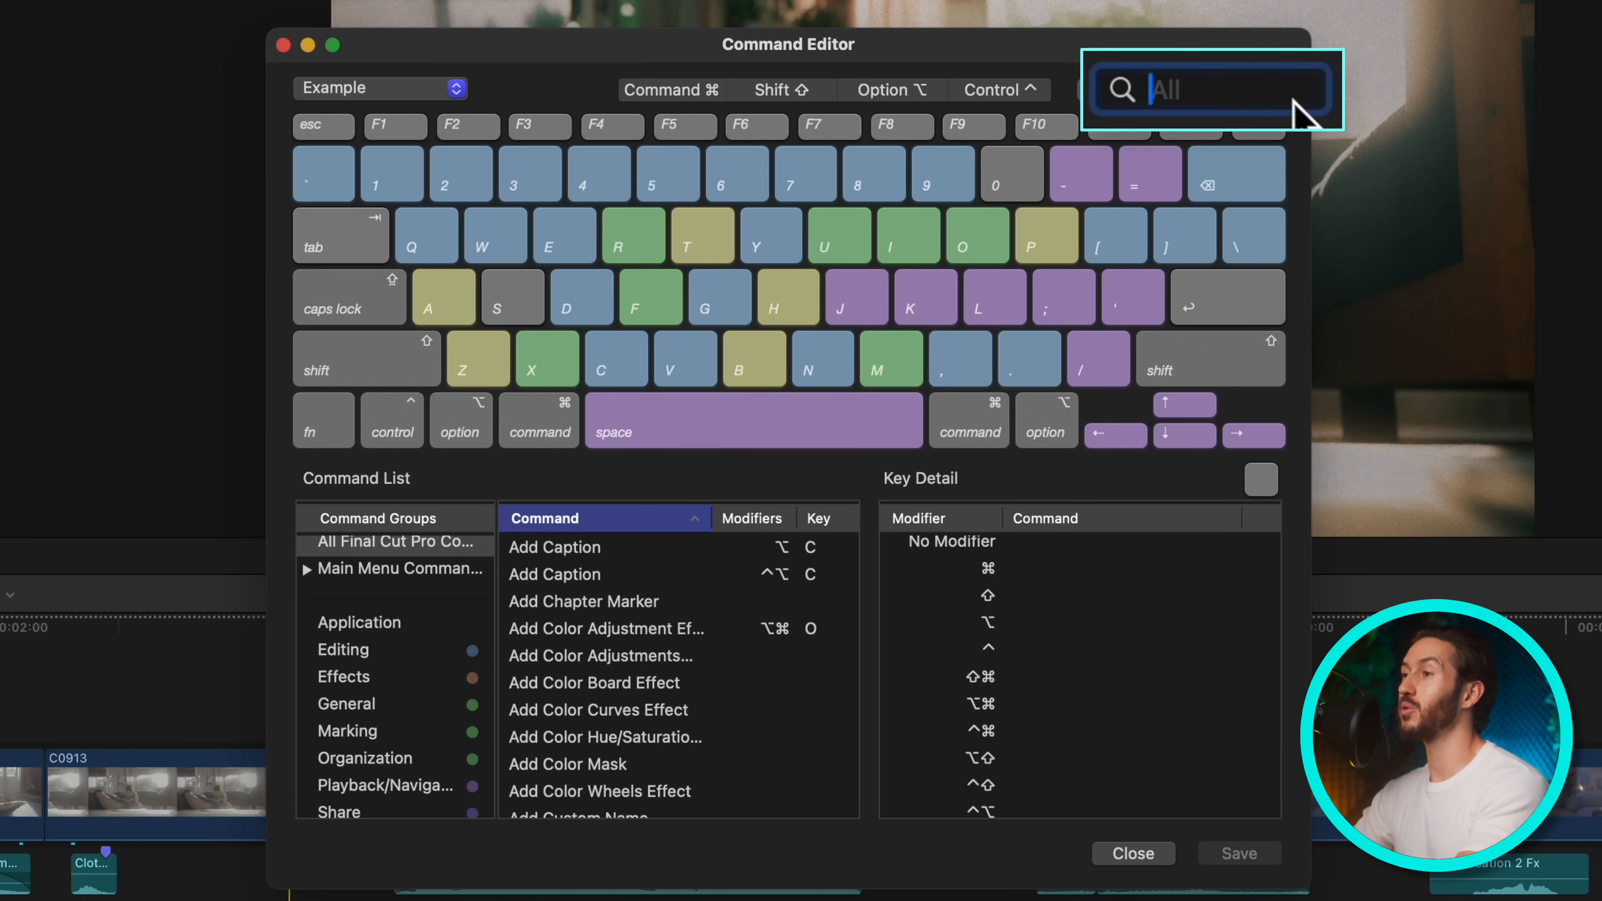
- Reassign the slash key from Play Selection to Play Around
text(play aroun)
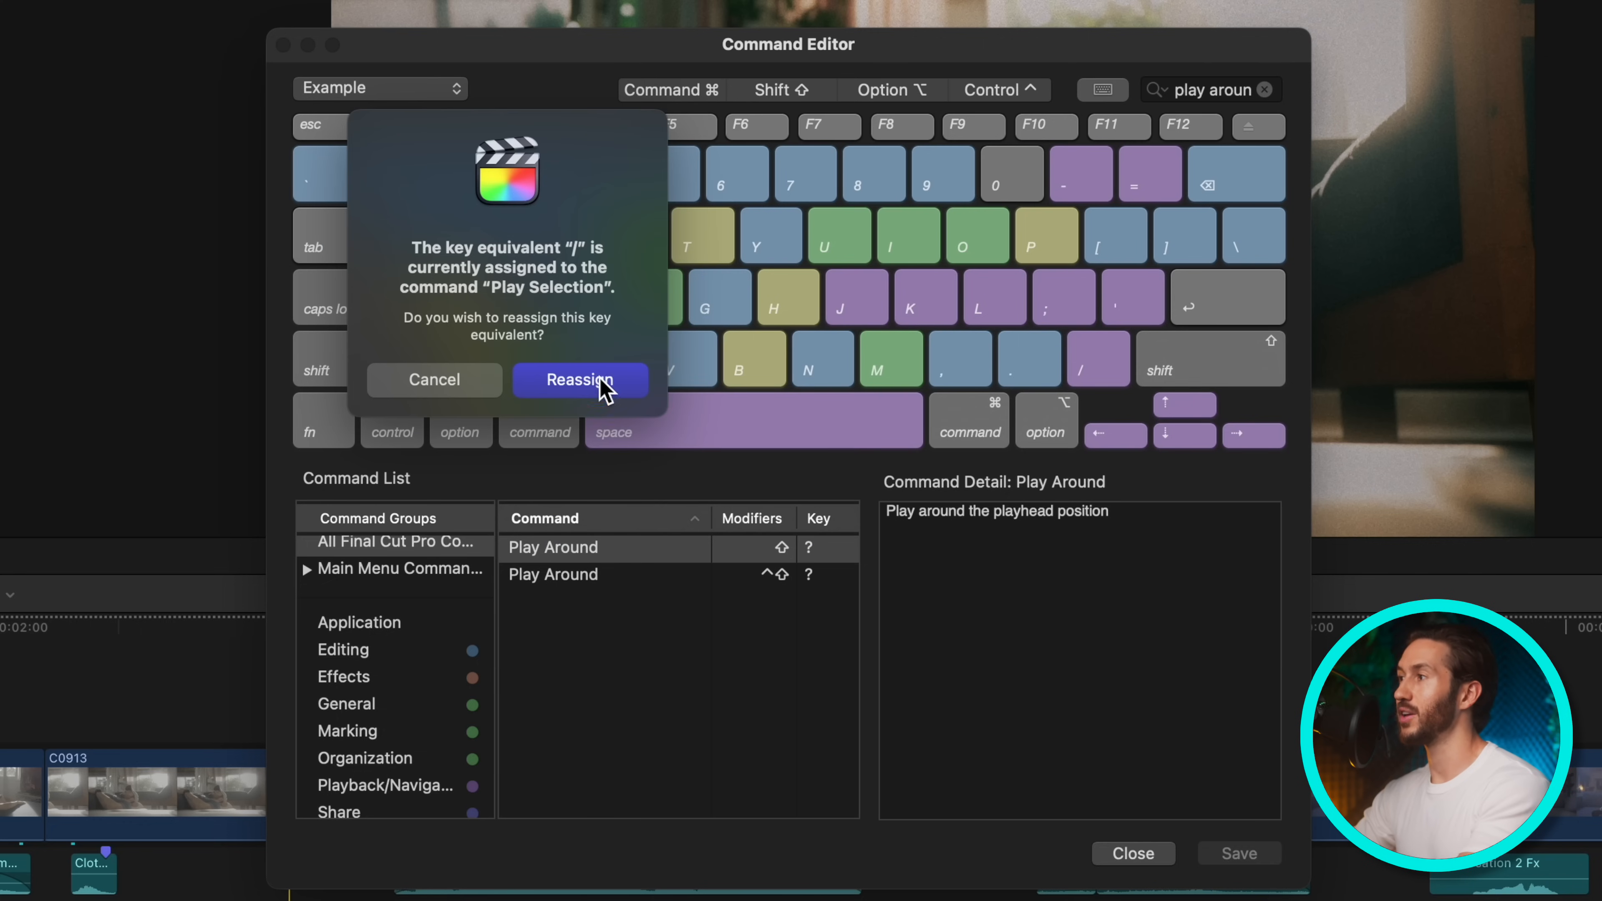
click(579, 379)
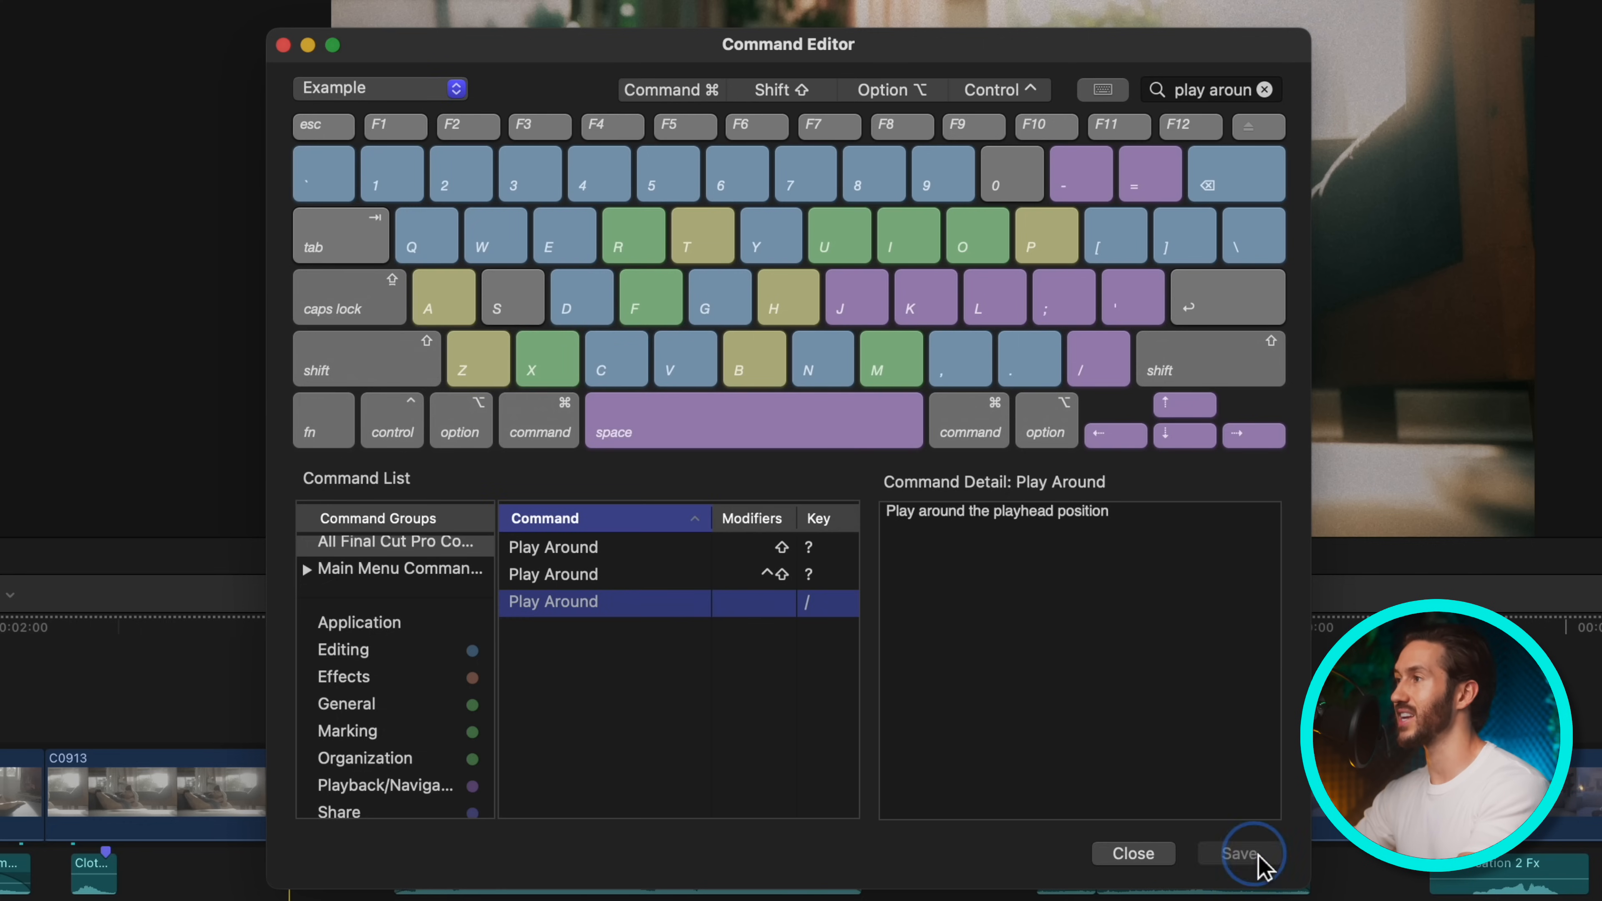
- Save the Example set and switch timeline loop playback on with Command-L
click(1238, 852)
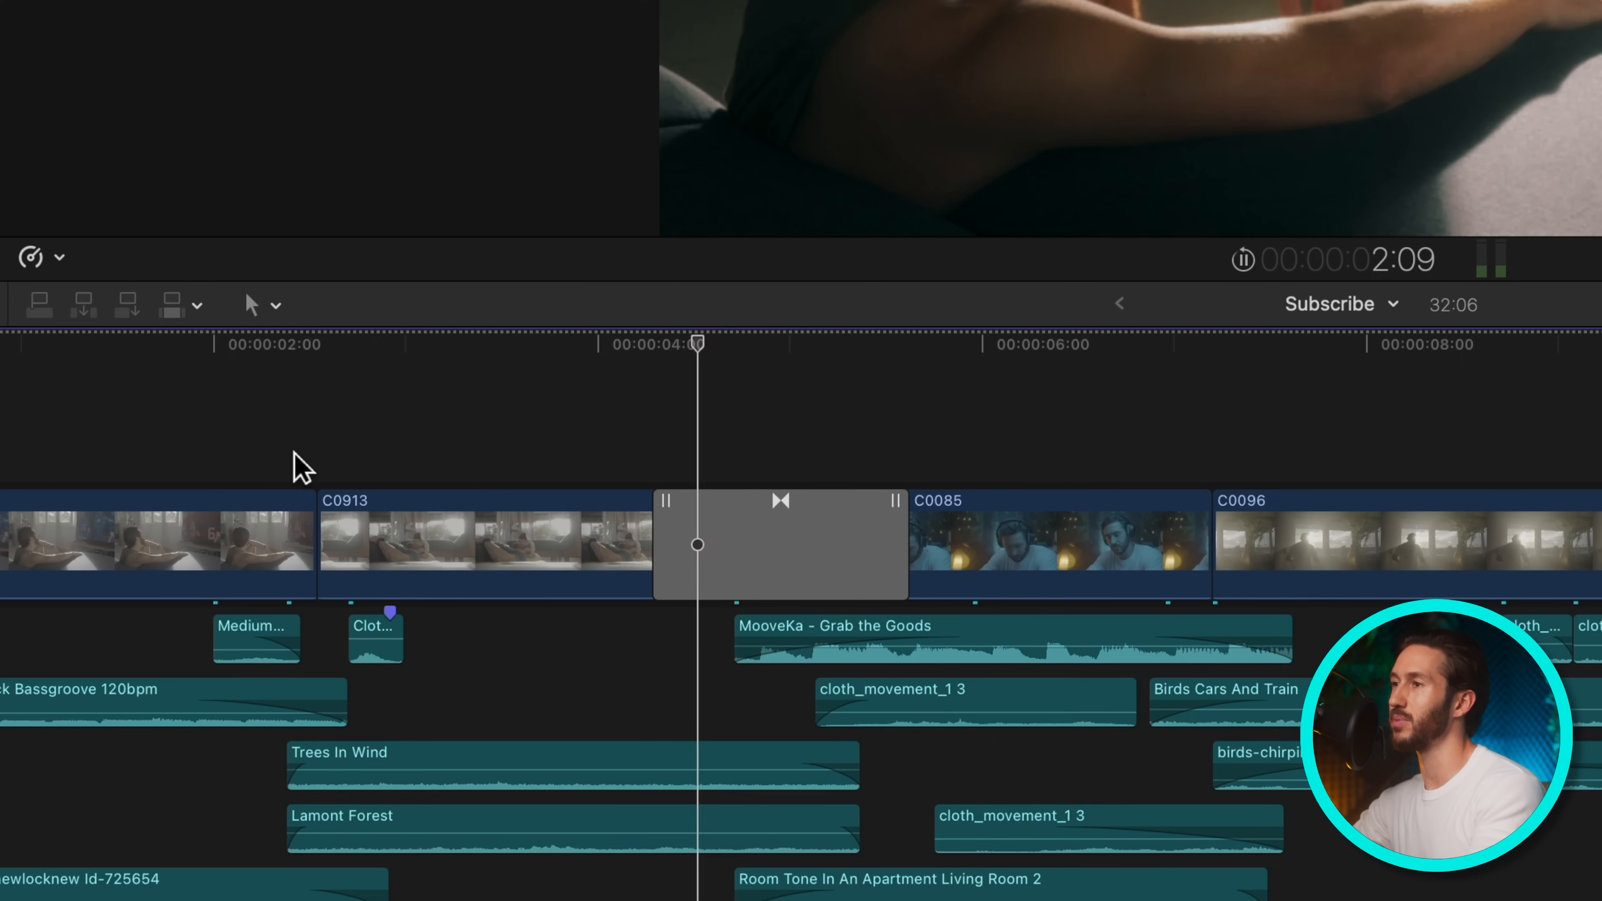
click(773, 352)
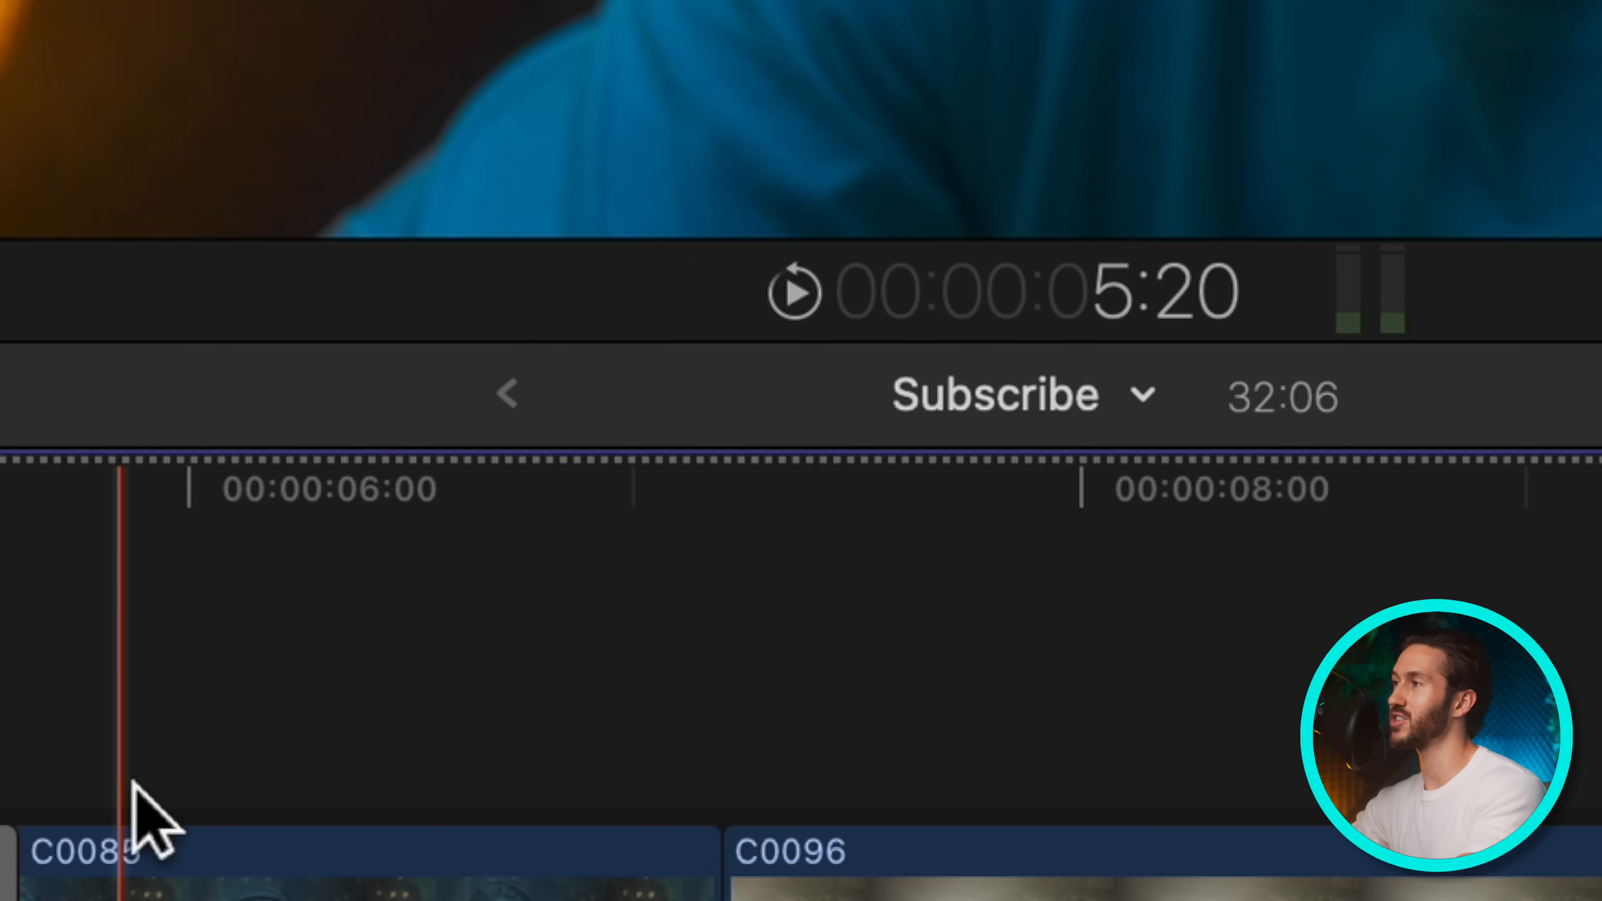
key(cmd+l)
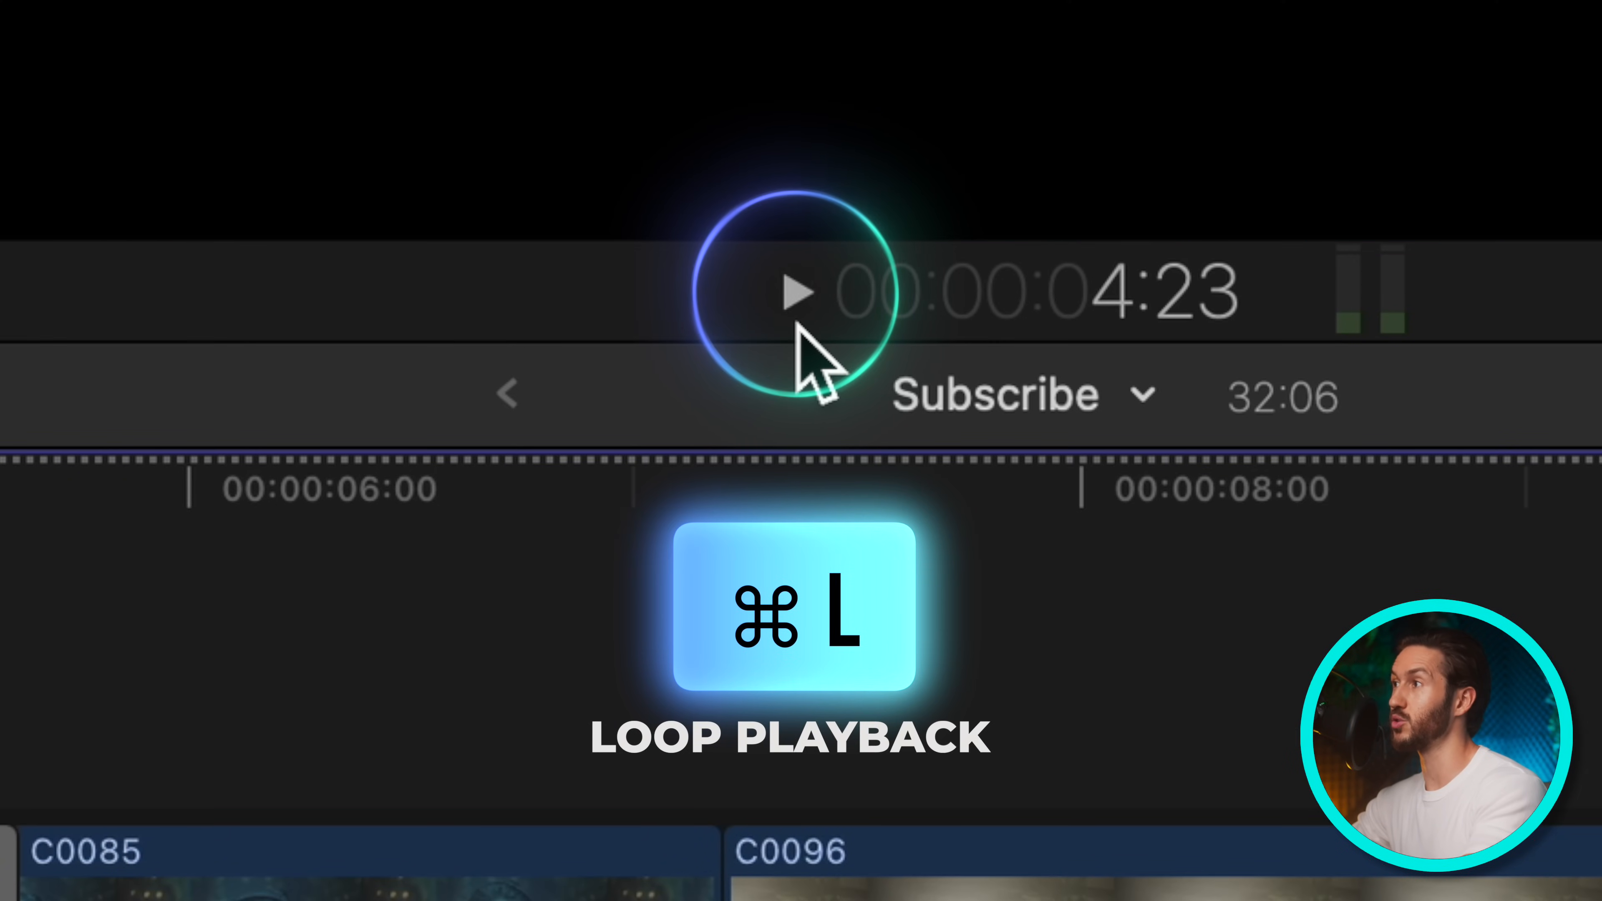
click(797, 293)
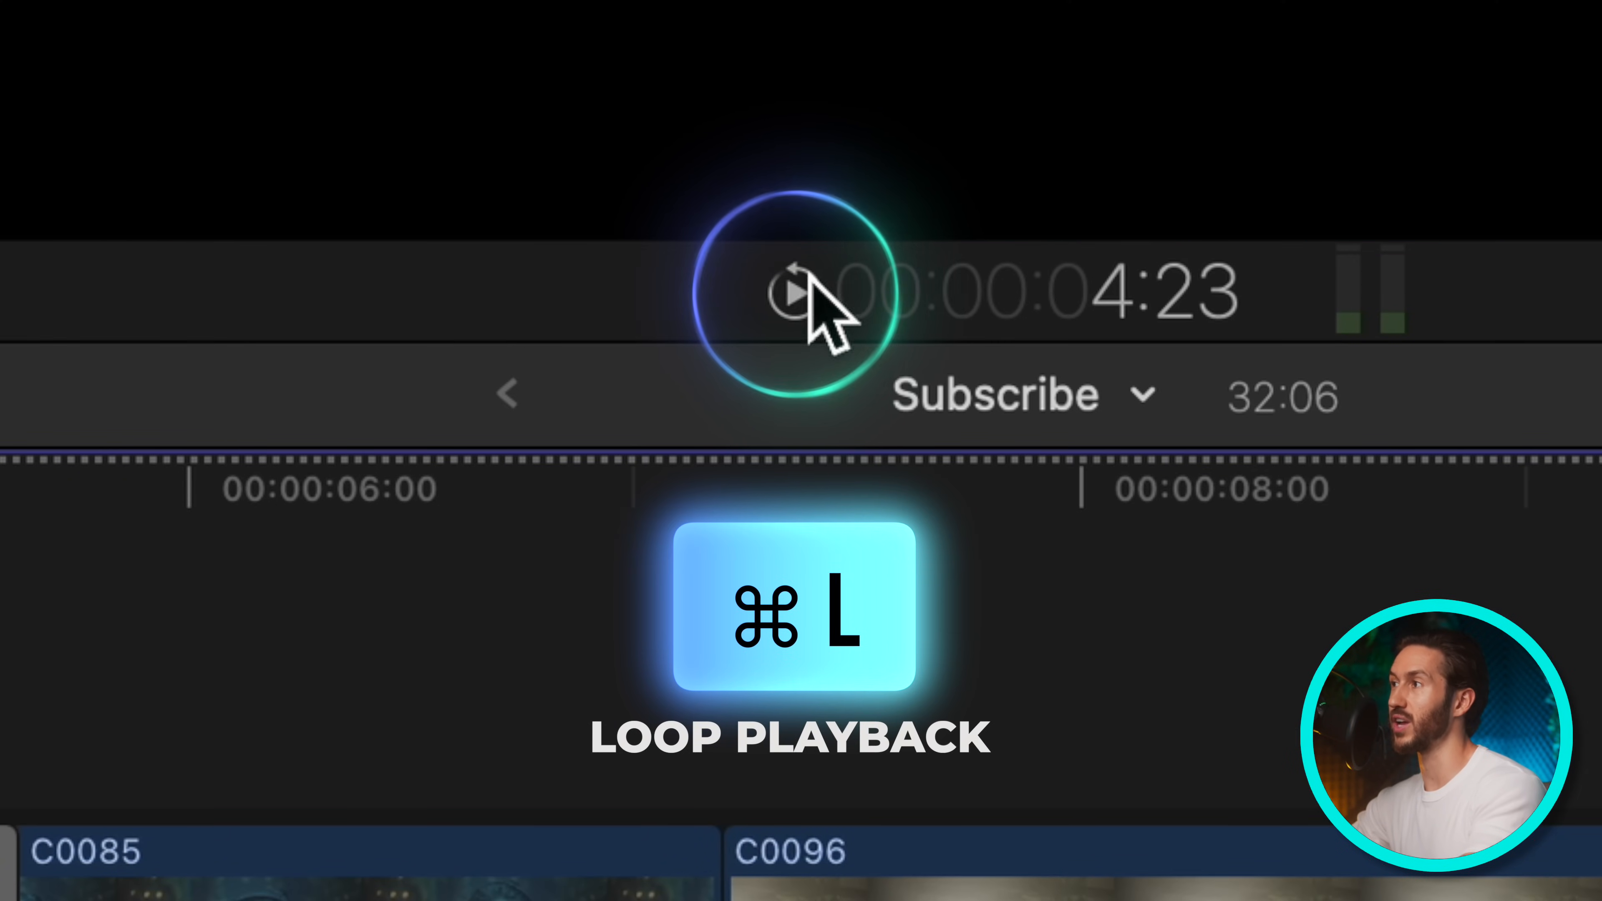
mouse_move(797, 388)
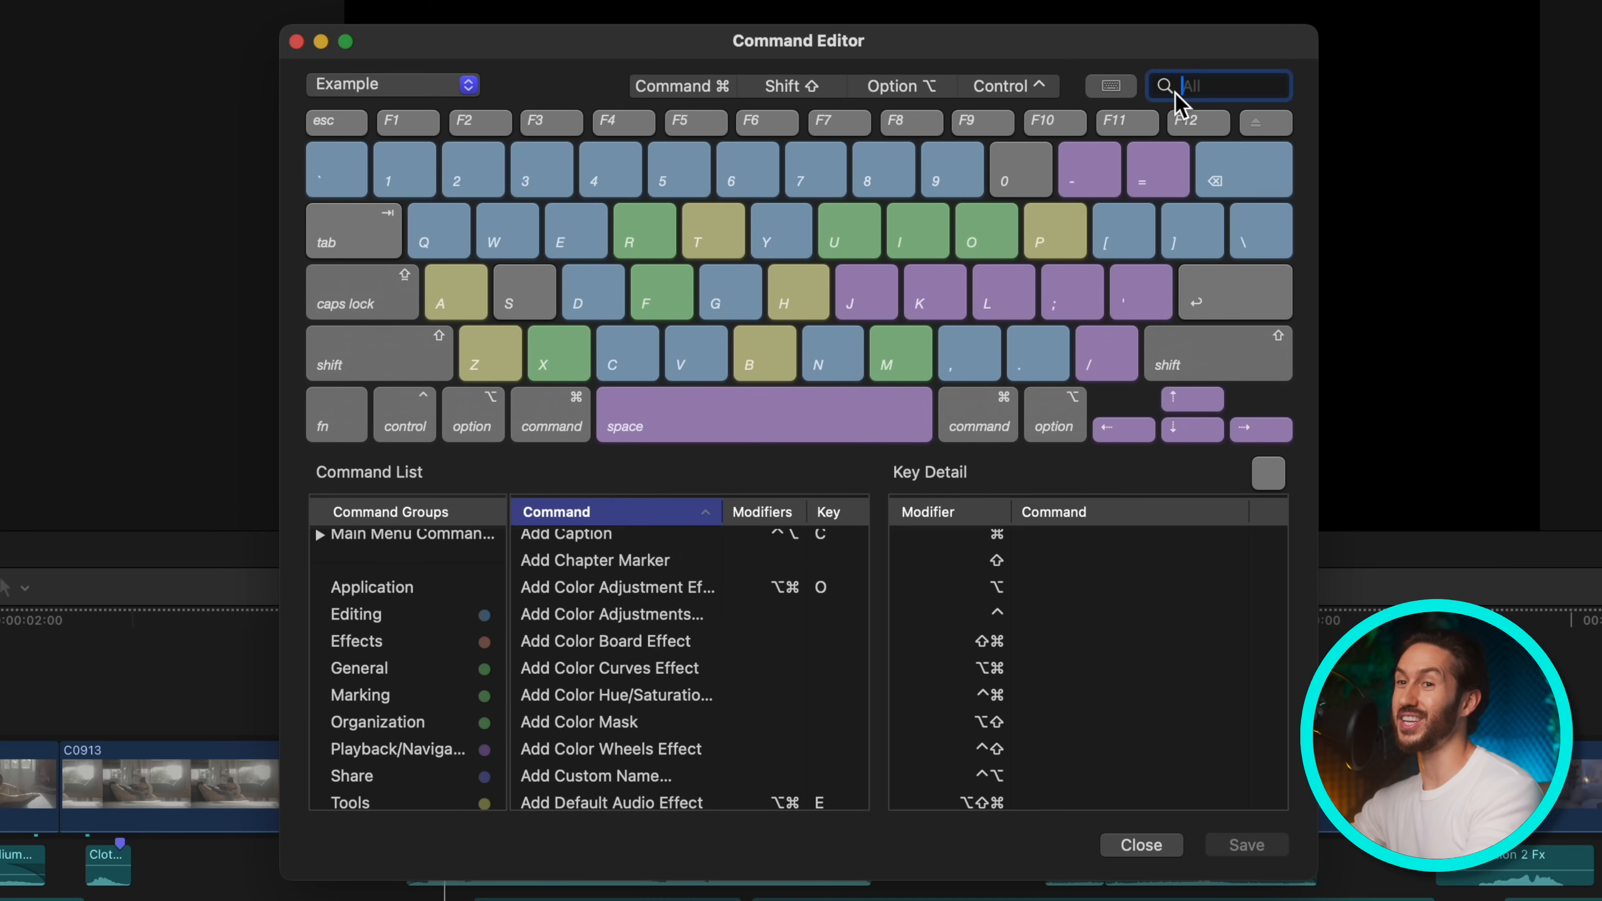
- Give Blade the B key and Blade Tool Command-B in the Example set, then close the editor
text(blade)
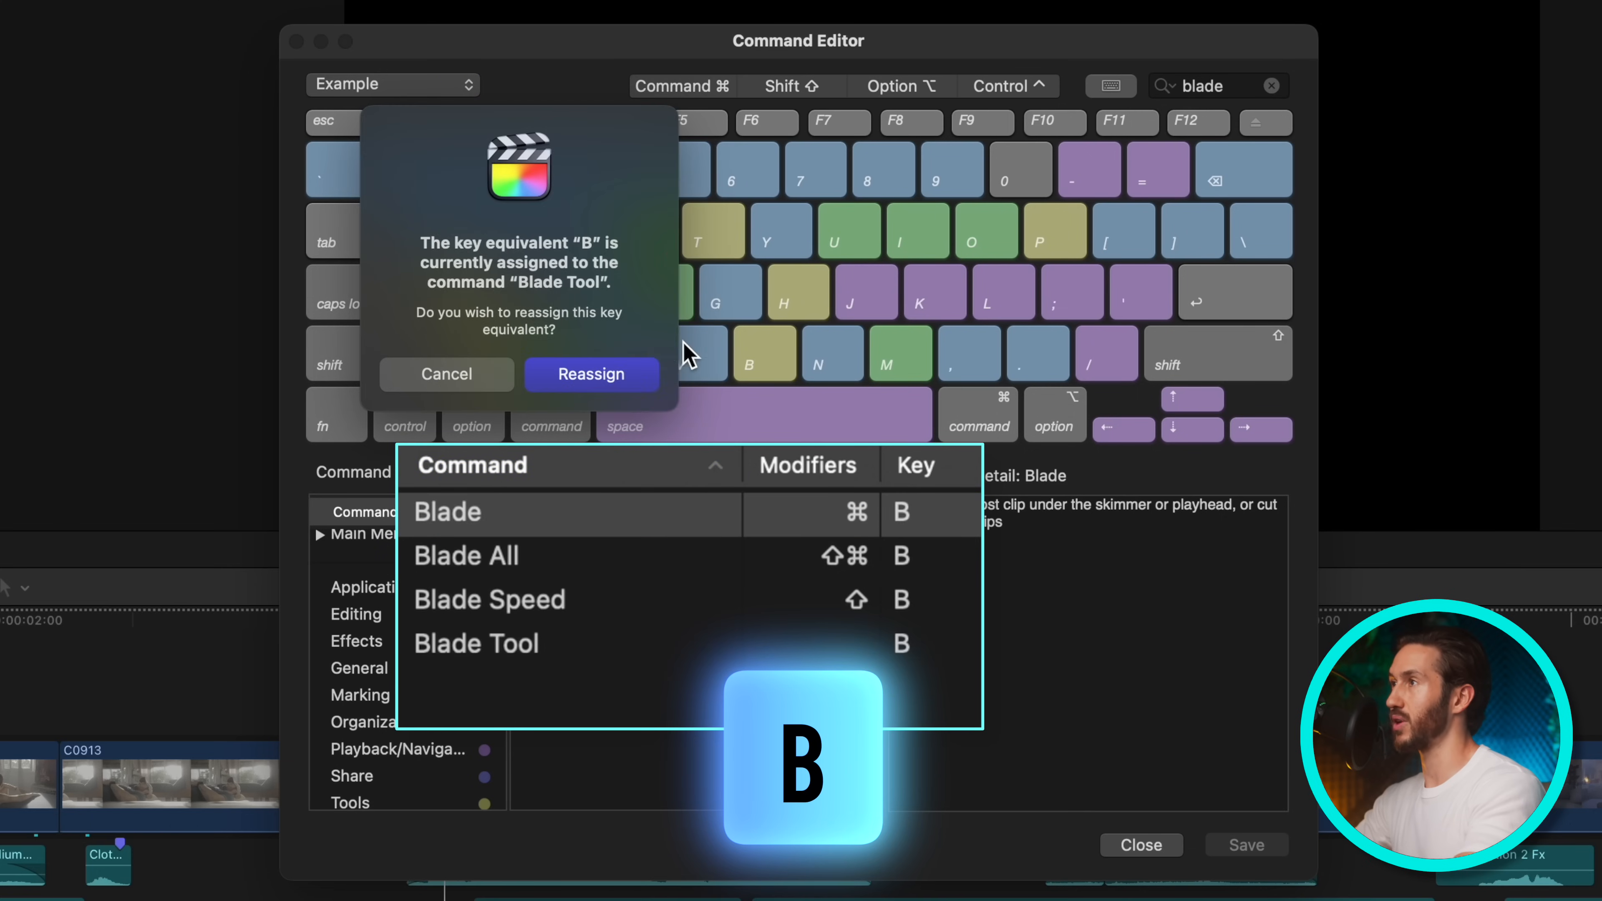
click(591, 373)
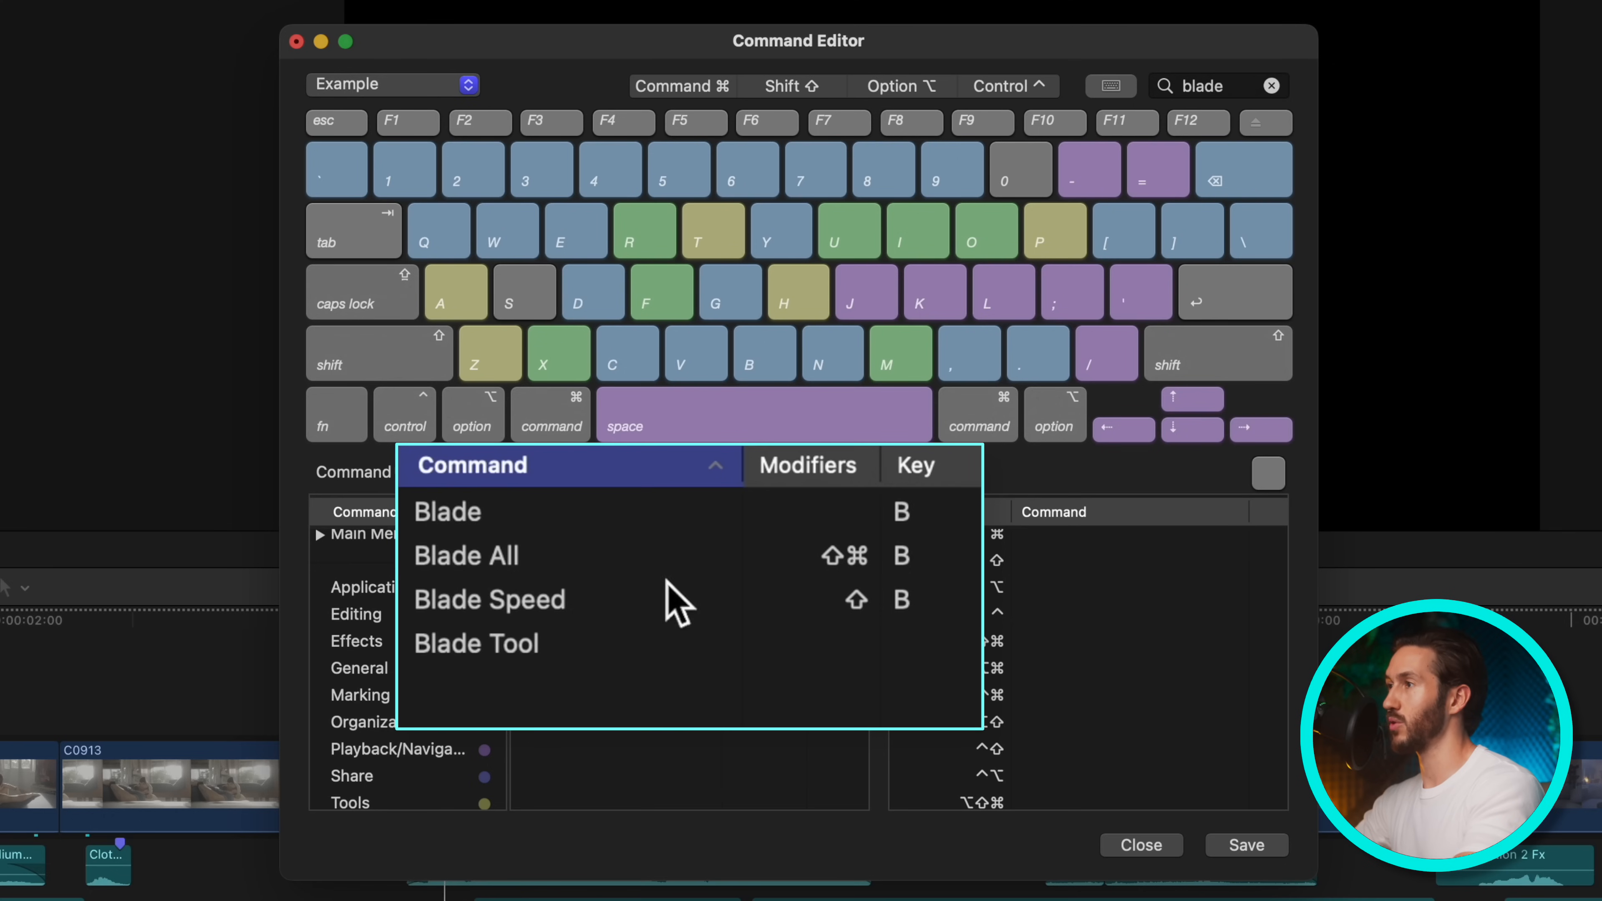
click(477, 643)
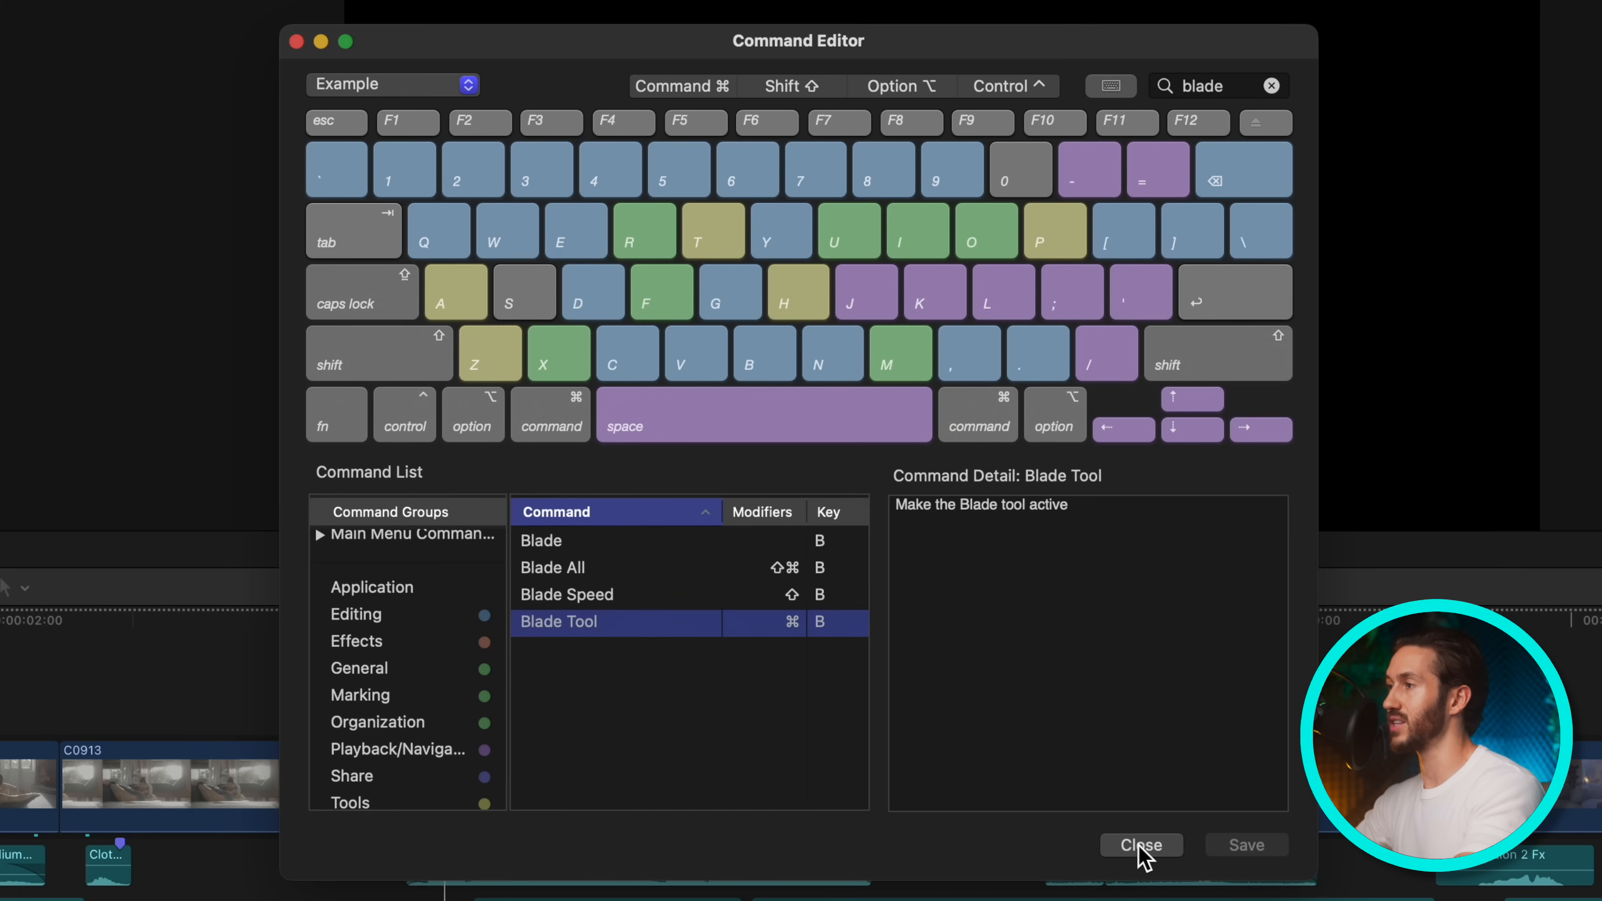
click(1141, 845)
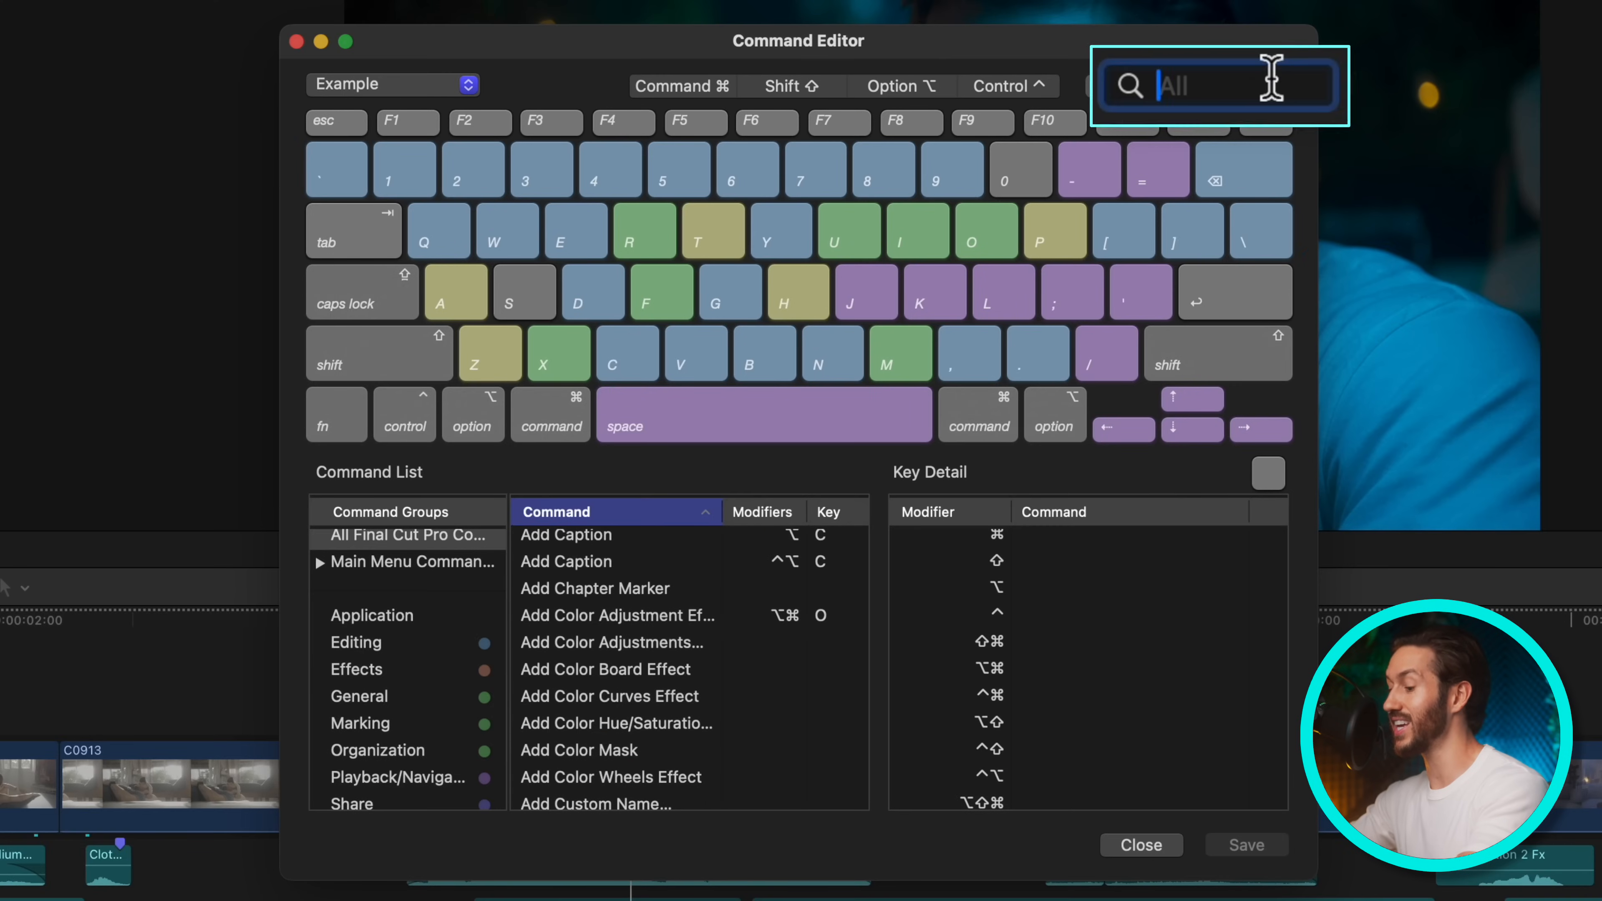
- Reassign G from Toggle Storyline Mode to Trim Start
text(trim start)
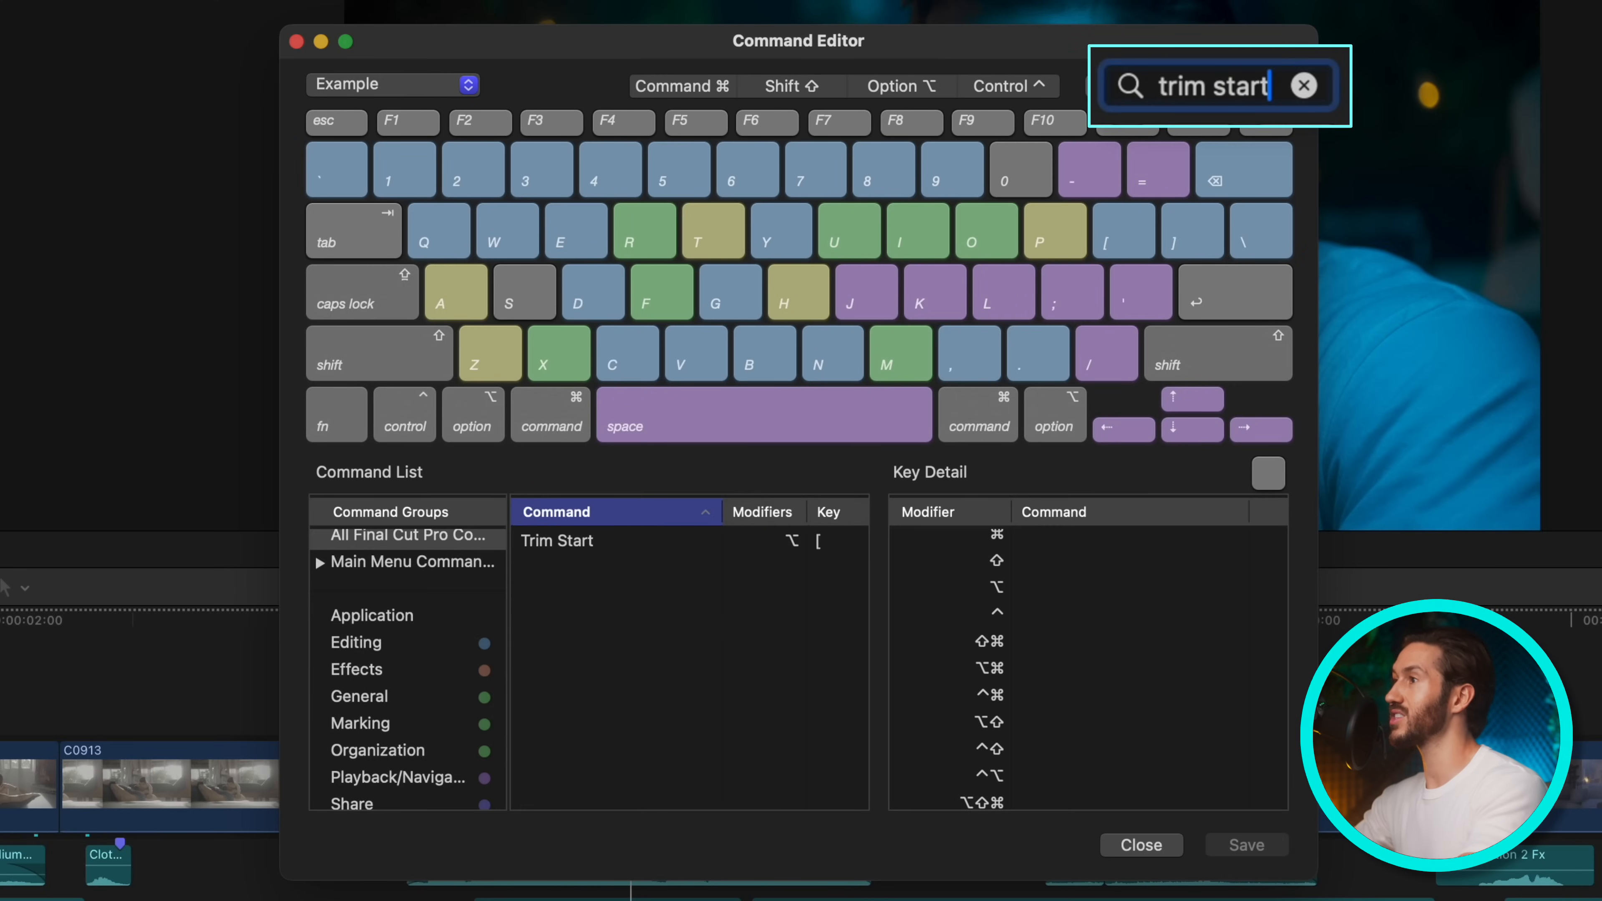
click(556, 540)
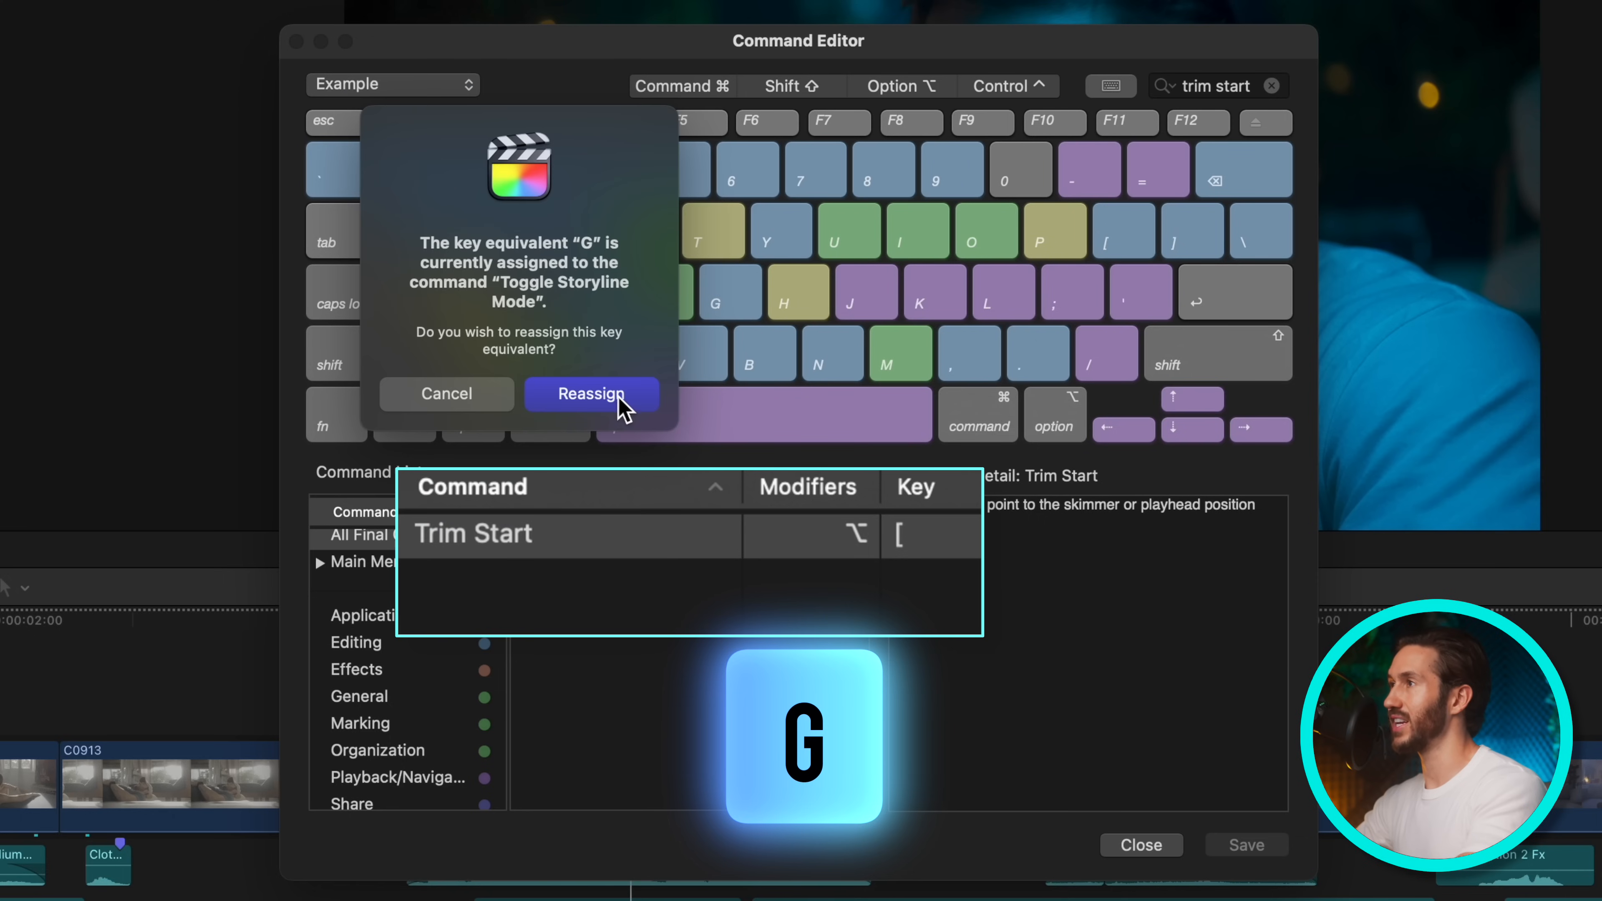
click(590, 393)
text(t)
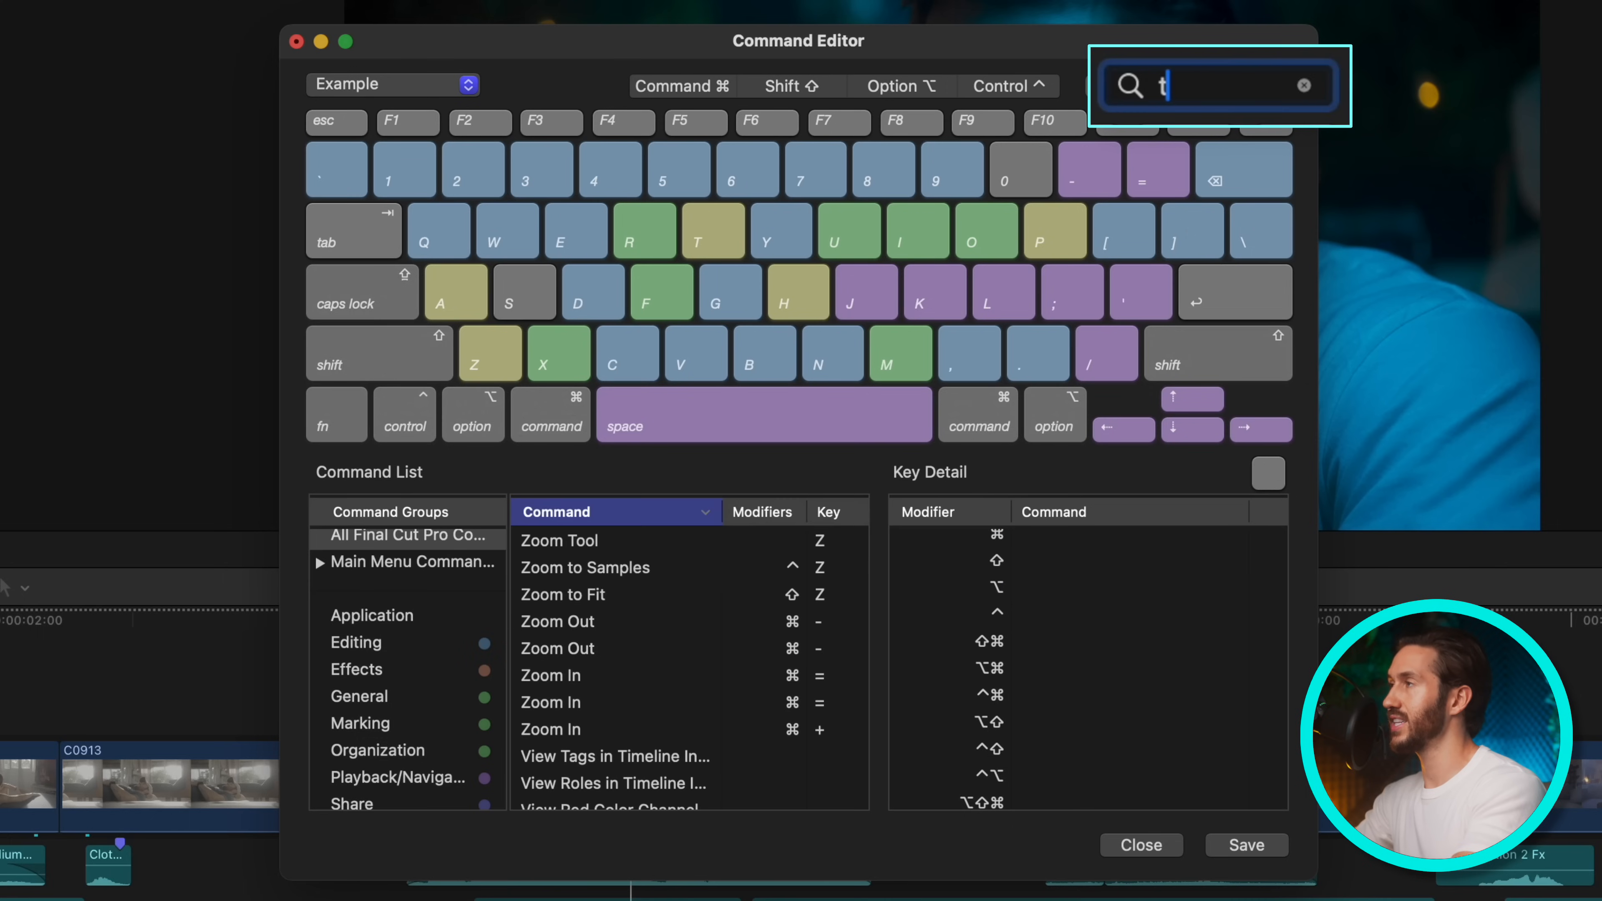
- Reassign H from Hand Tool to Trim End
text(rim end)
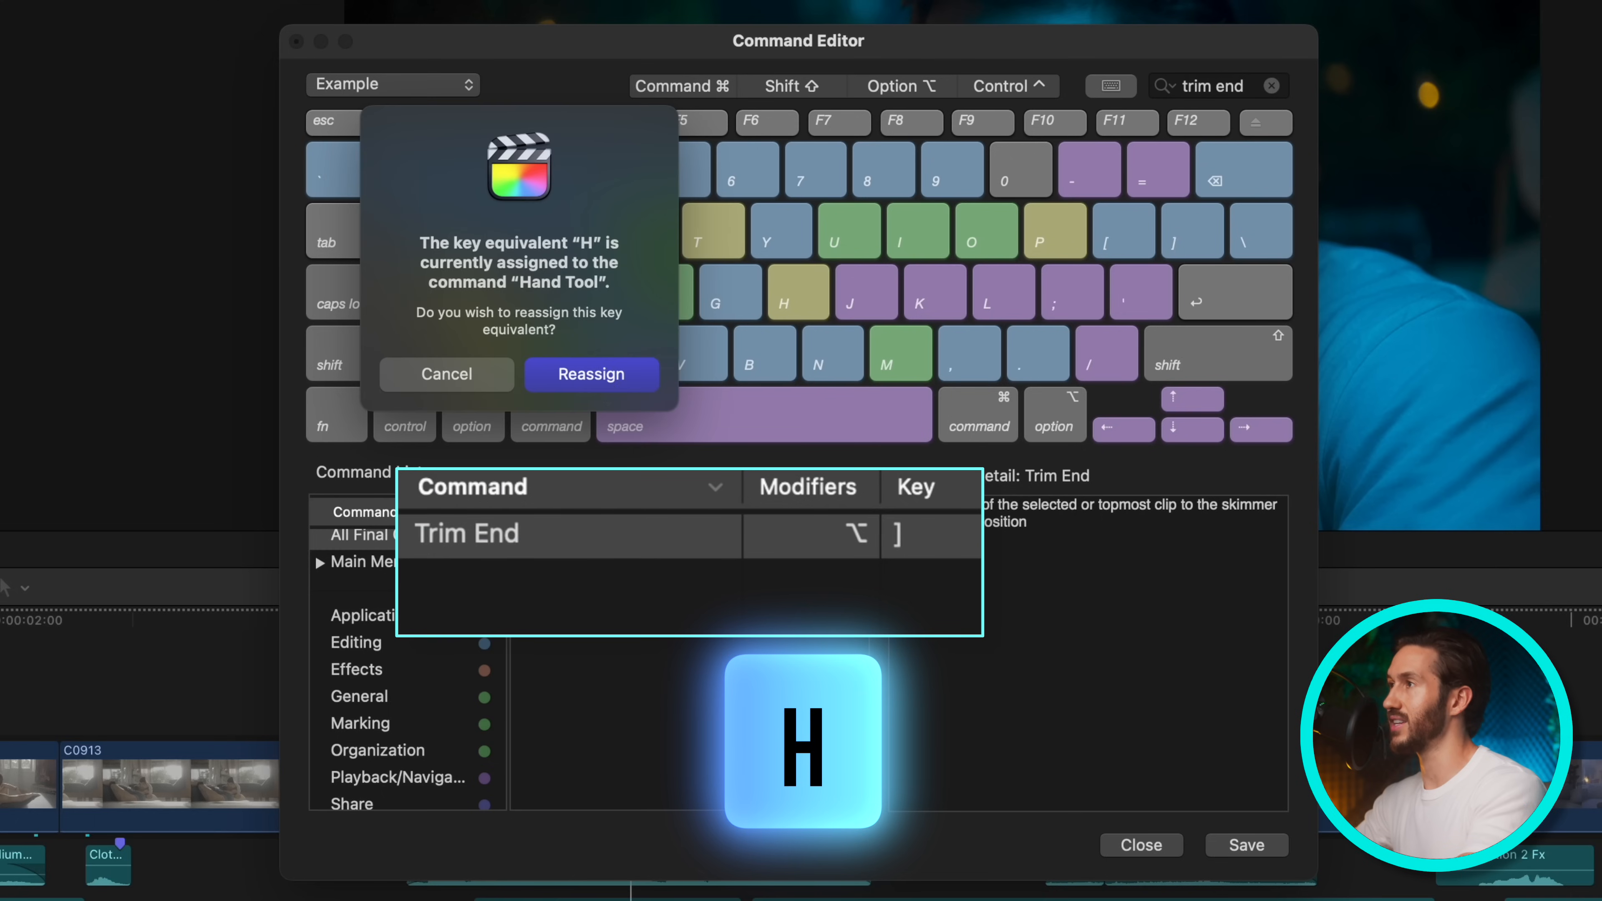
click(591, 374)
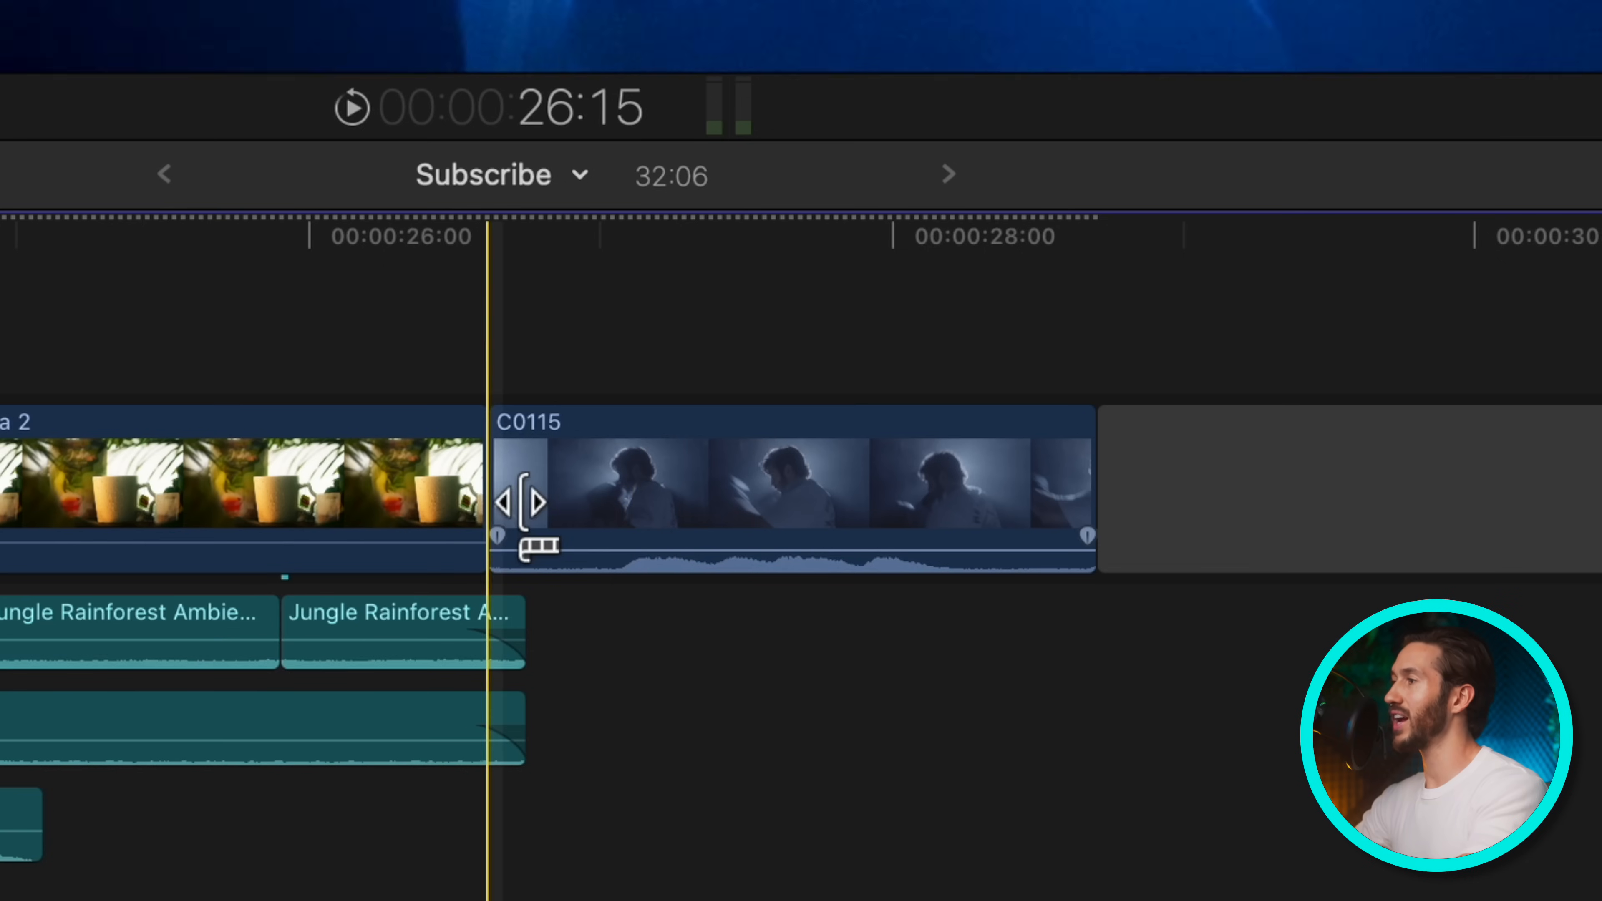
- Trim clip C0115's start and end to the playhead with G and H, shortening the project to 31:20
key(g)
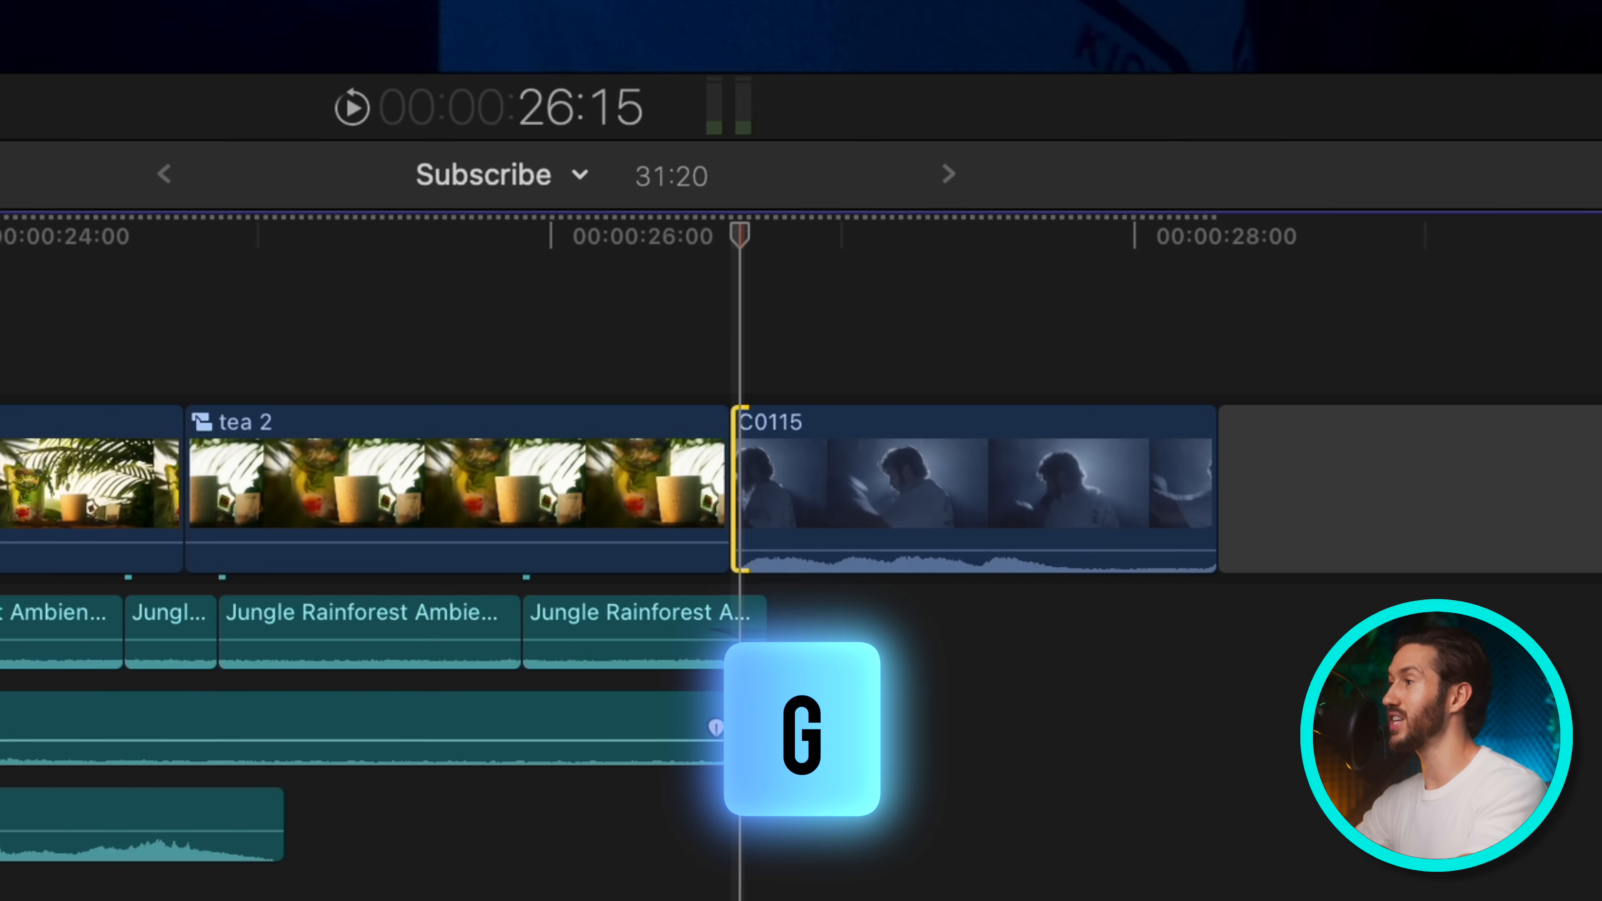
key(g)
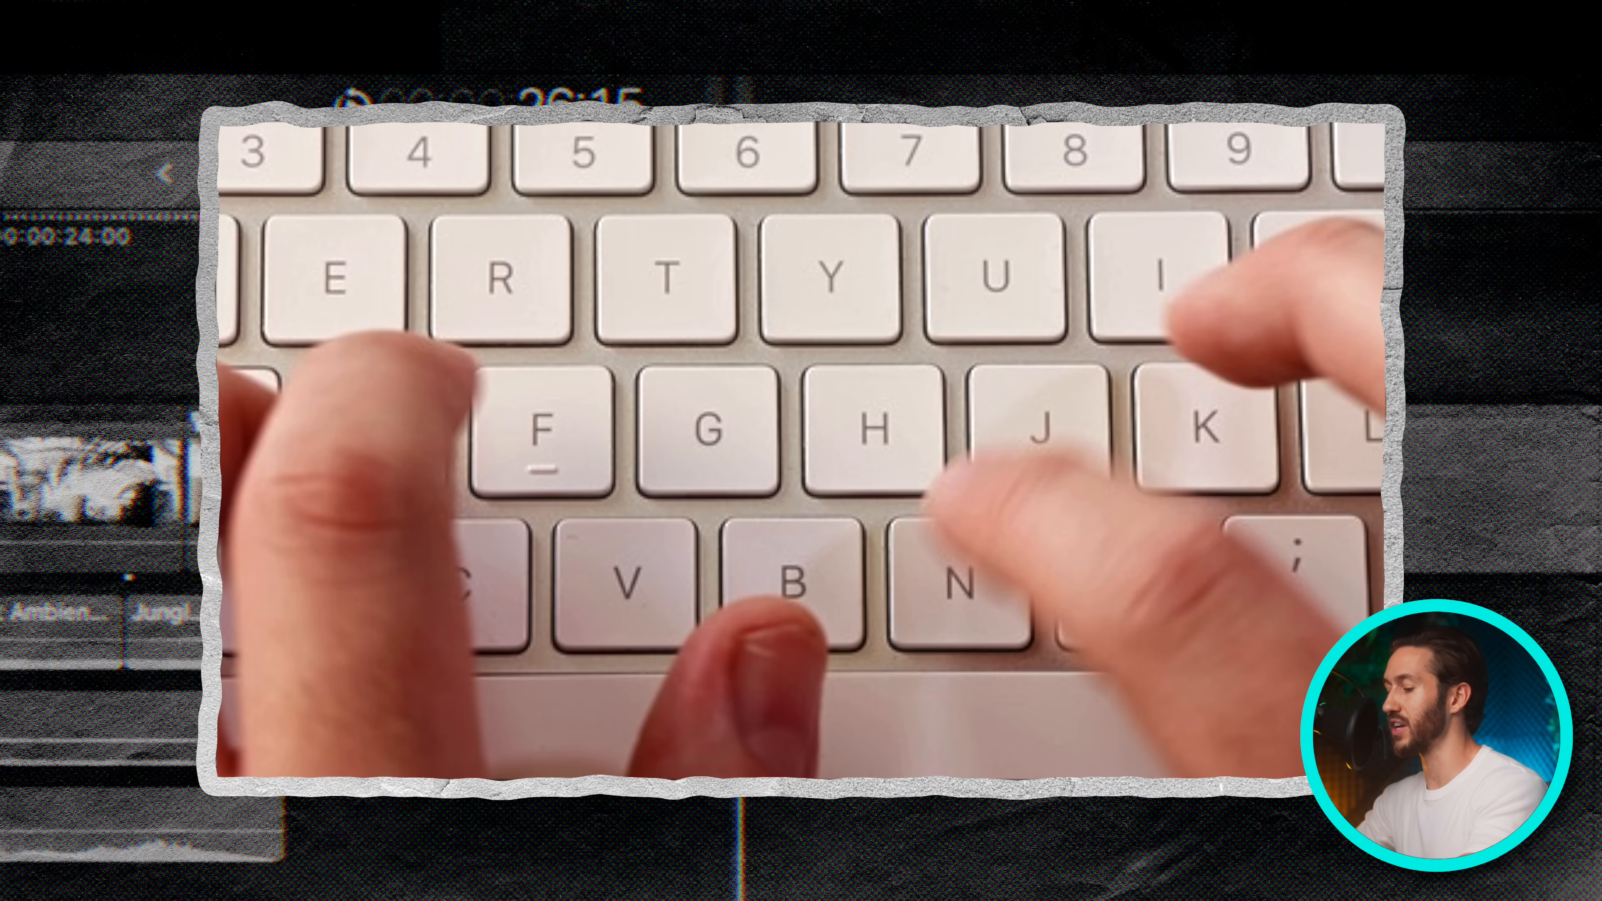
key(j)
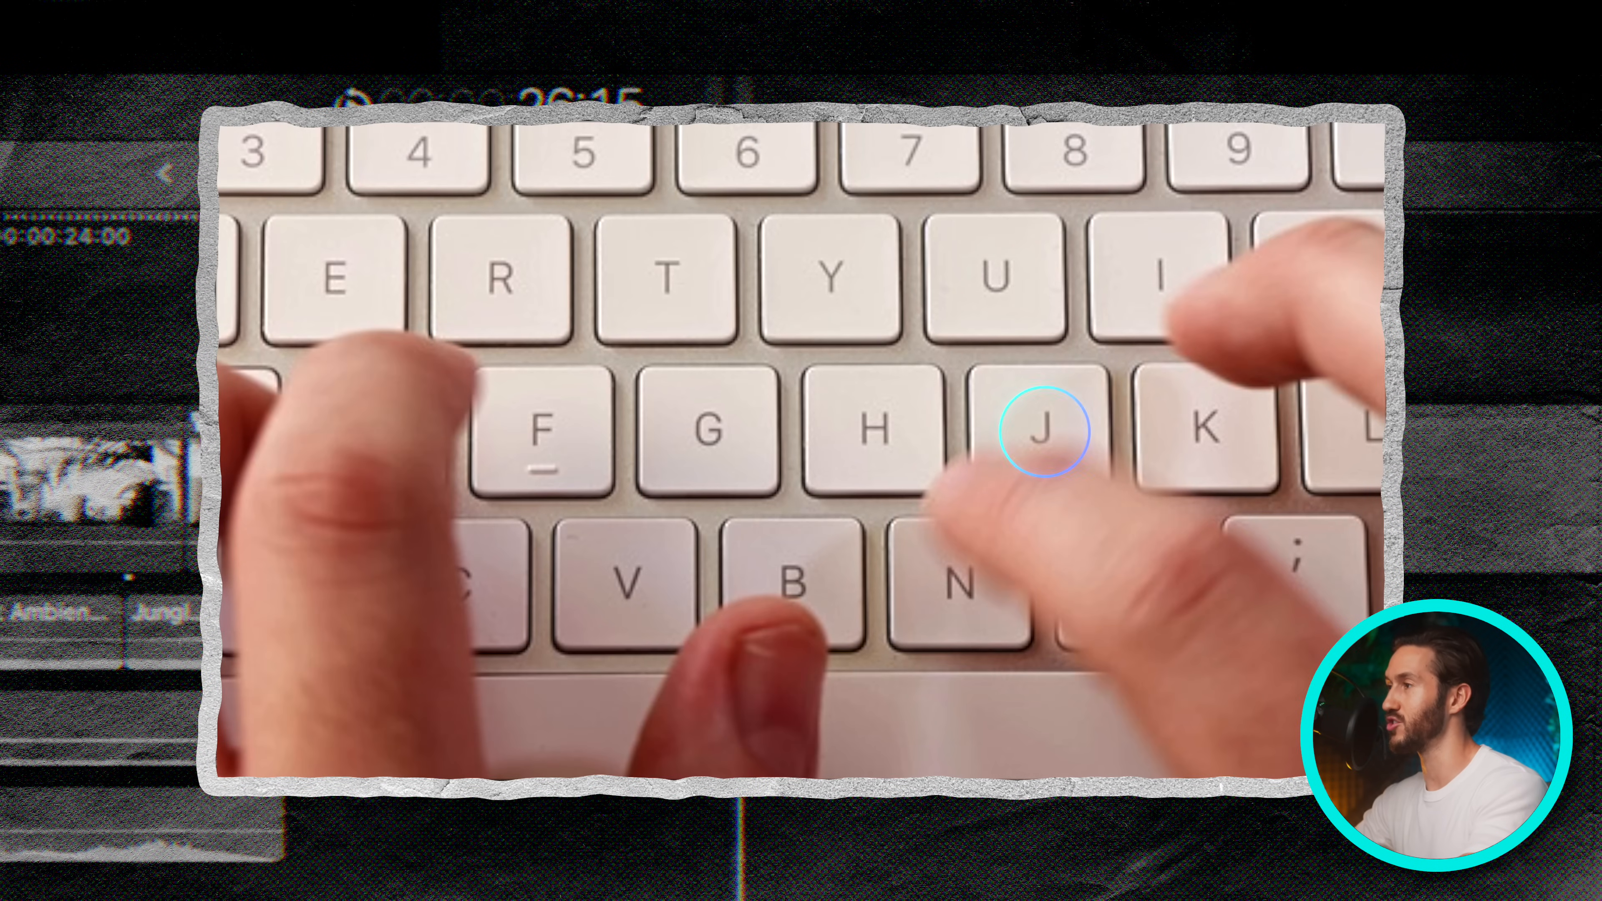
key(g)
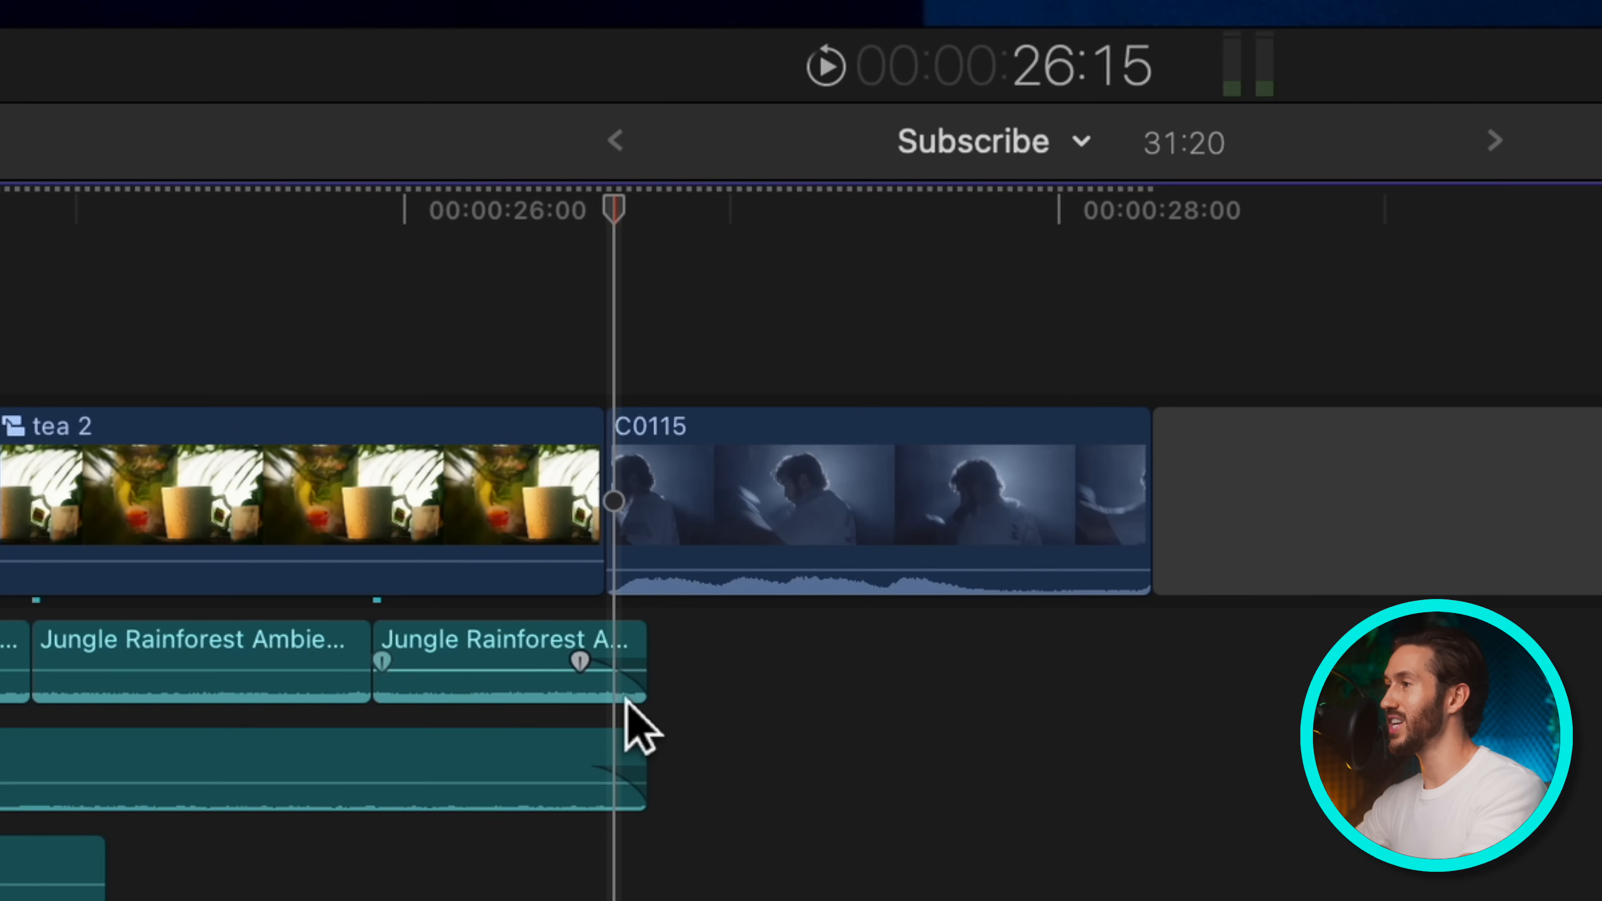
key(h)
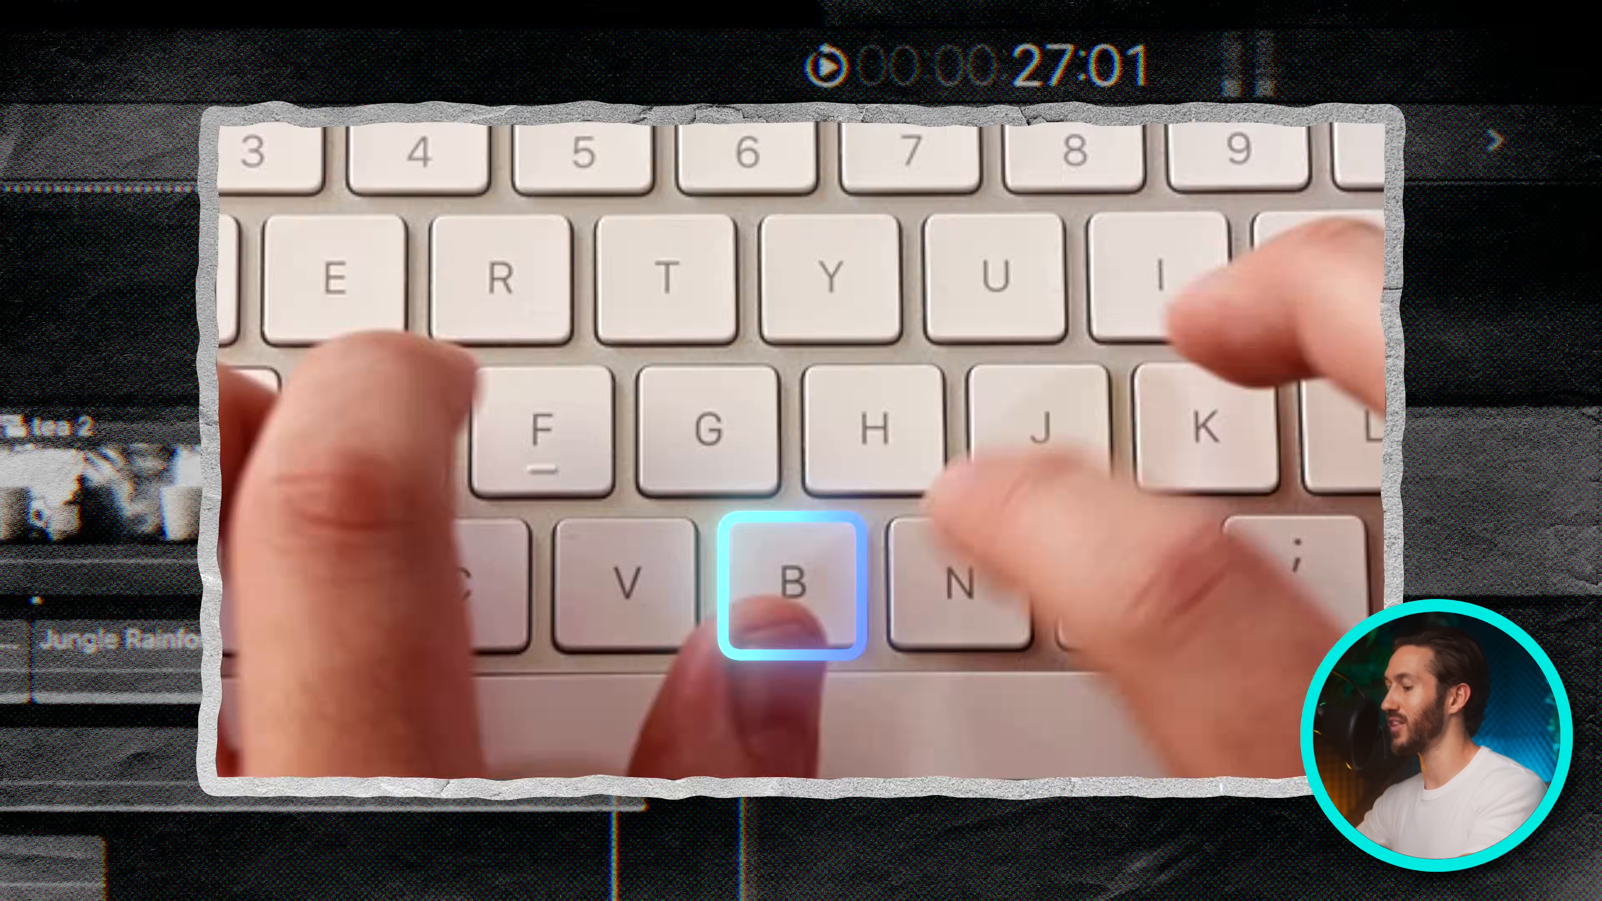
key(b)
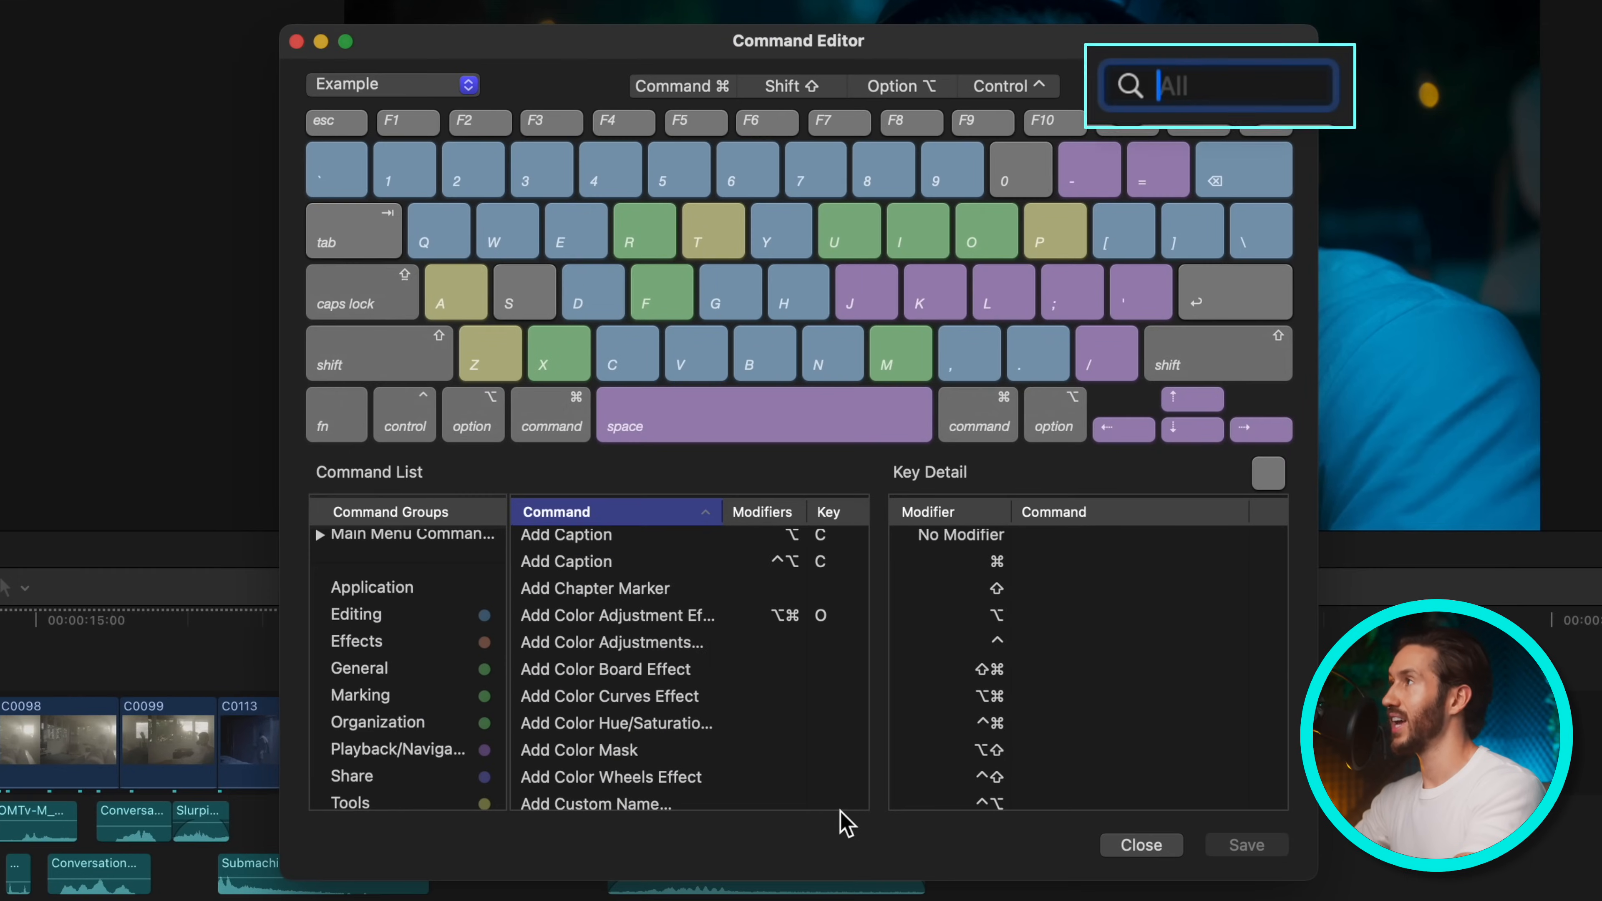
- Reassign Y from Open Audition to Trim to Selection and save the set
text(trim to sel)
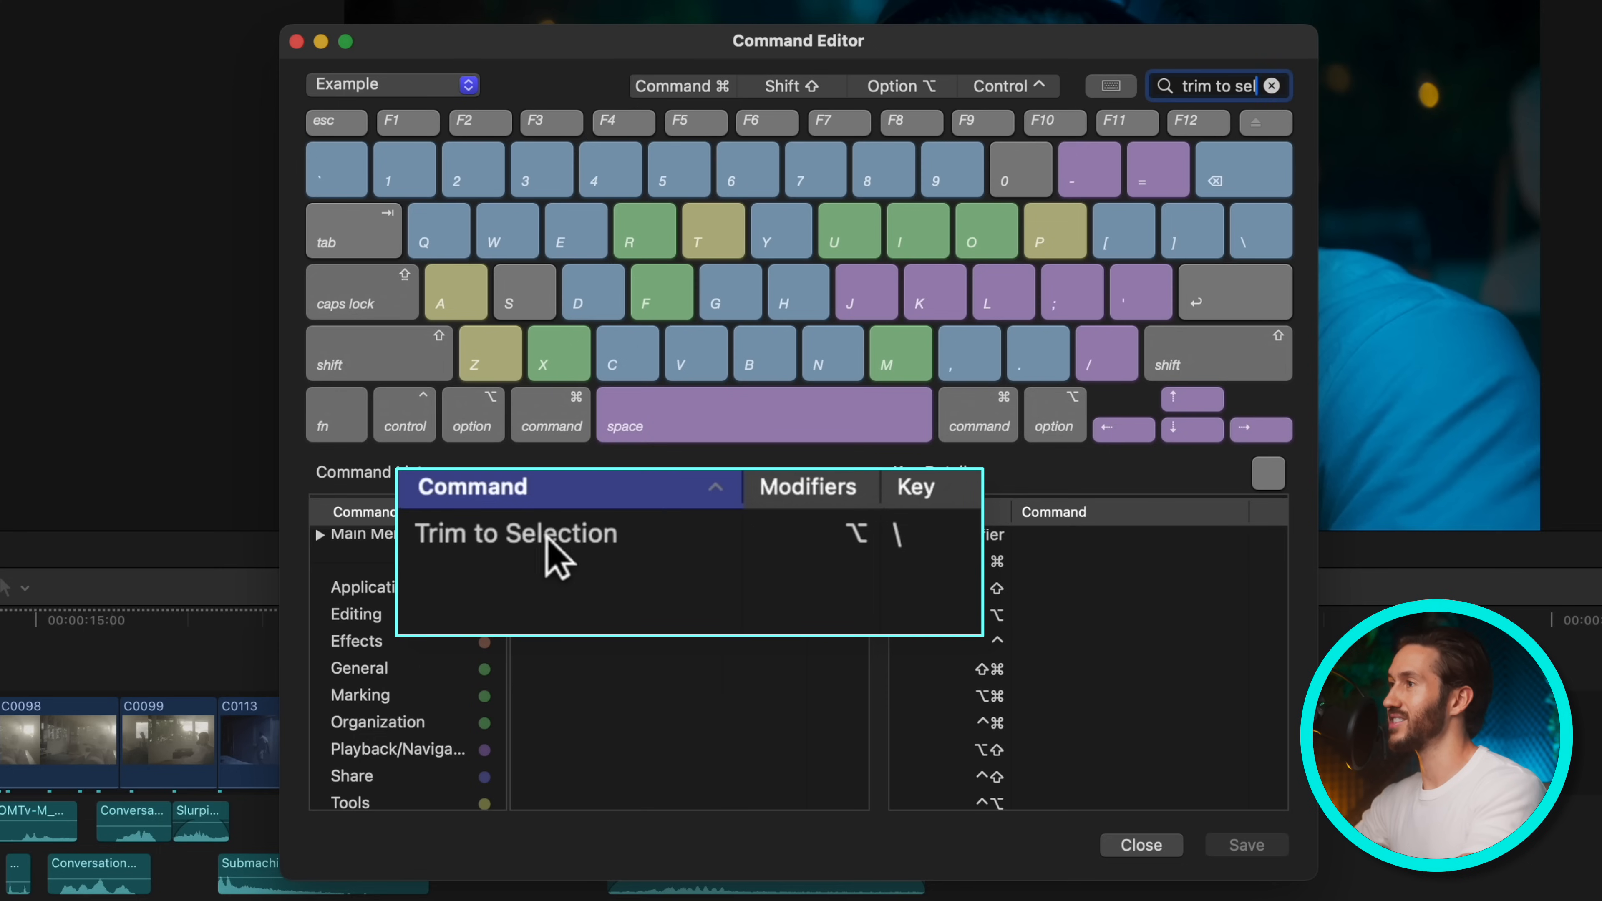
click(514, 533)
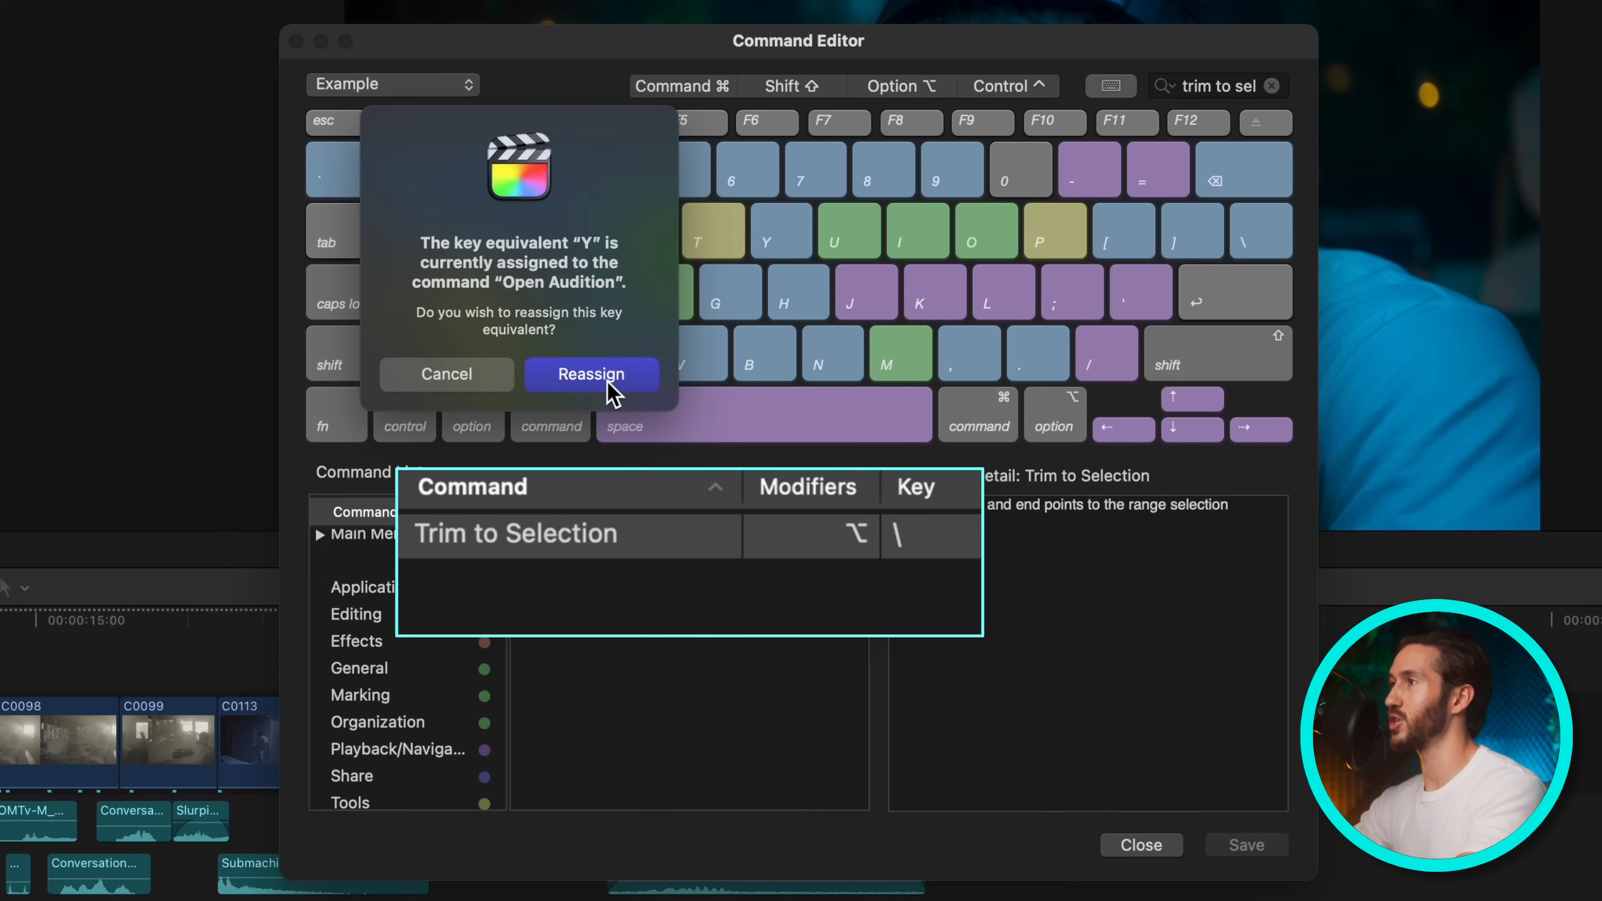
click(590, 373)
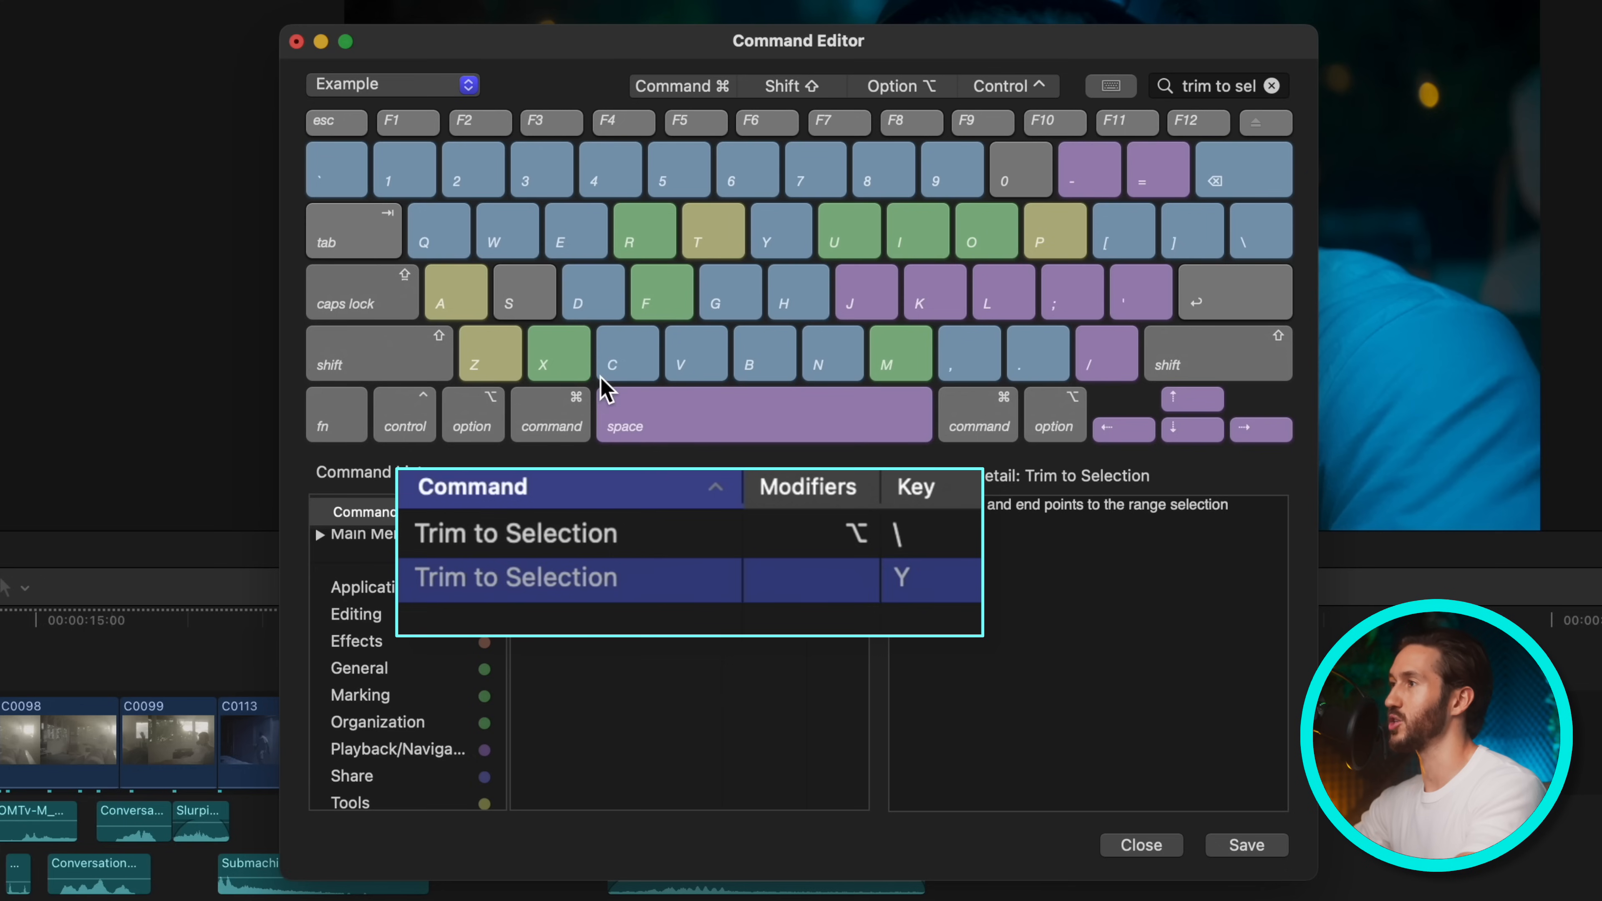
click(515, 533)
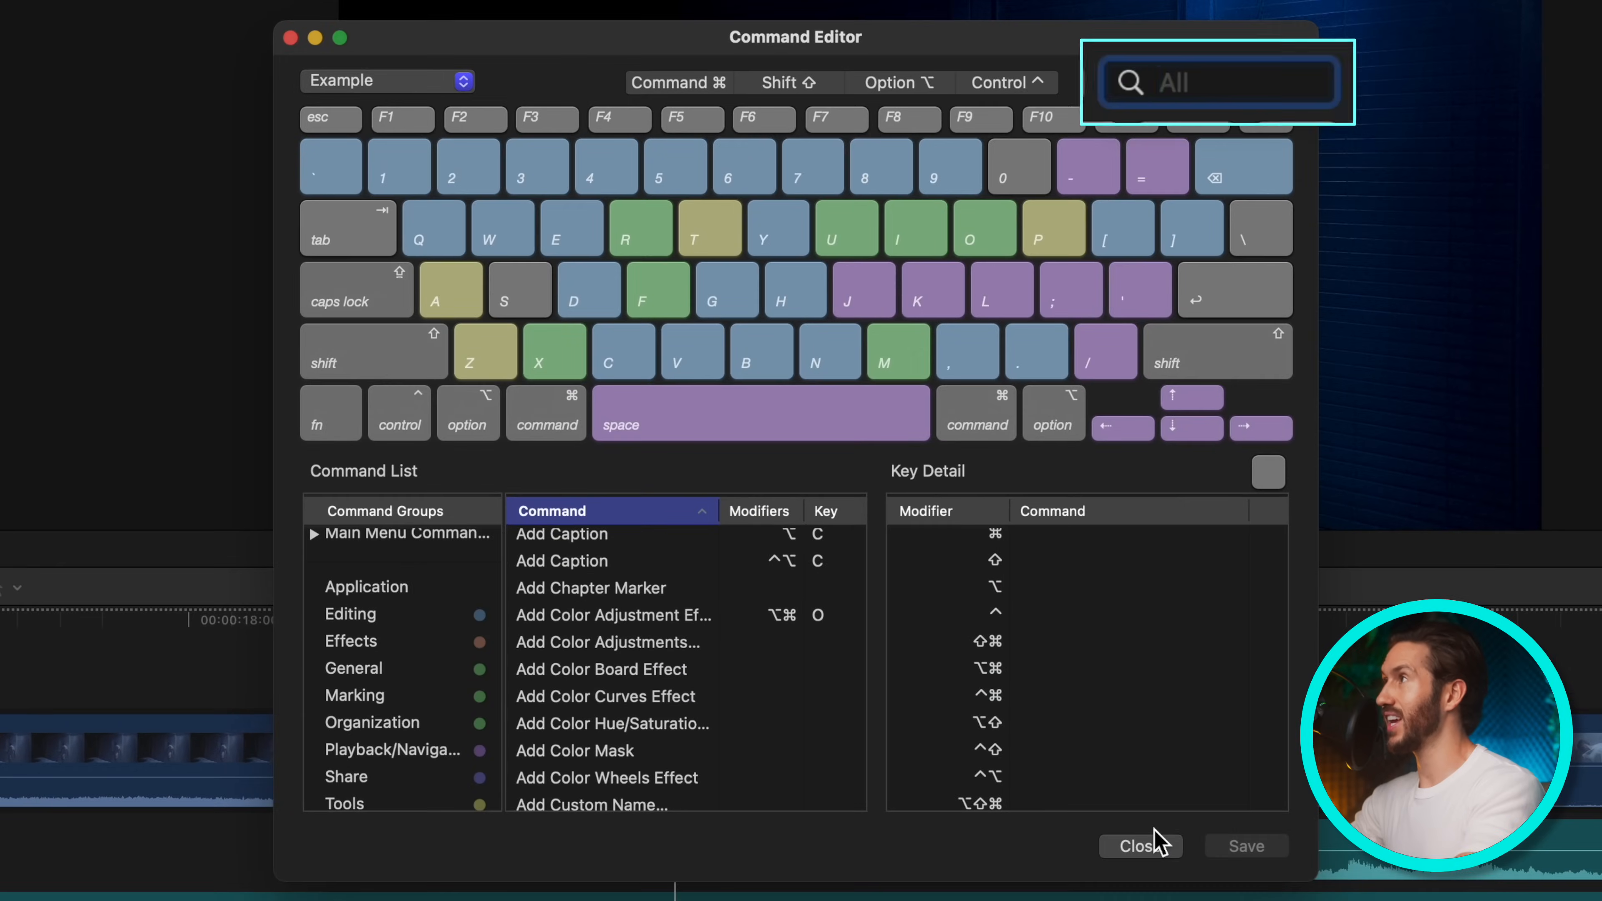
- Give Crossfade the backslash key in the Example set and save it
text(fade)
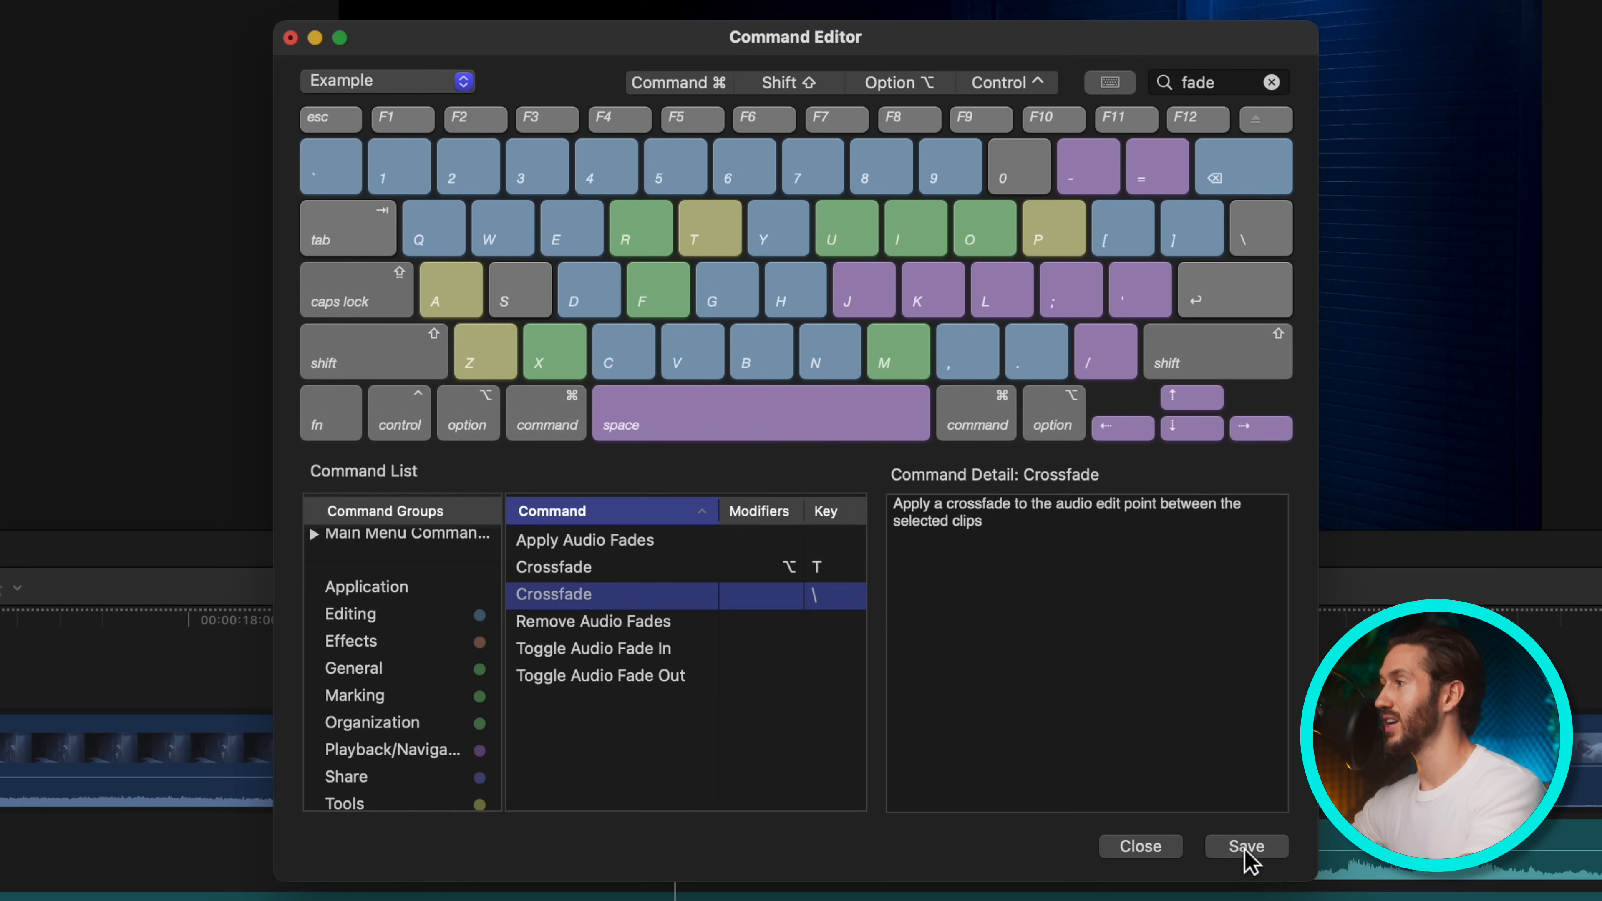
click(1244, 846)
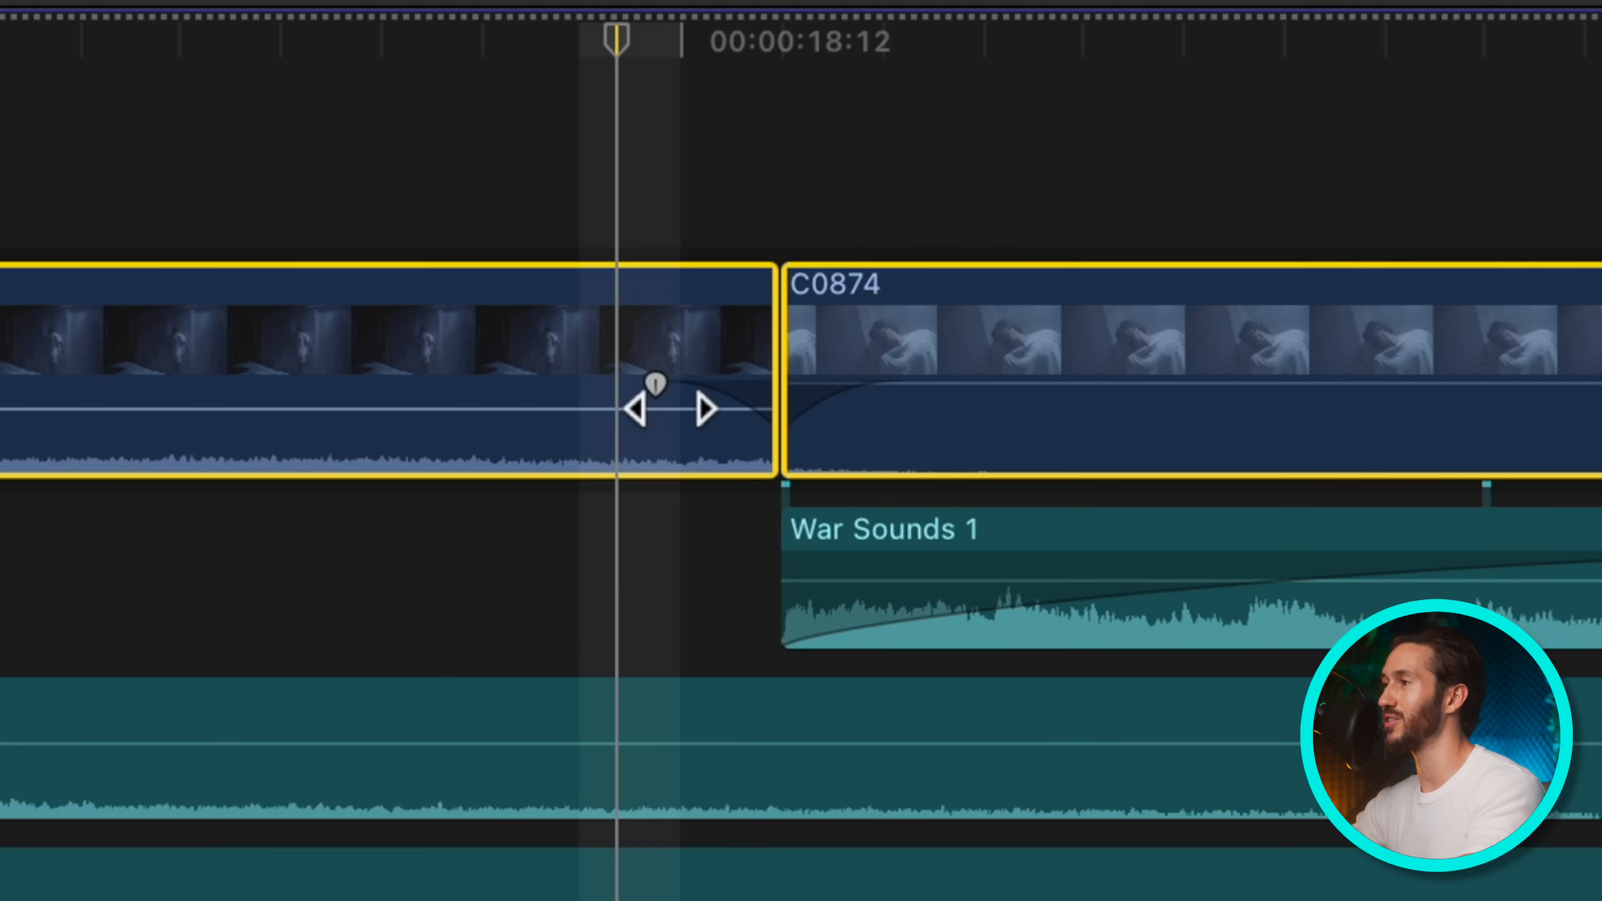
mouse_move(664, 419)
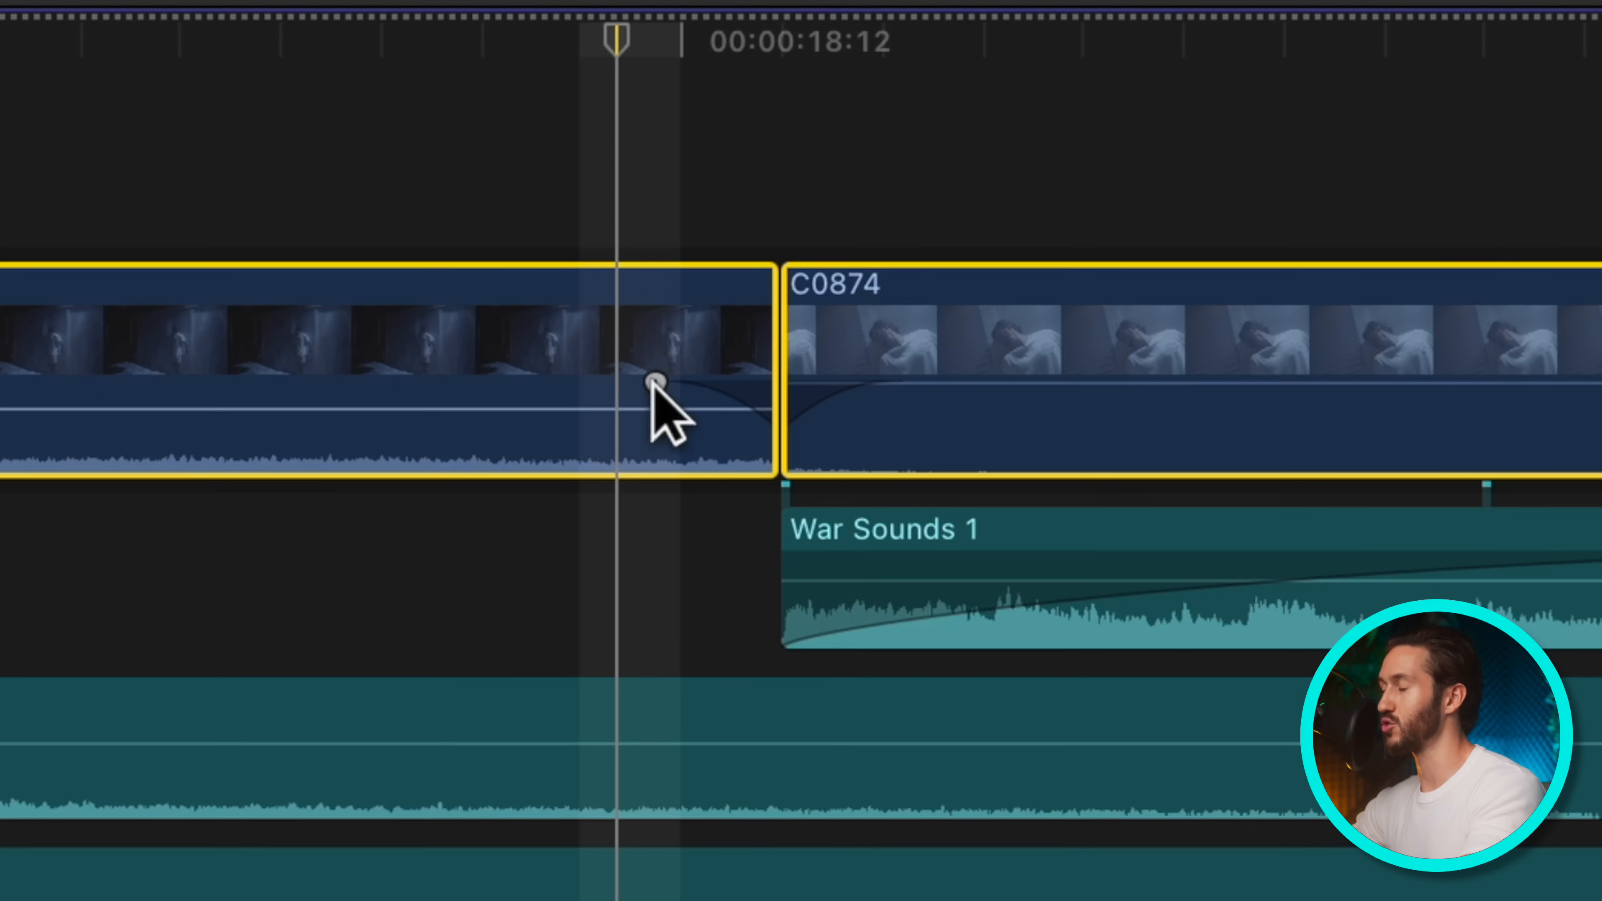
- Keep the S-curve shape and lengthen the first clip's audio fade-out
click(654, 383)
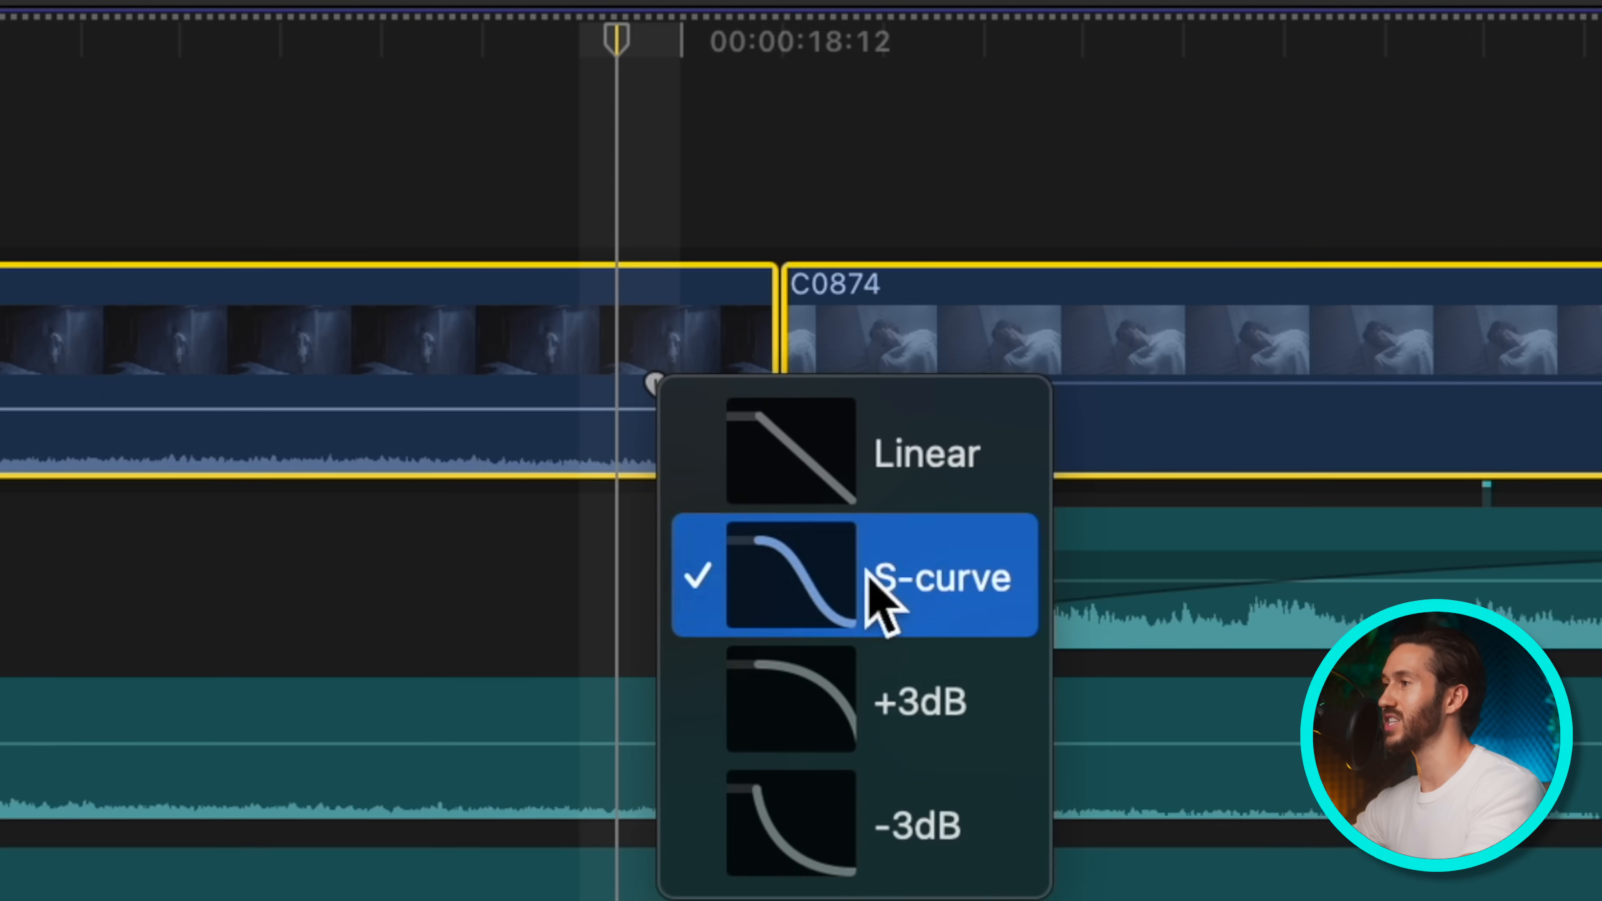
click(919, 577)
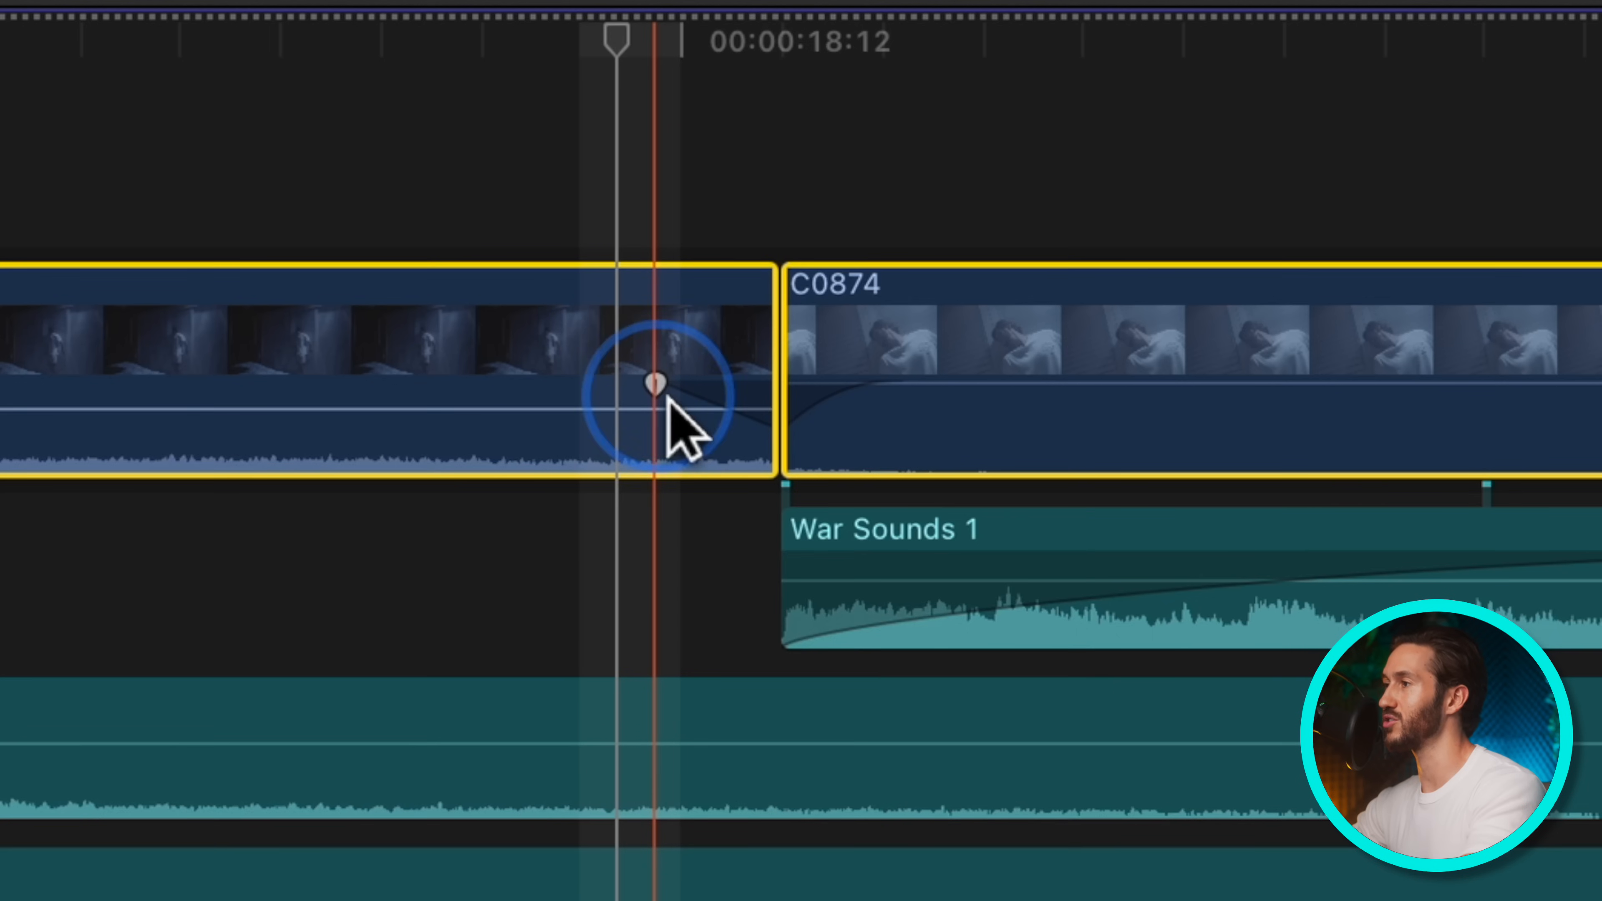
drag(659, 383, 378, 382)
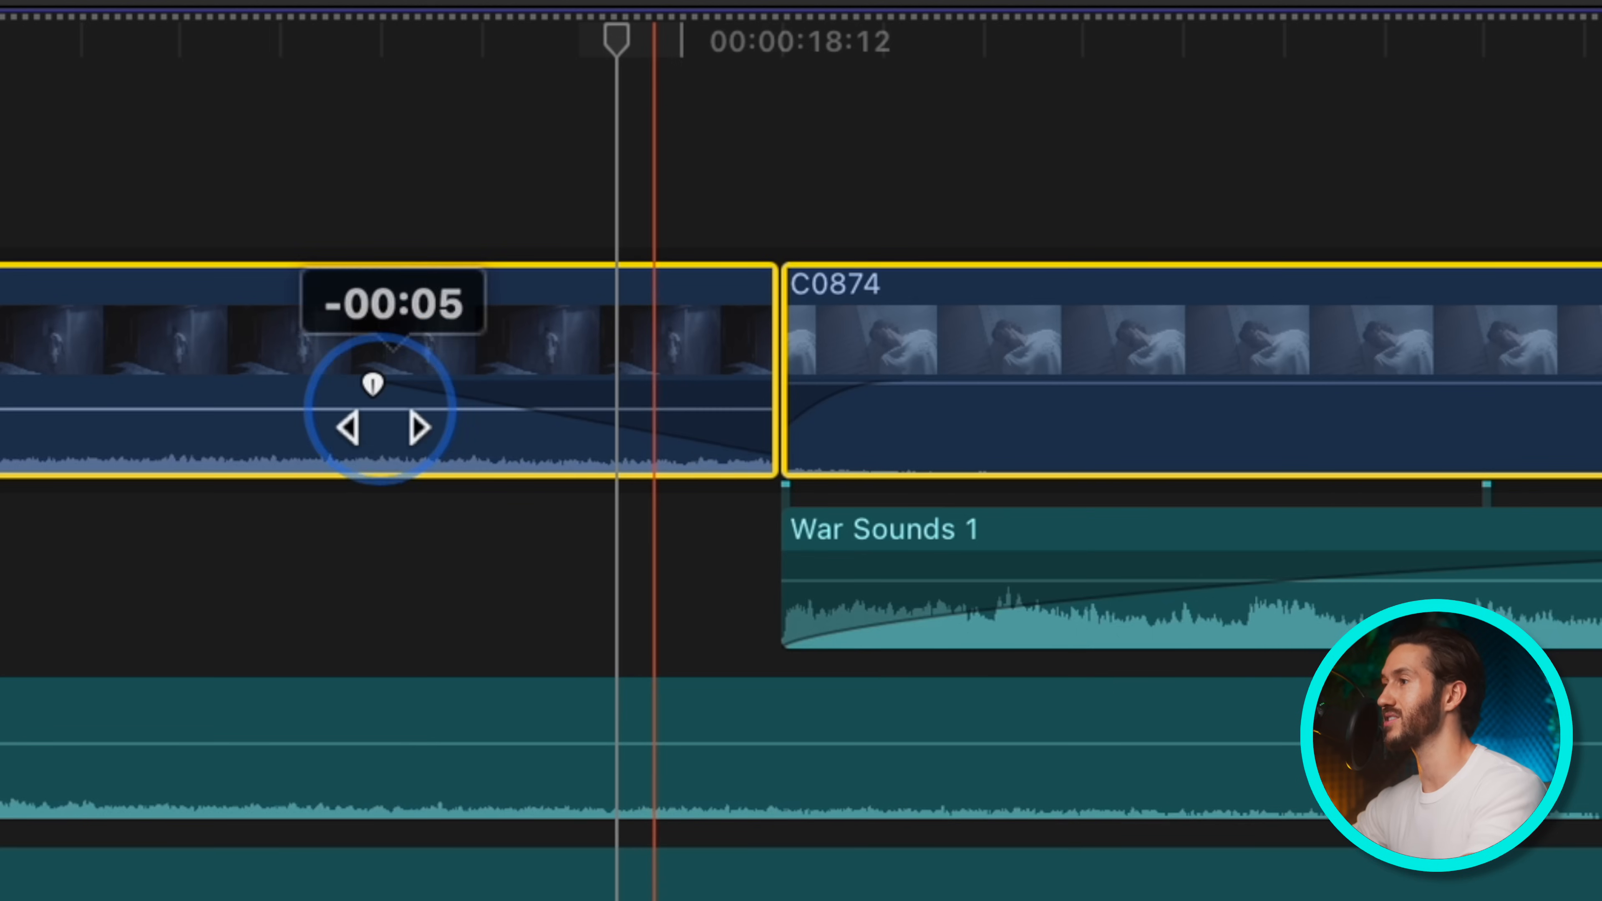
click(900, 383)
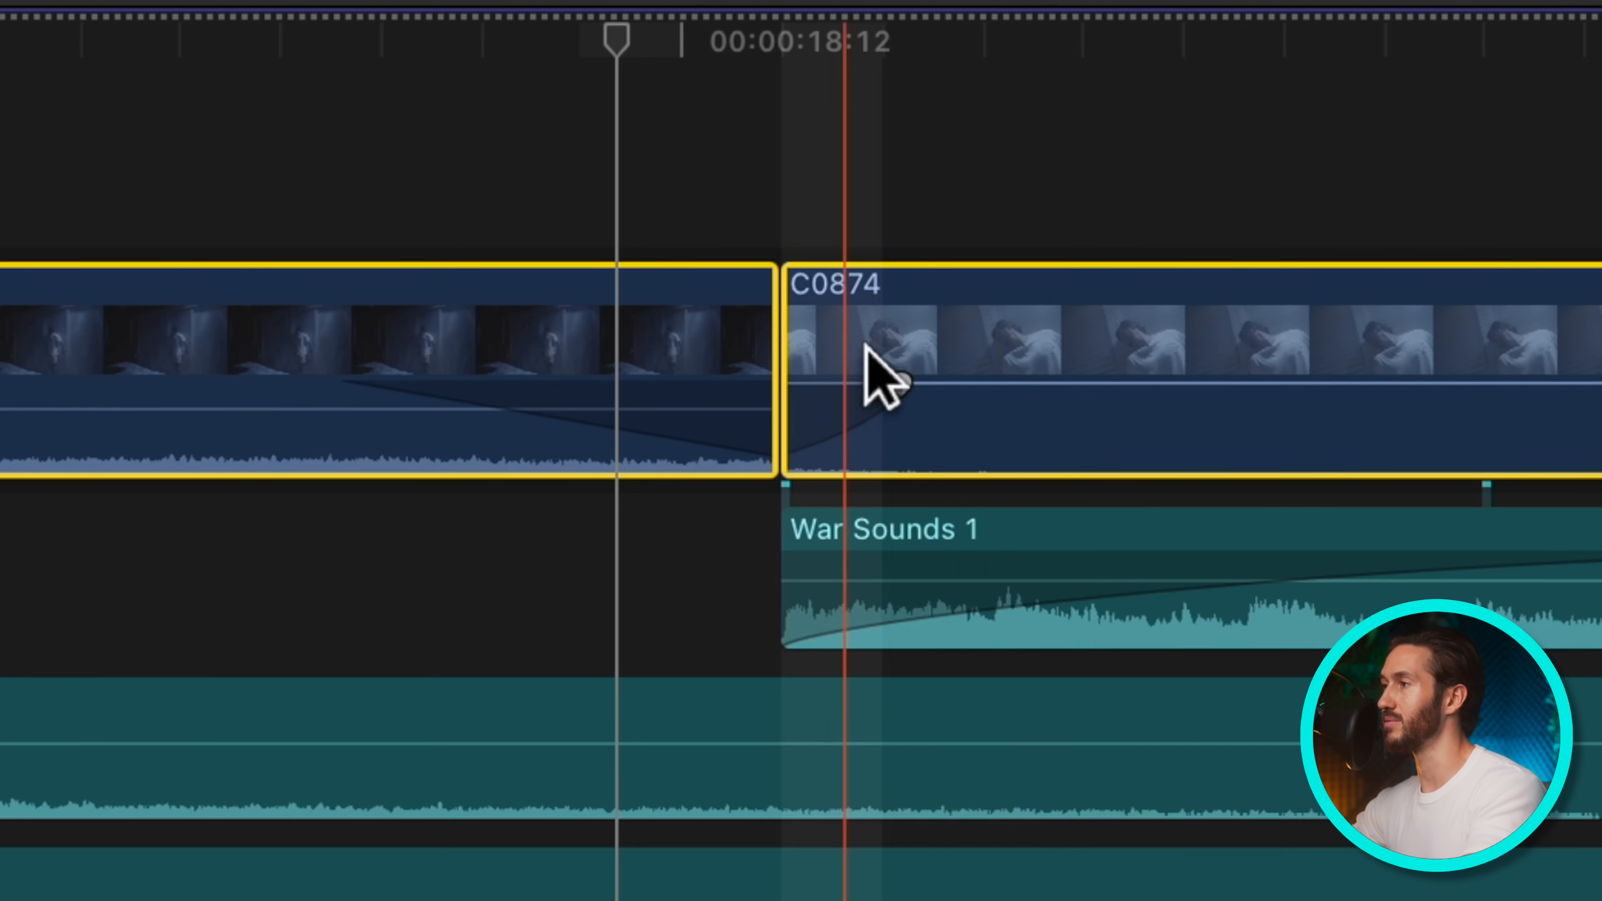
- Expand the clips' audio and extend C0874's audio earlier to overlap into a longer crossfade
key(ctrl+s)
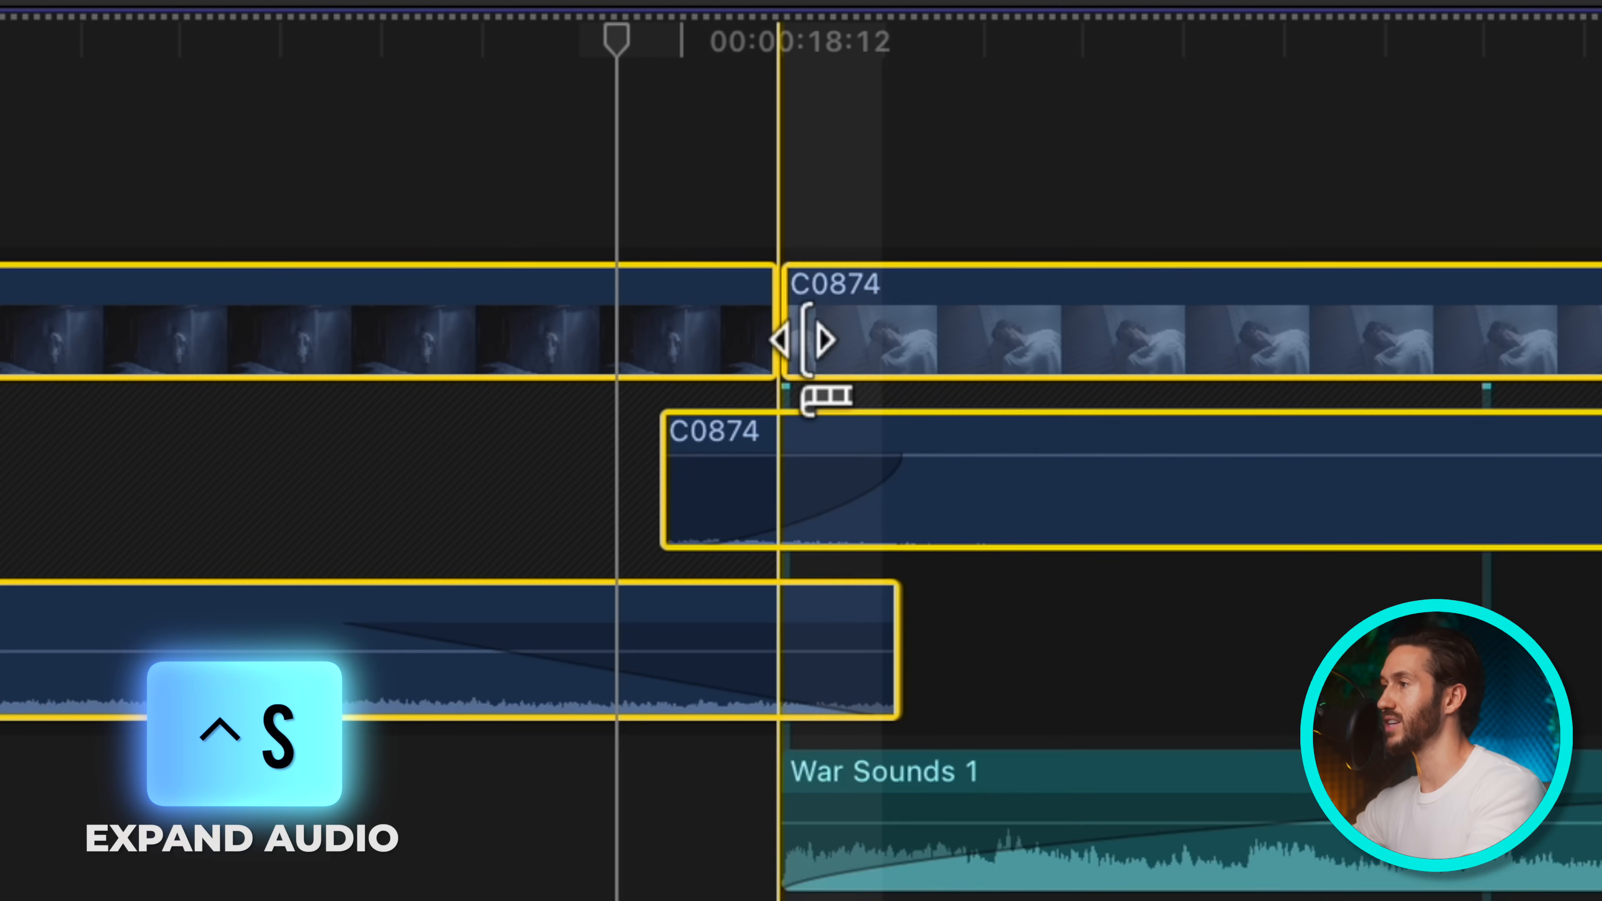
drag(802, 341, 1097, 340)
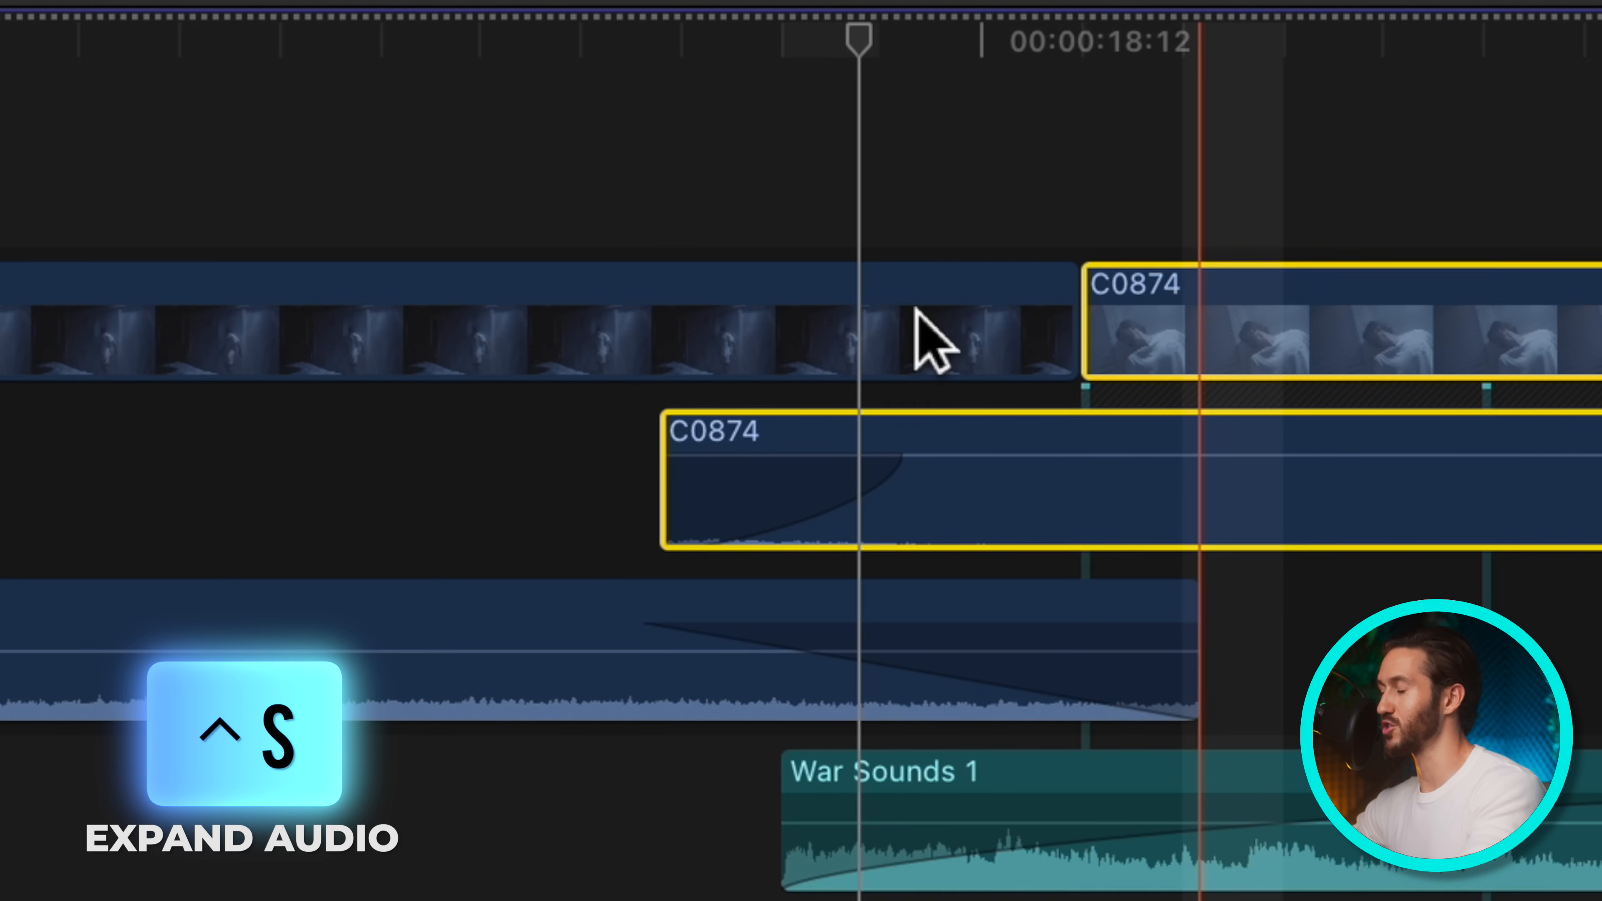
key(ctrl+s)
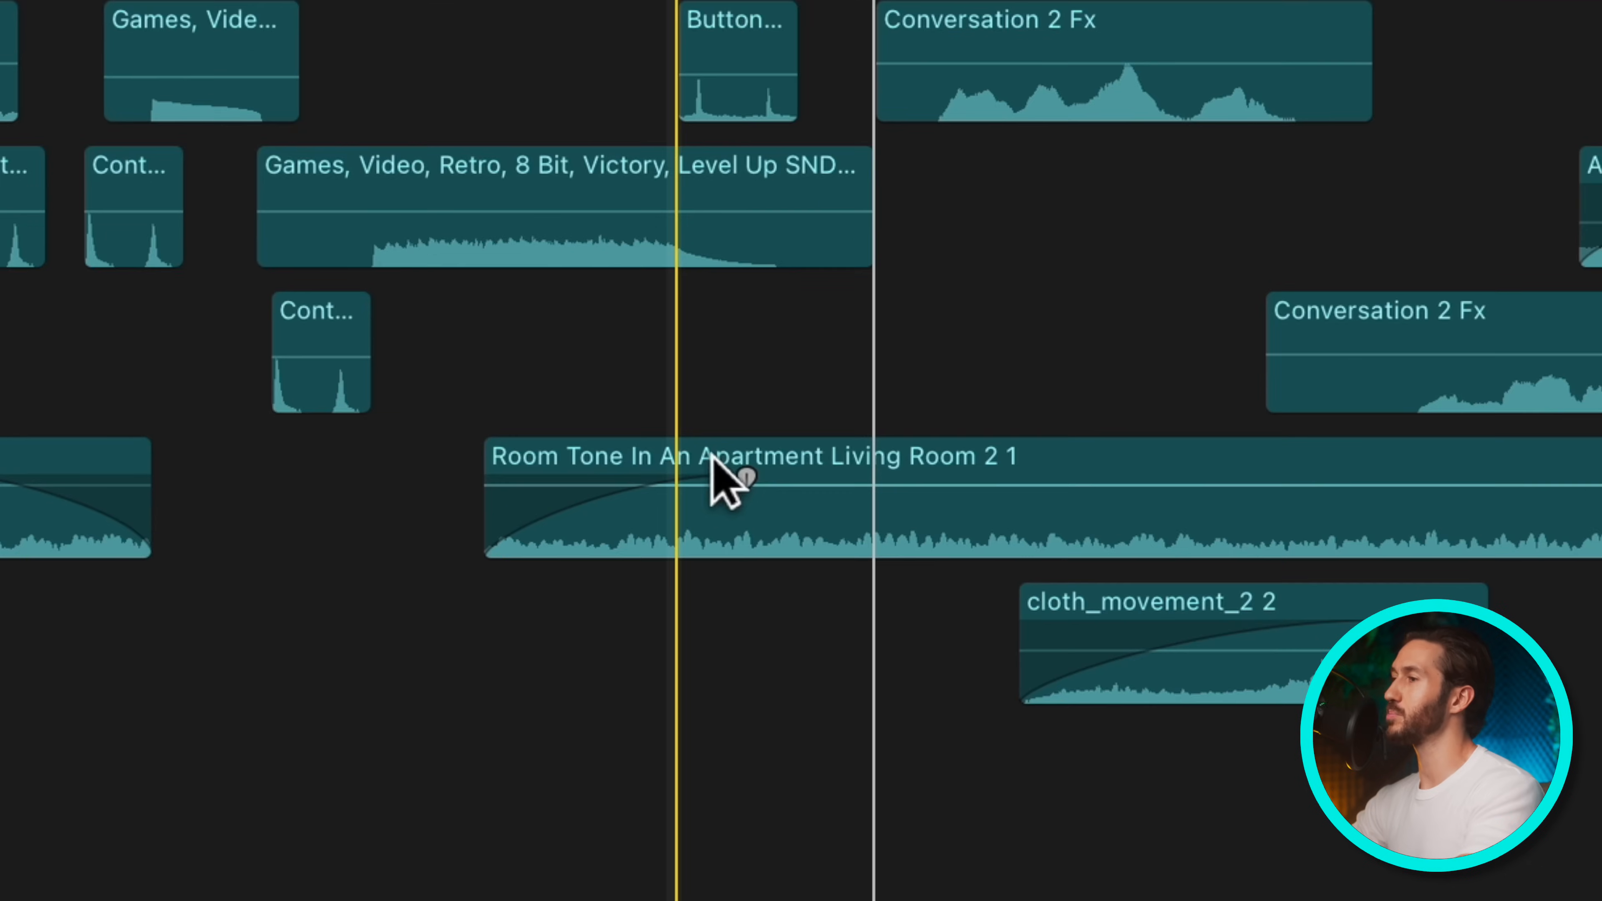
- Select the Room Tone In An Apartment Living Room 2 1 clip in the timeline
click(736, 481)
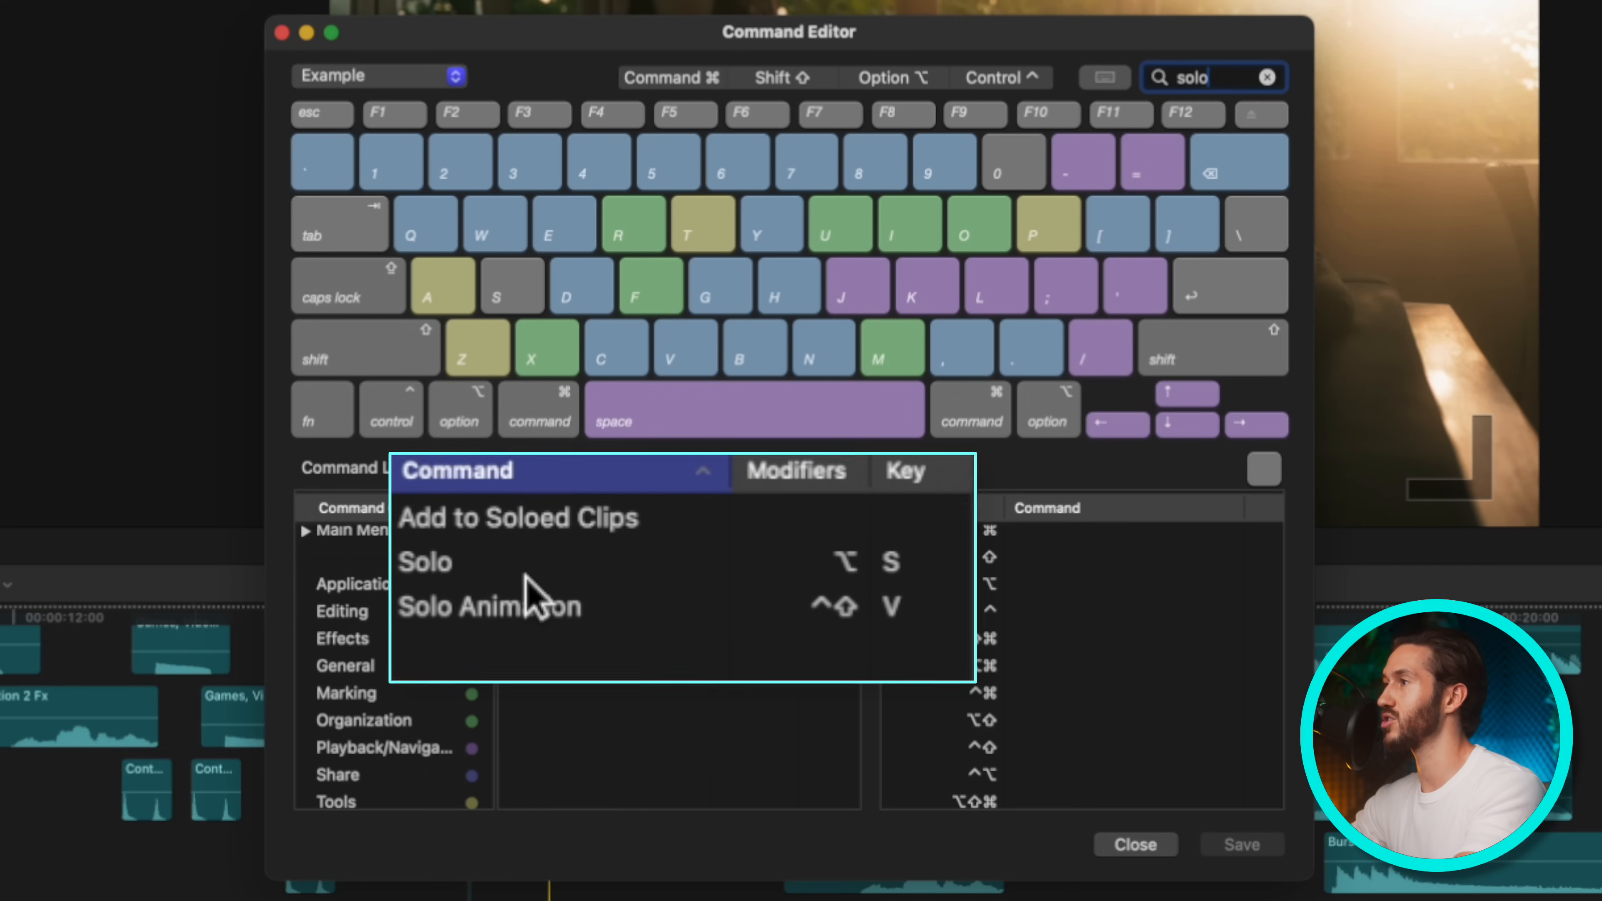
- Reassign the single C key from Select Clip to Solo and save the Example command set
click(423, 562)
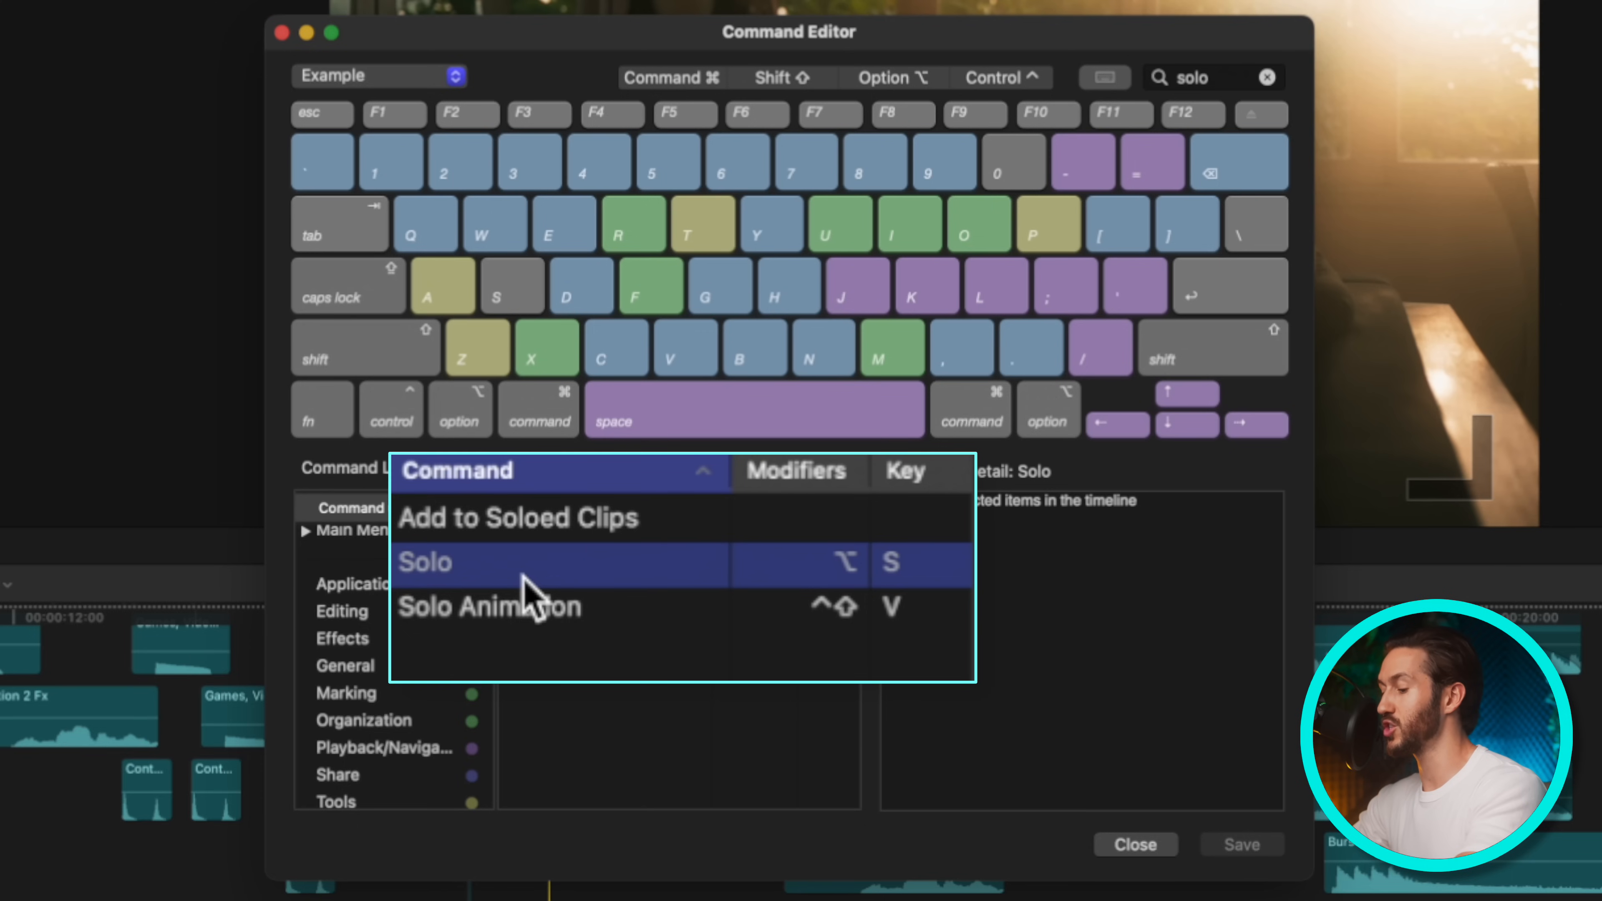
key(c)
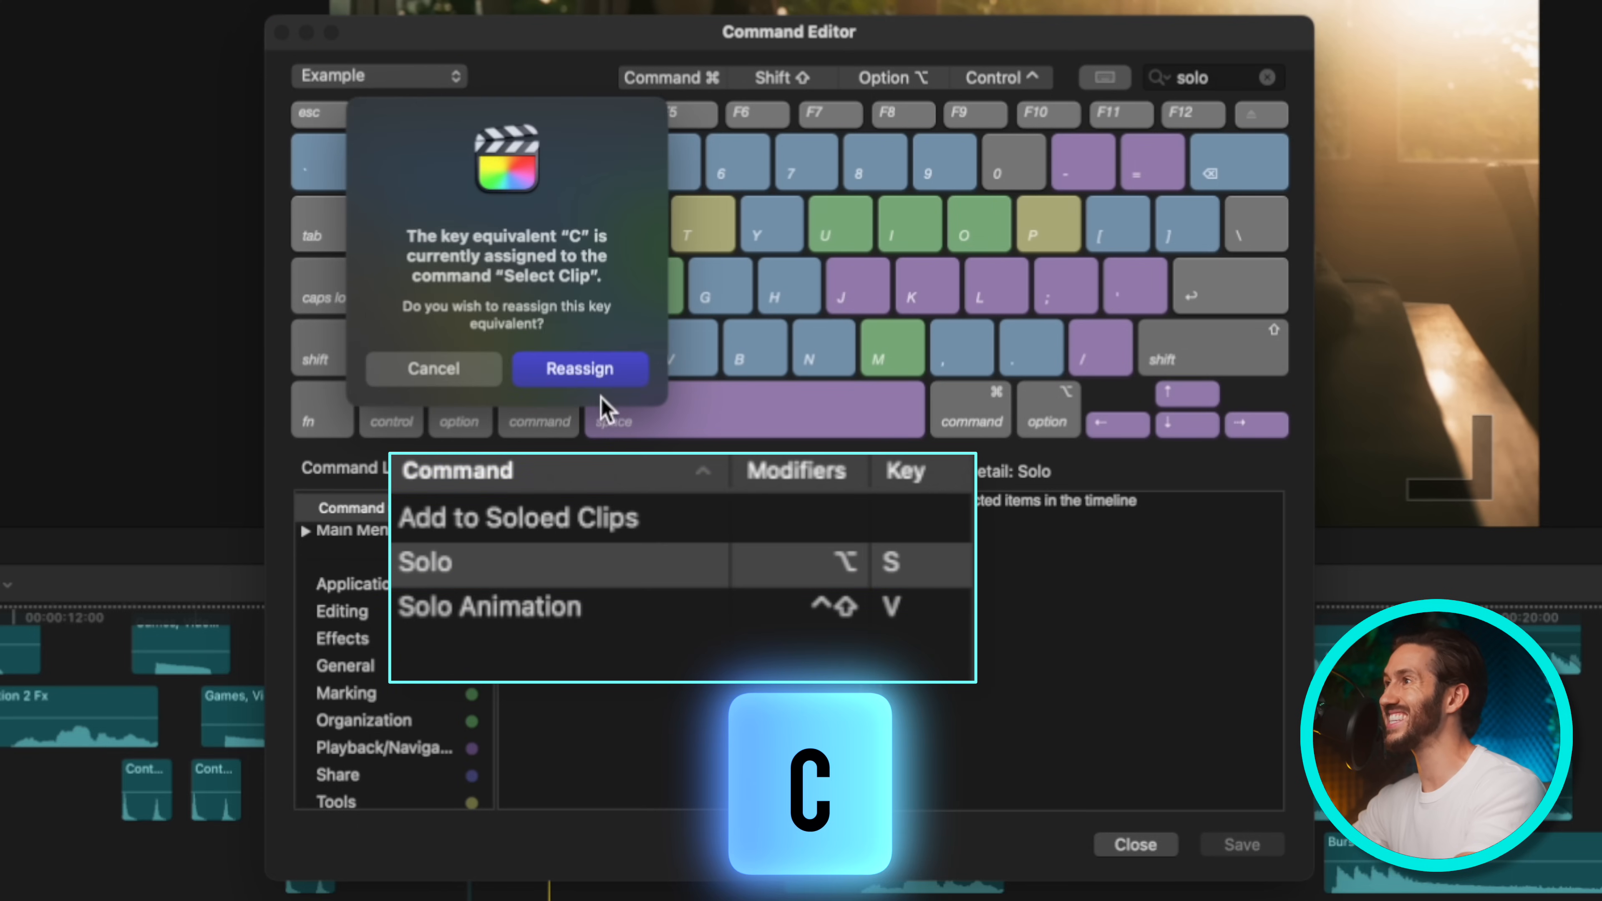
click(578, 369)
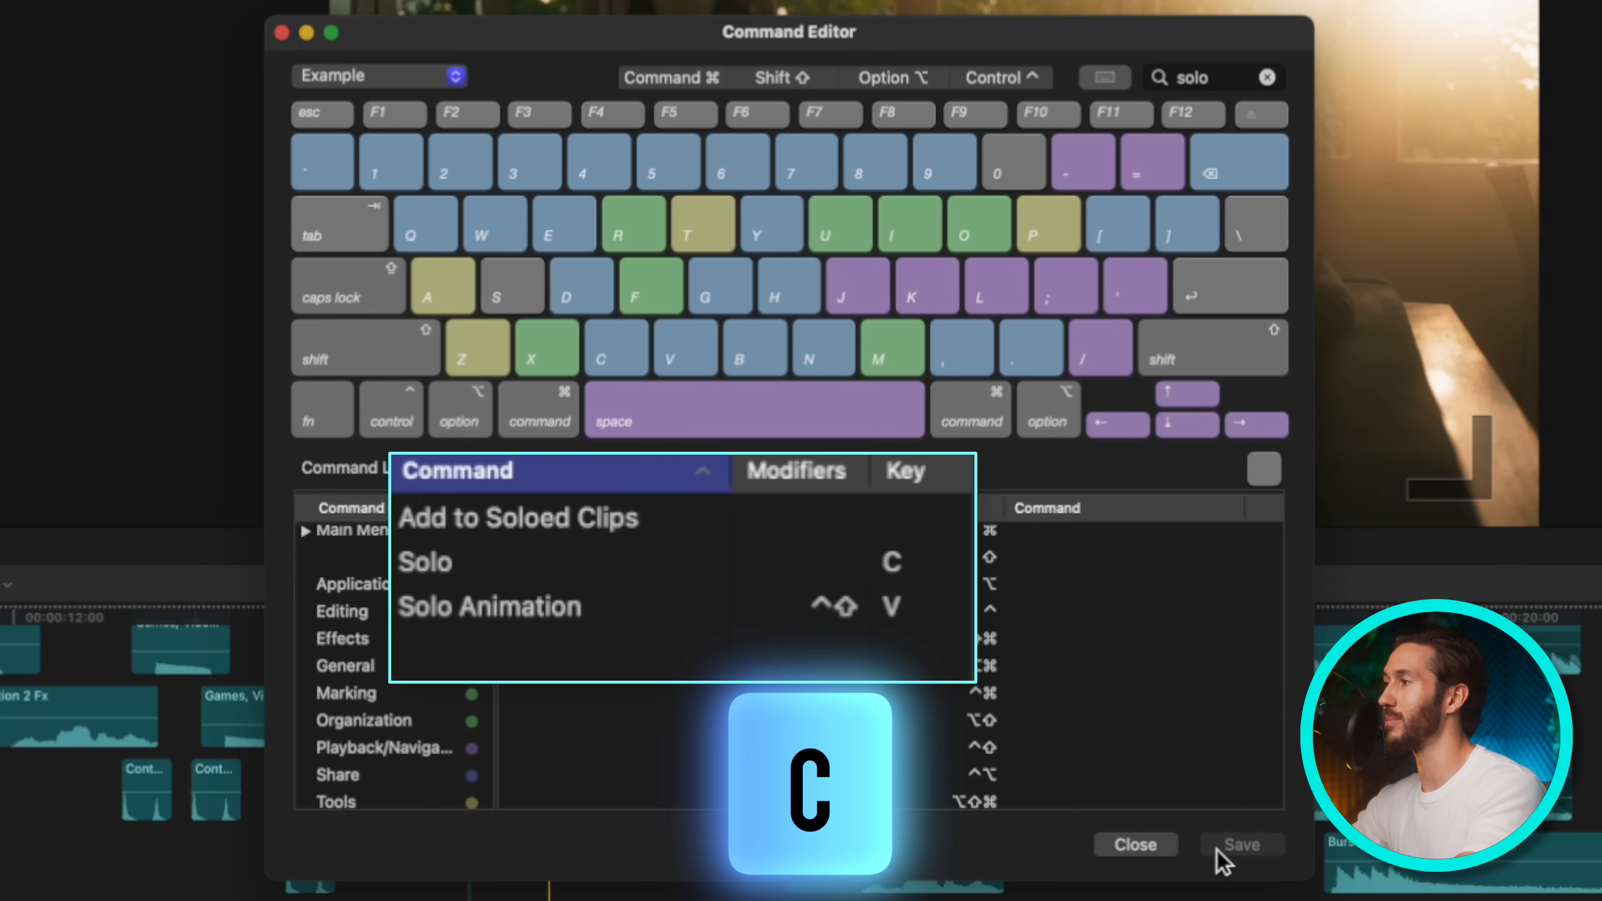
click(1133, 843)
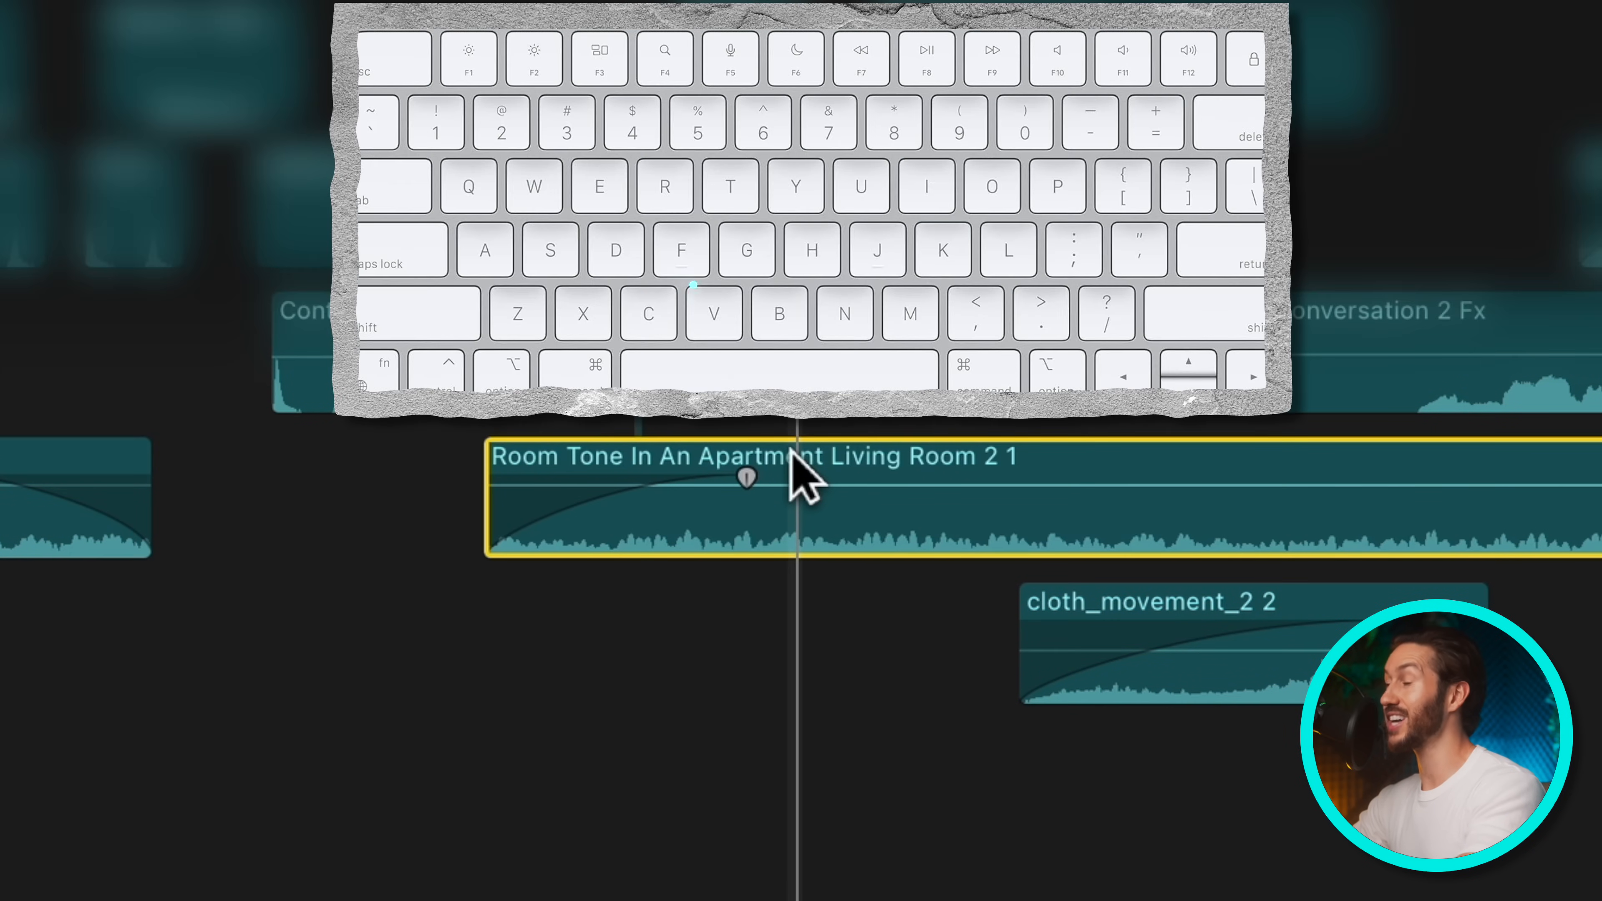
key(v)
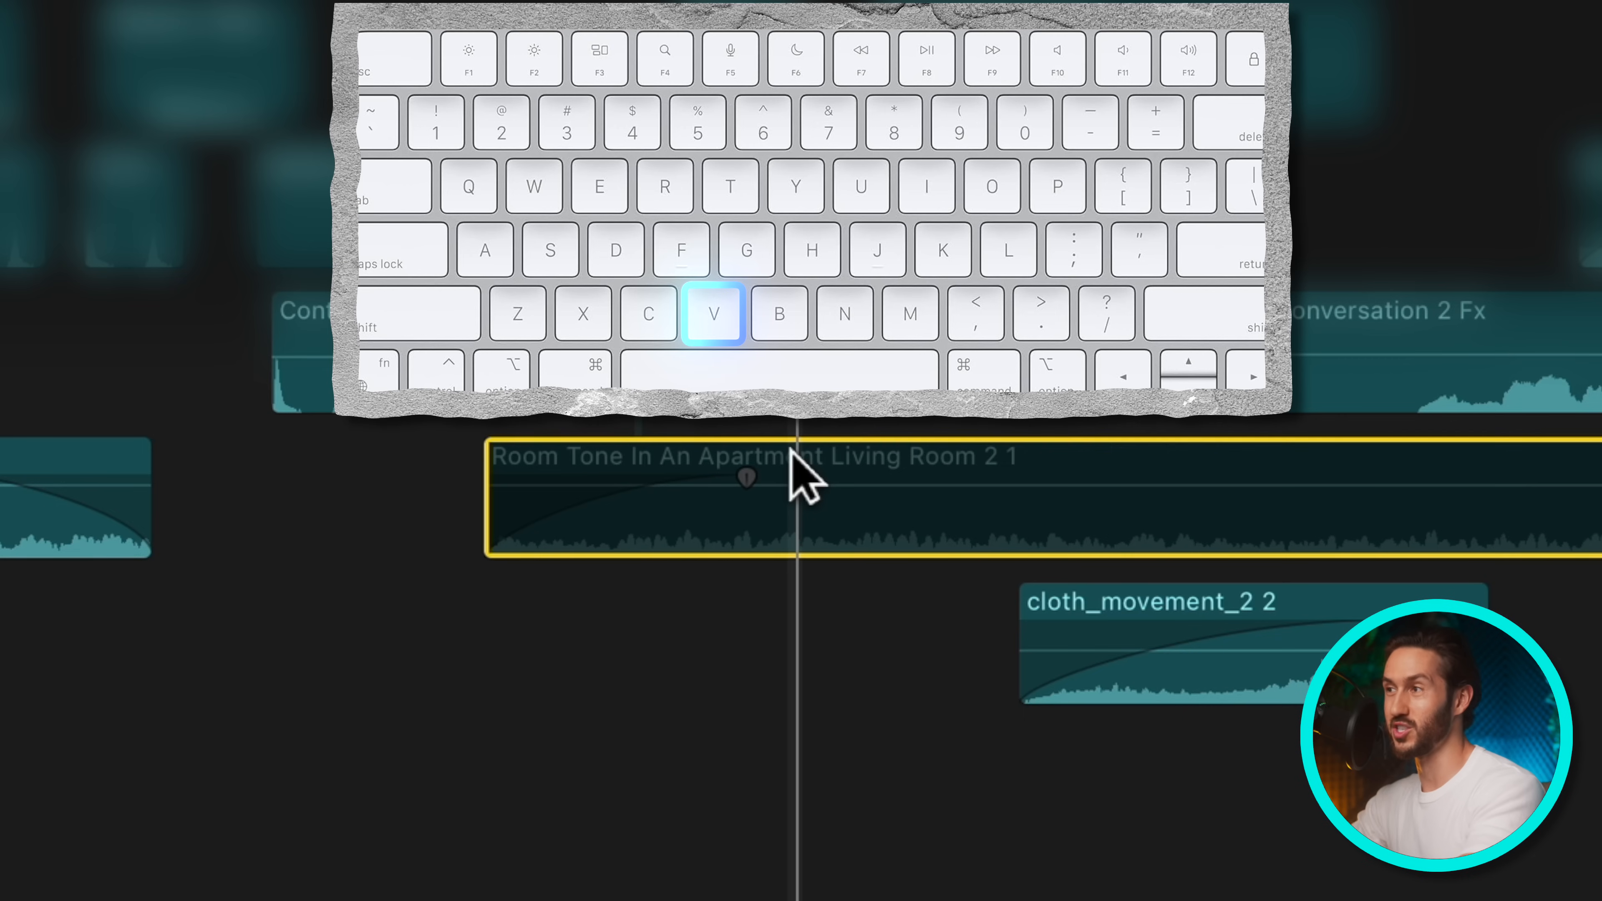
key(c)
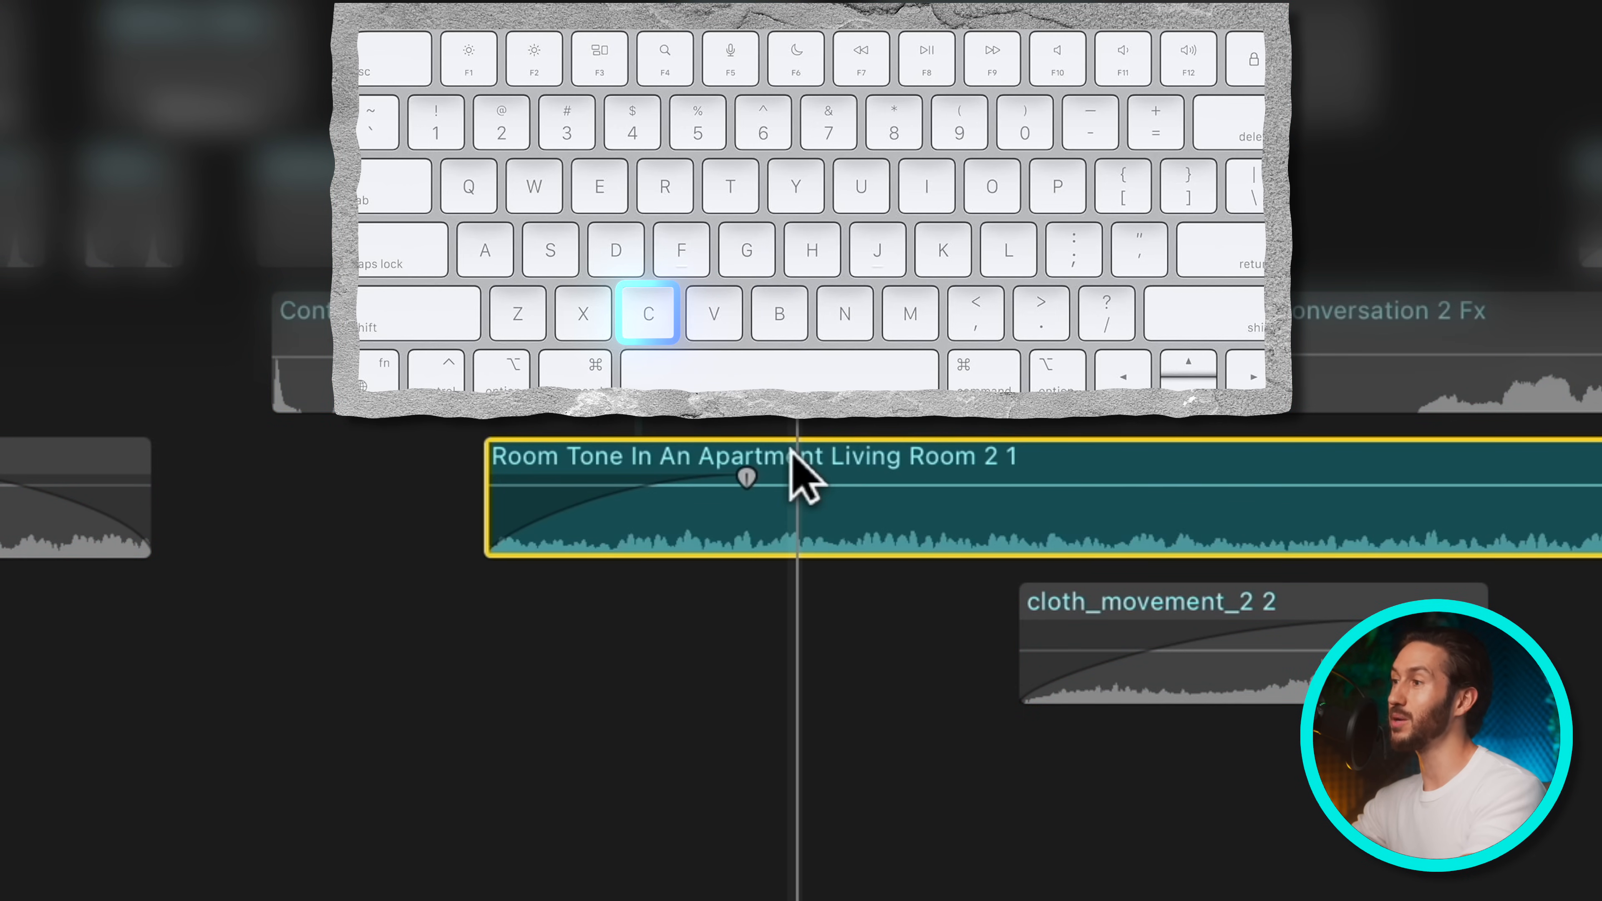
key(c)
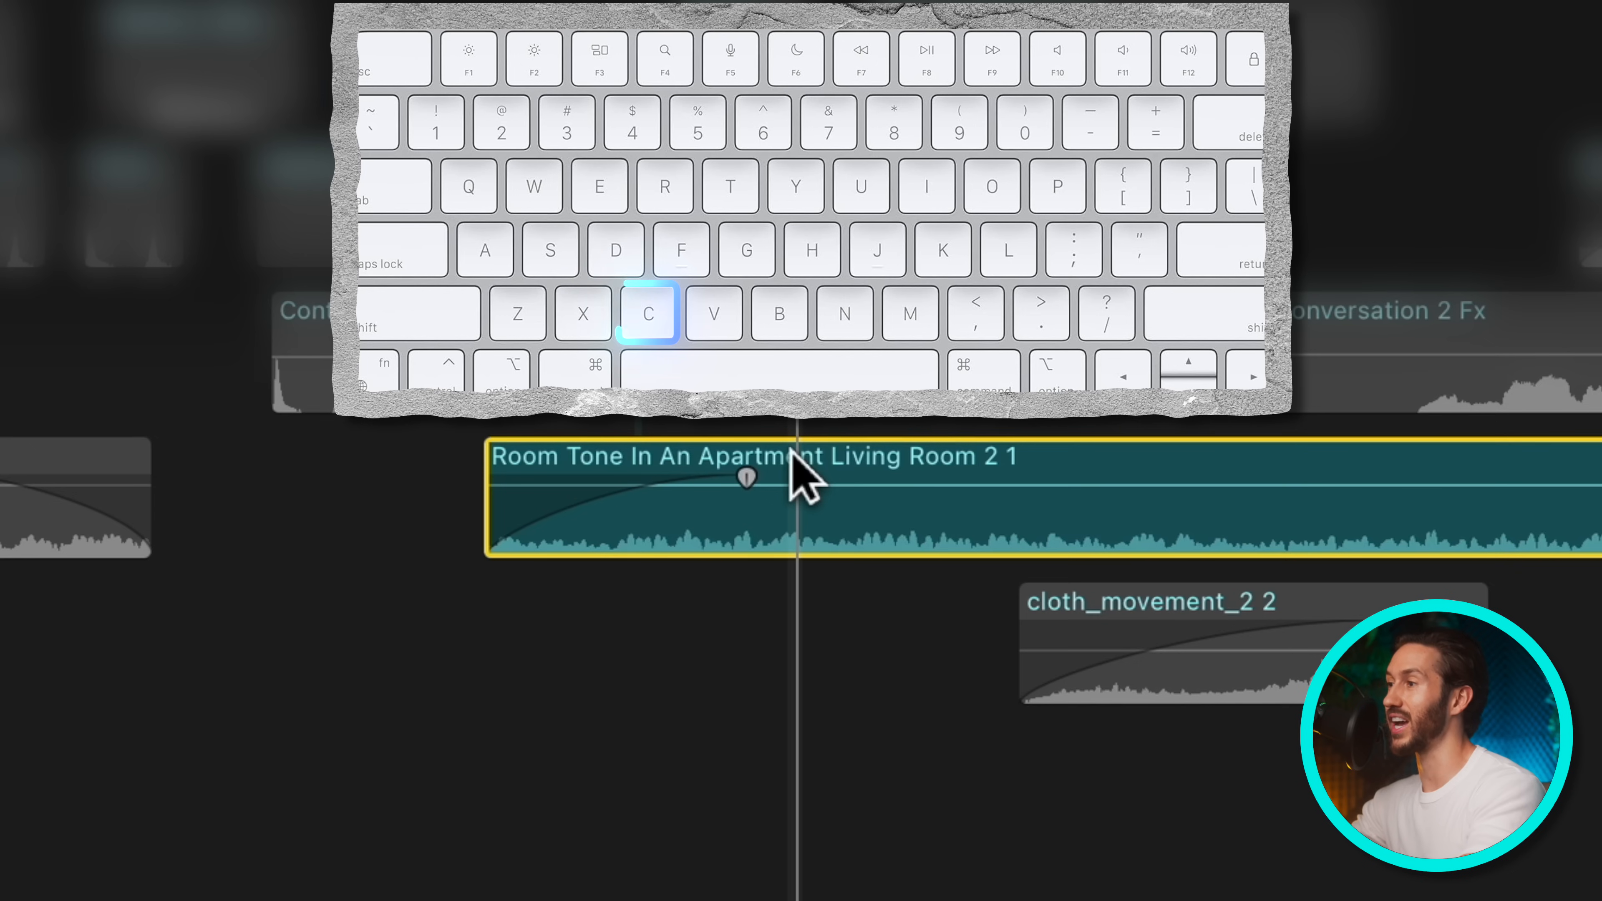
key(v)
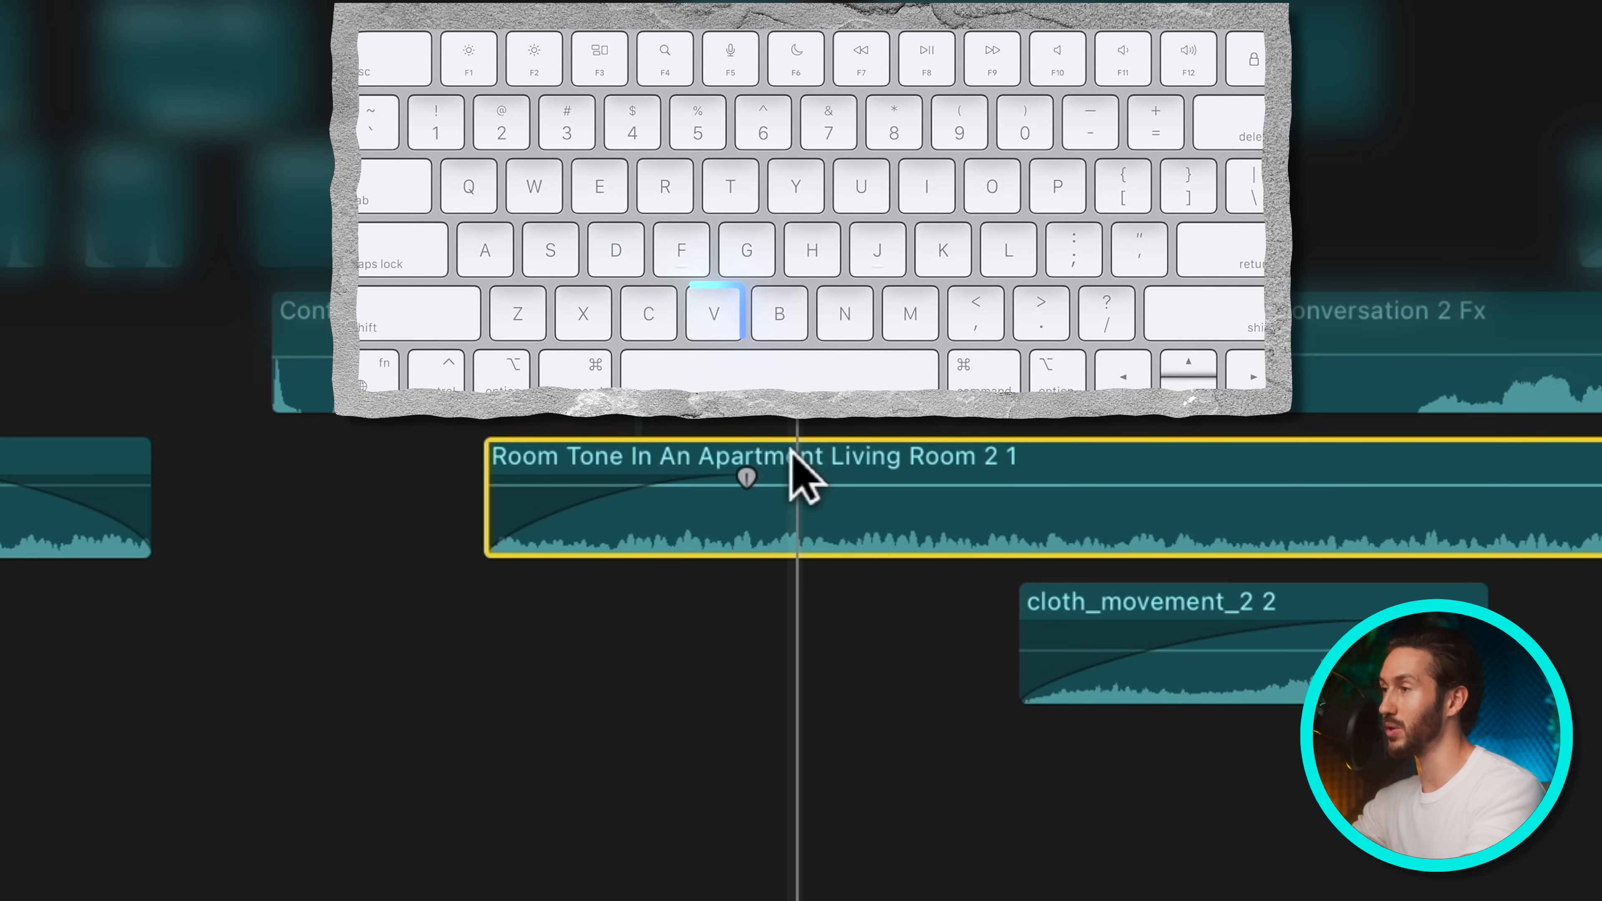
key(v)
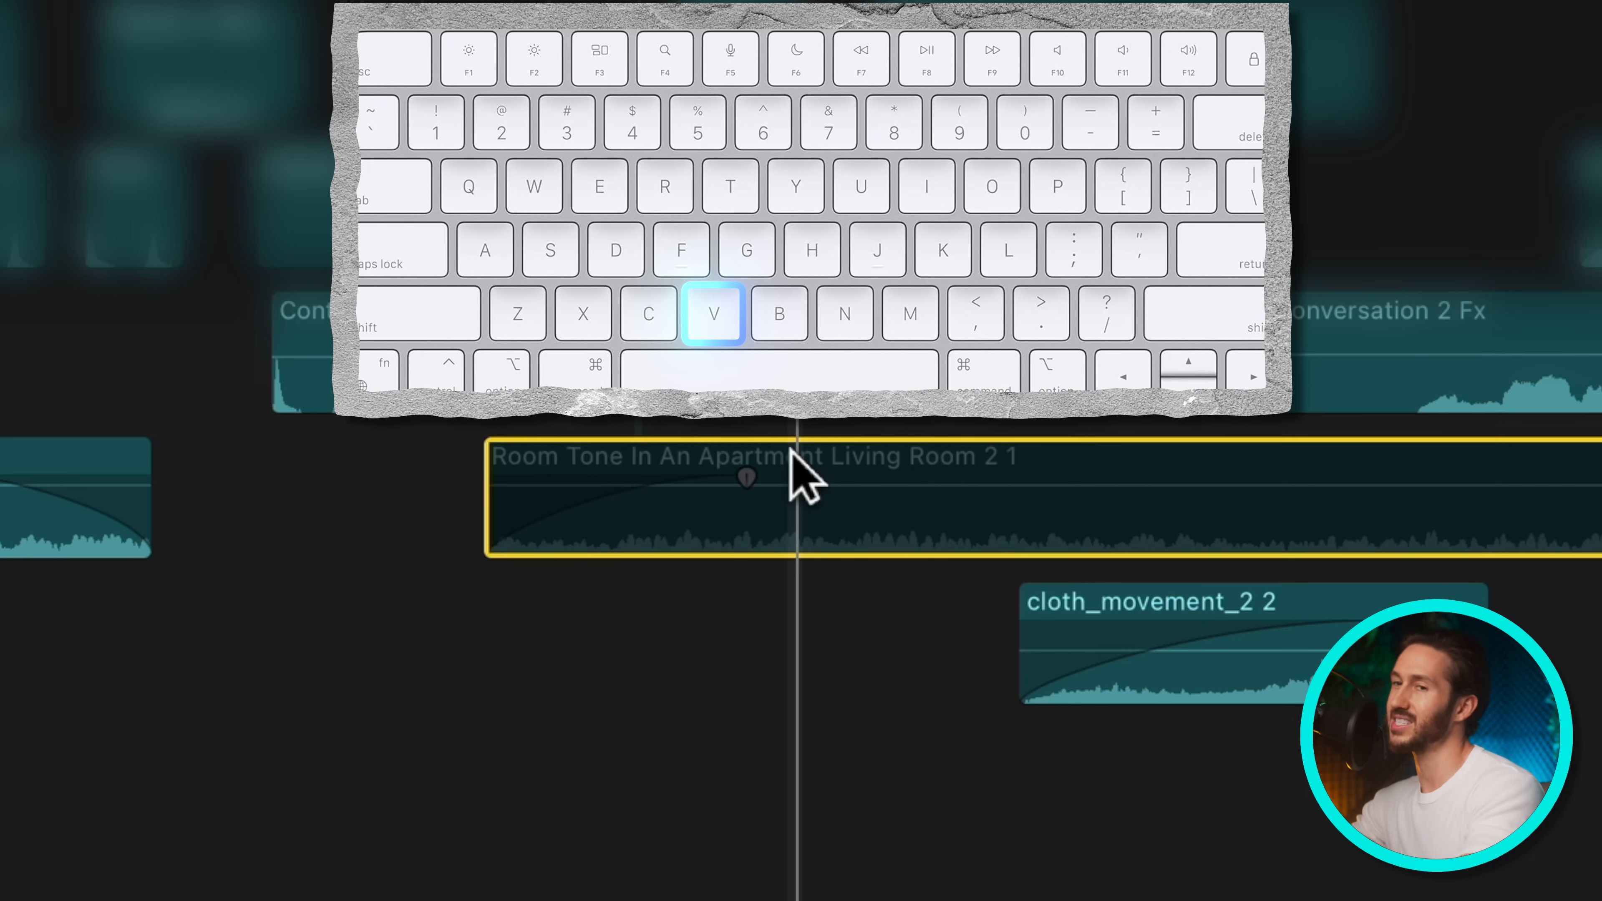
key(c)
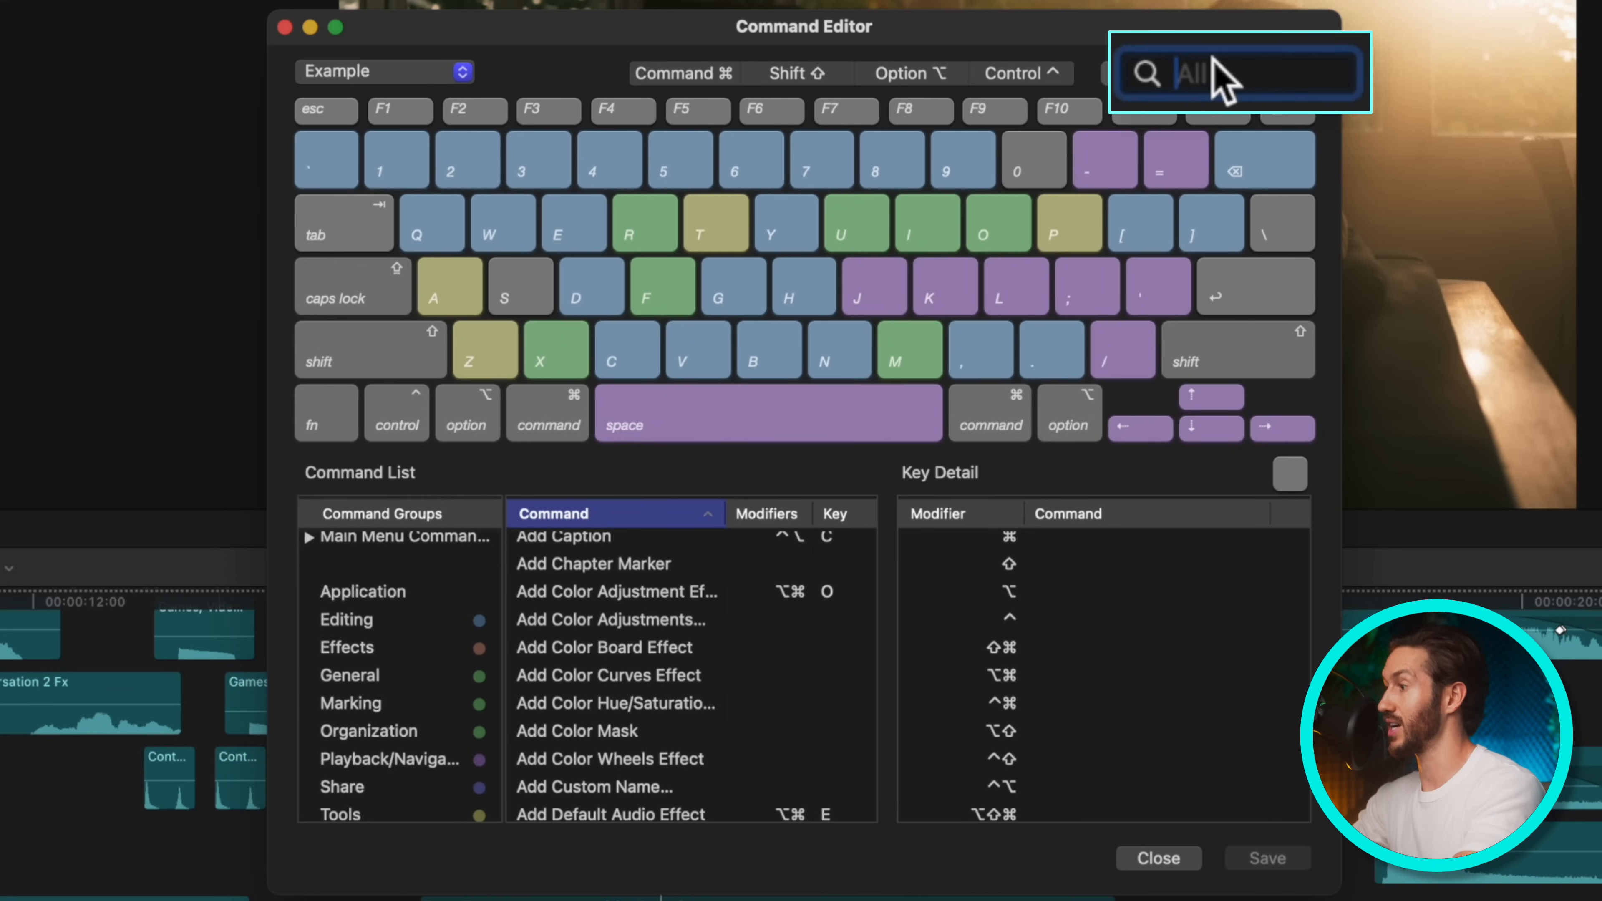
- Map Raise Volume 1 dB to the = key, taking it from Positive Timecode Entry
text(raise)
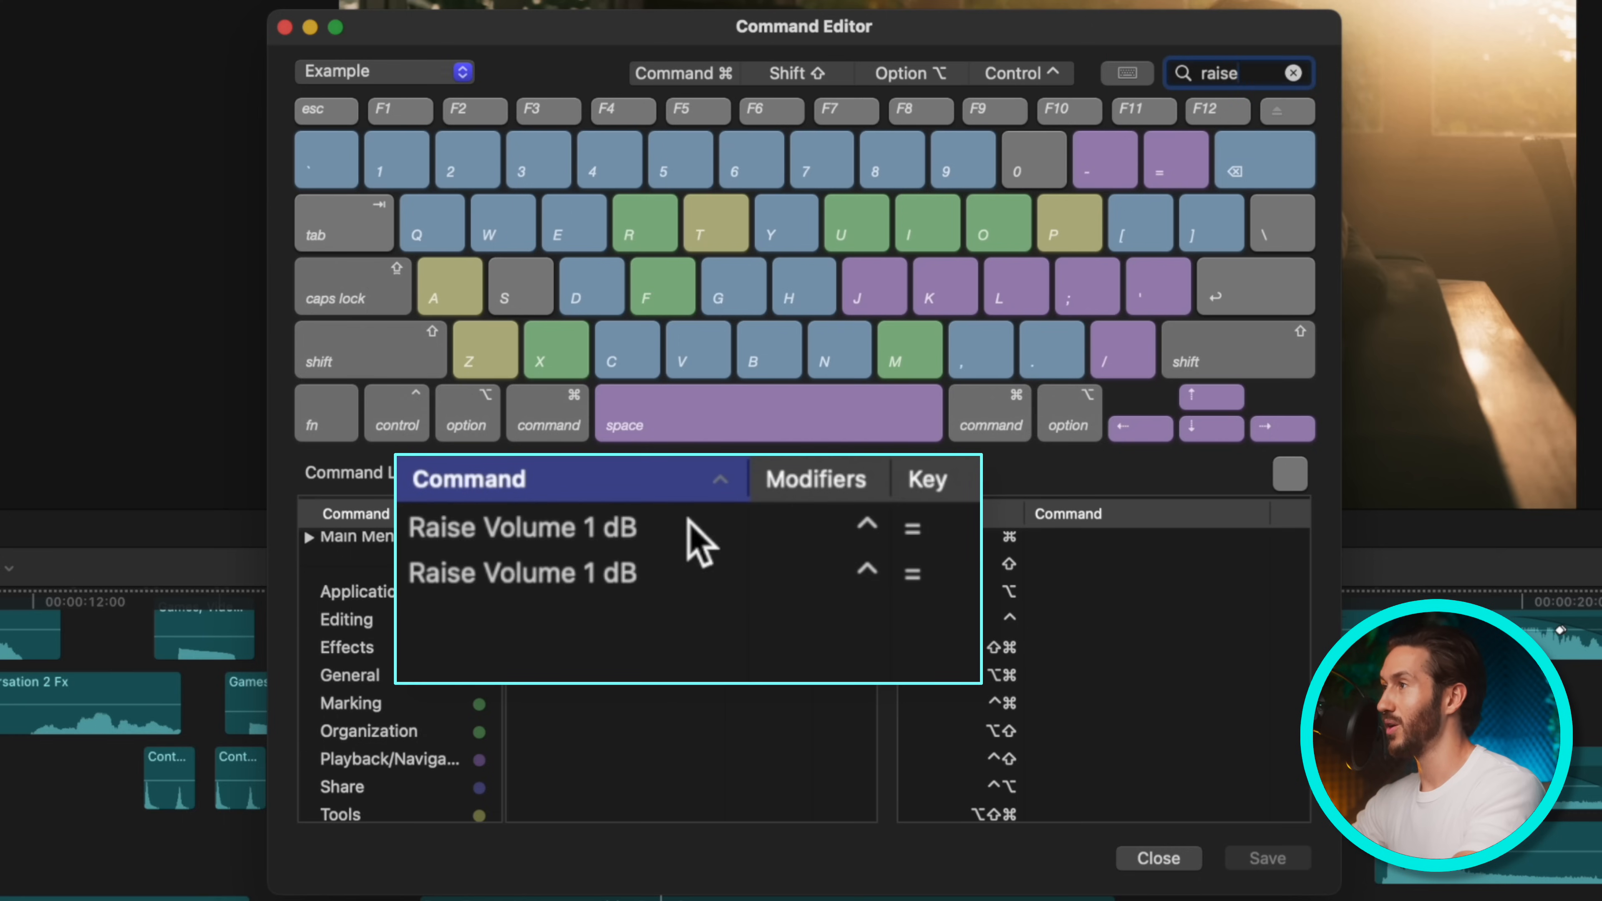
click(521, 528)
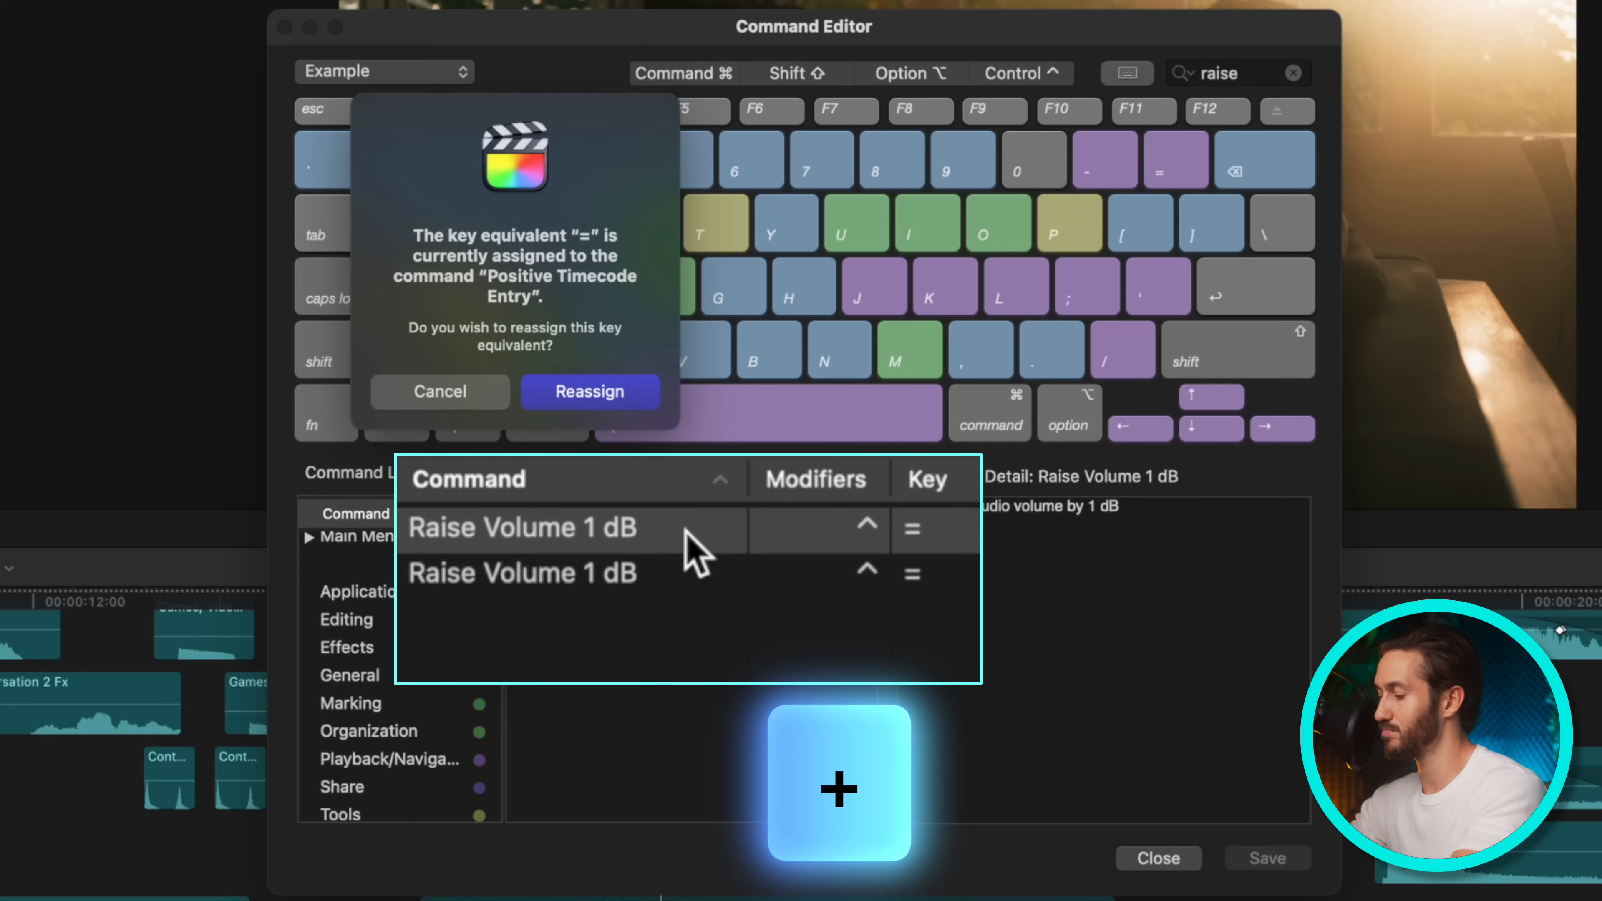
click(590, 391)
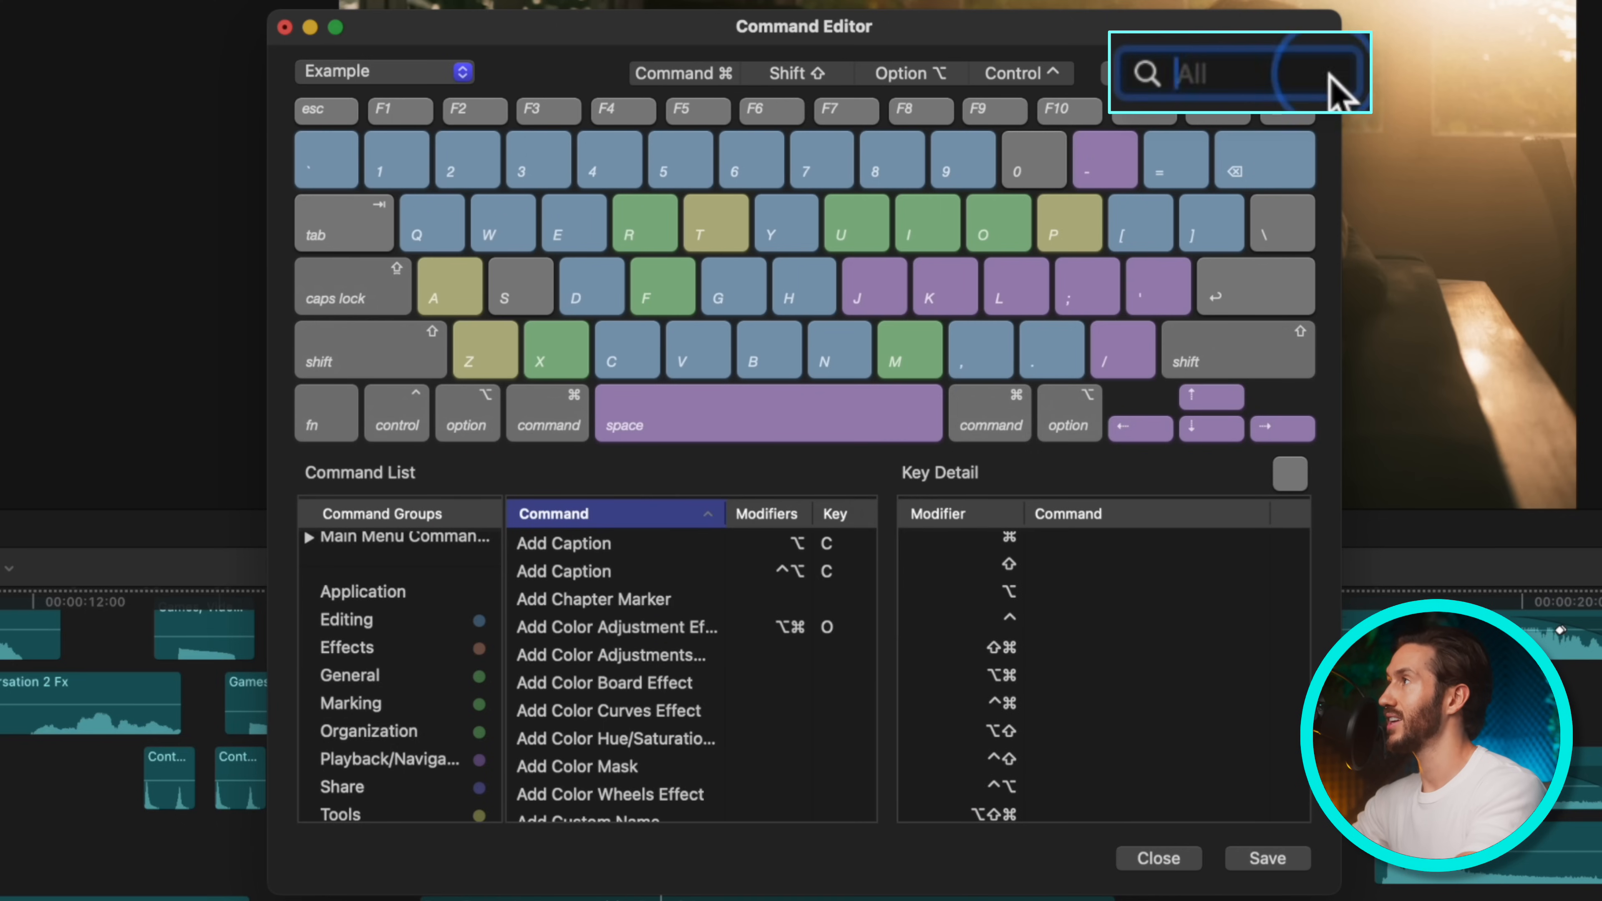
- Map Lower Volume 1 dB to the - key, taking it from Negative Timecode Entry, and close the editor
text(lower)
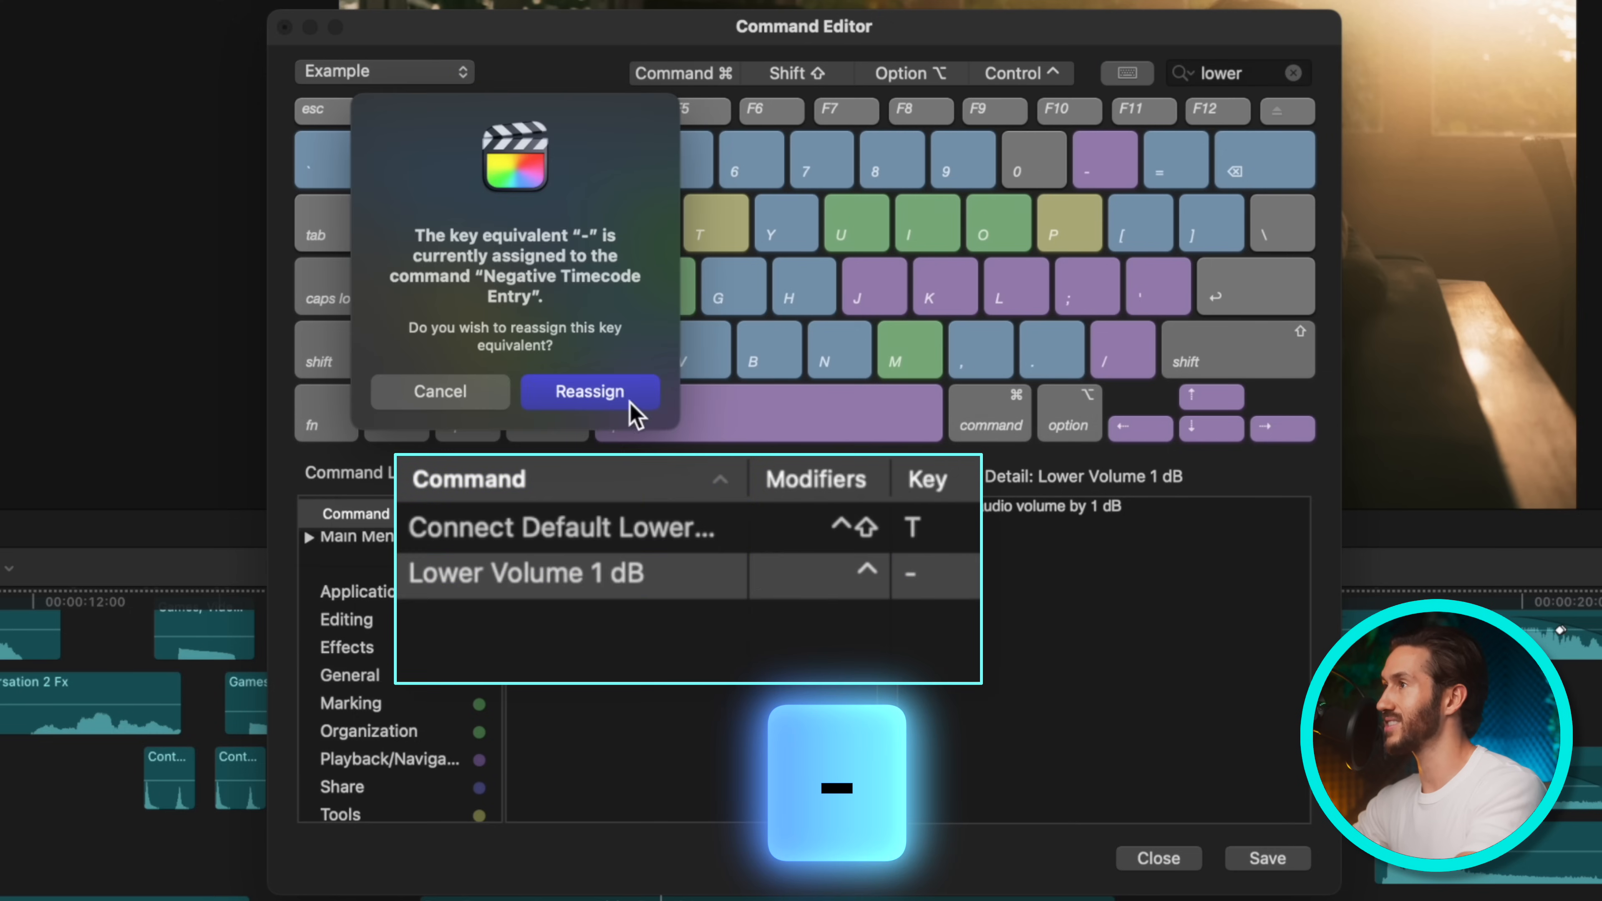
click(589, 392)
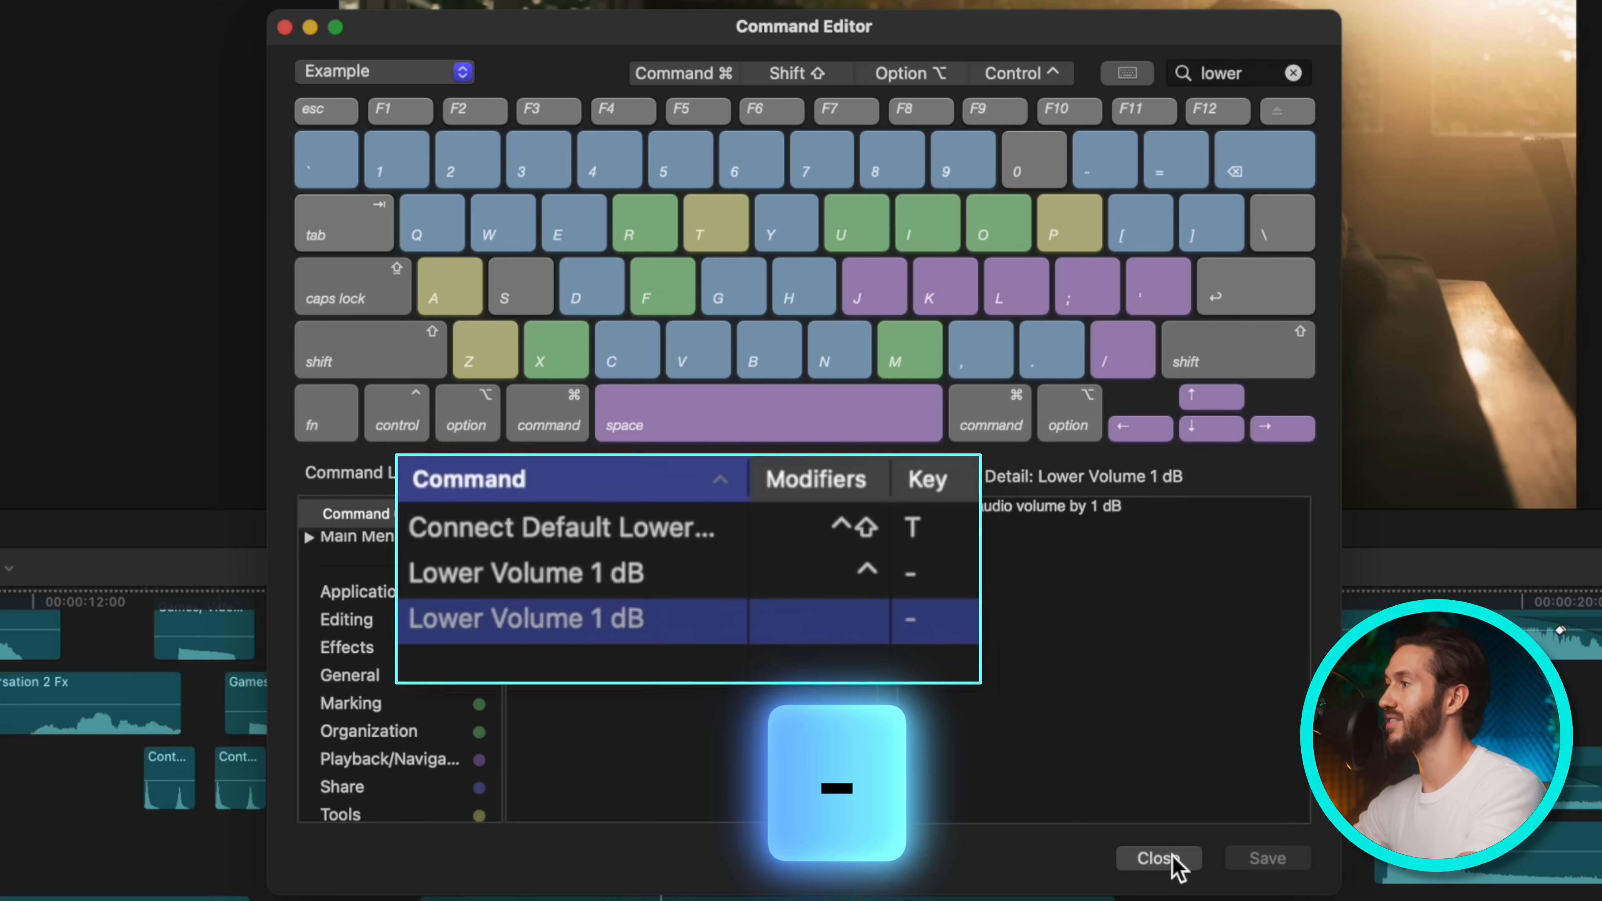
click(1156, 859)
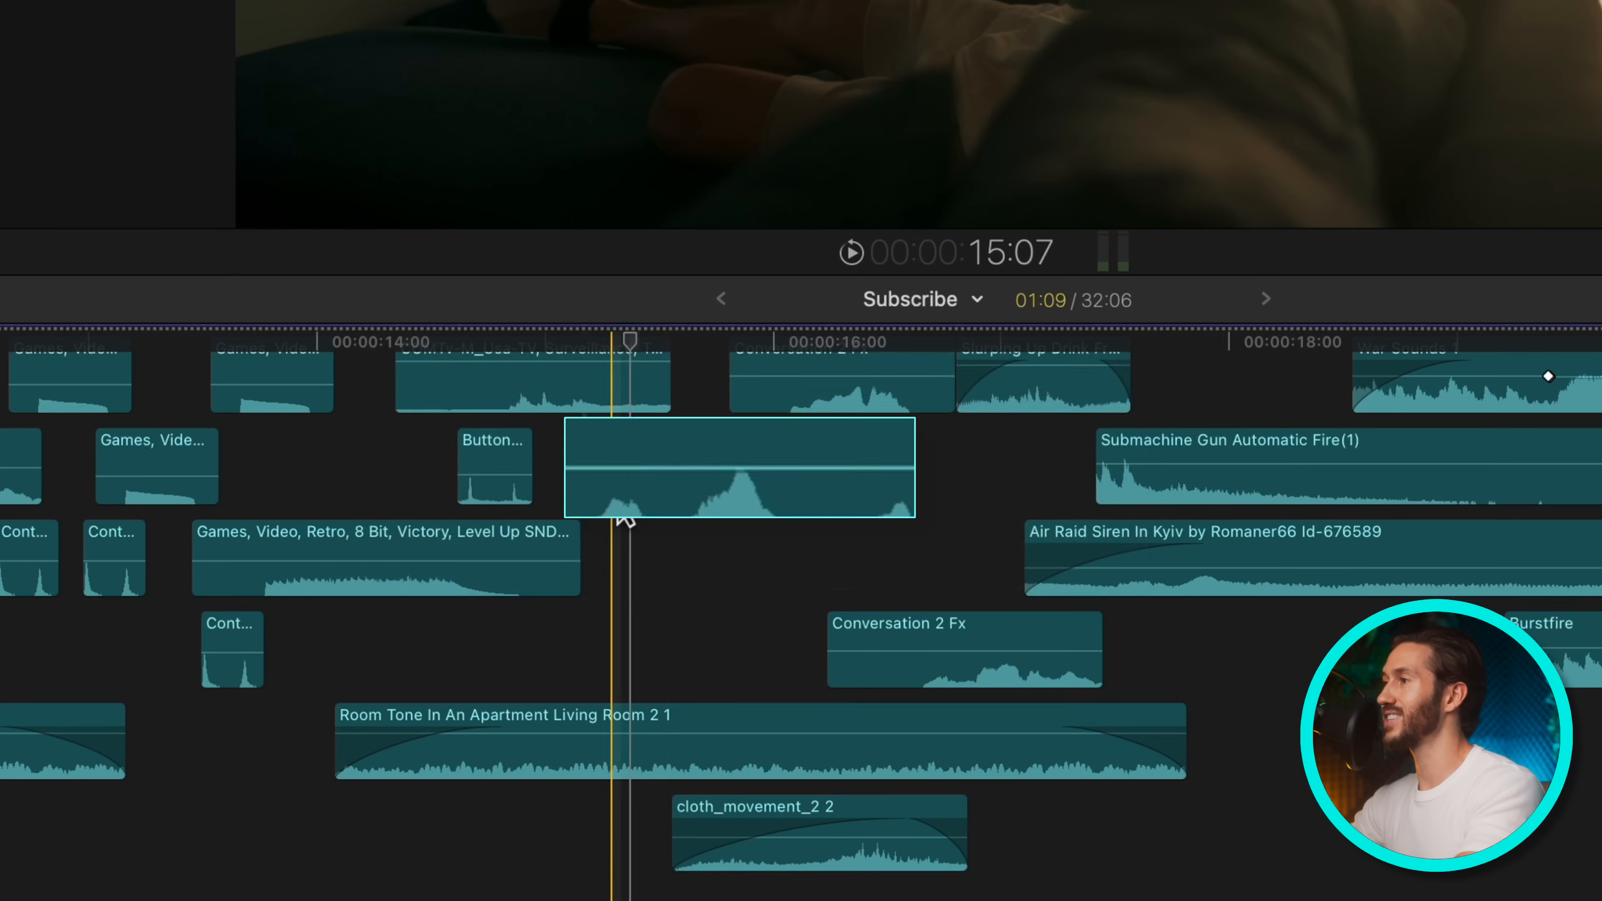